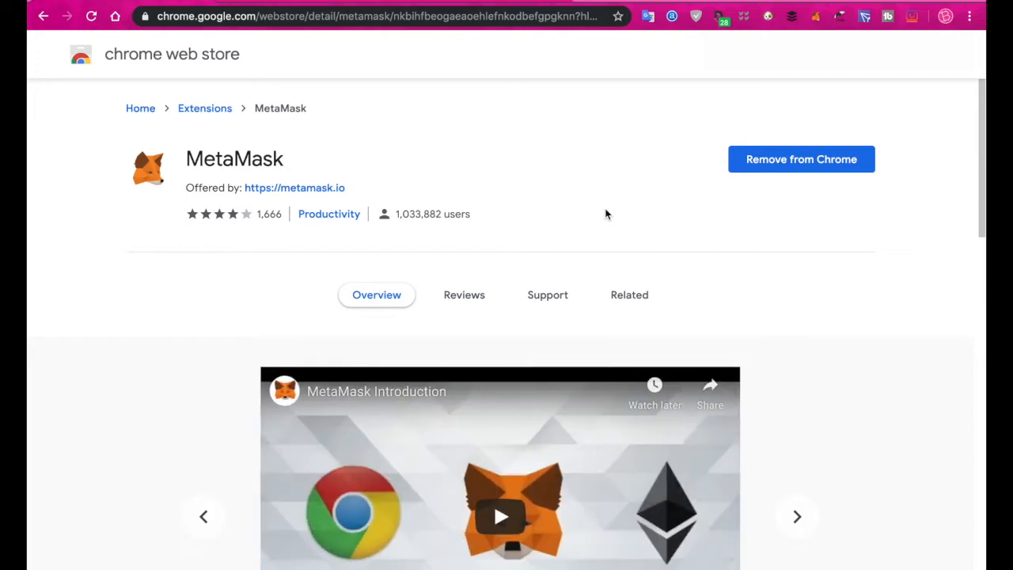
pyautogui.moveTo(364, 188)
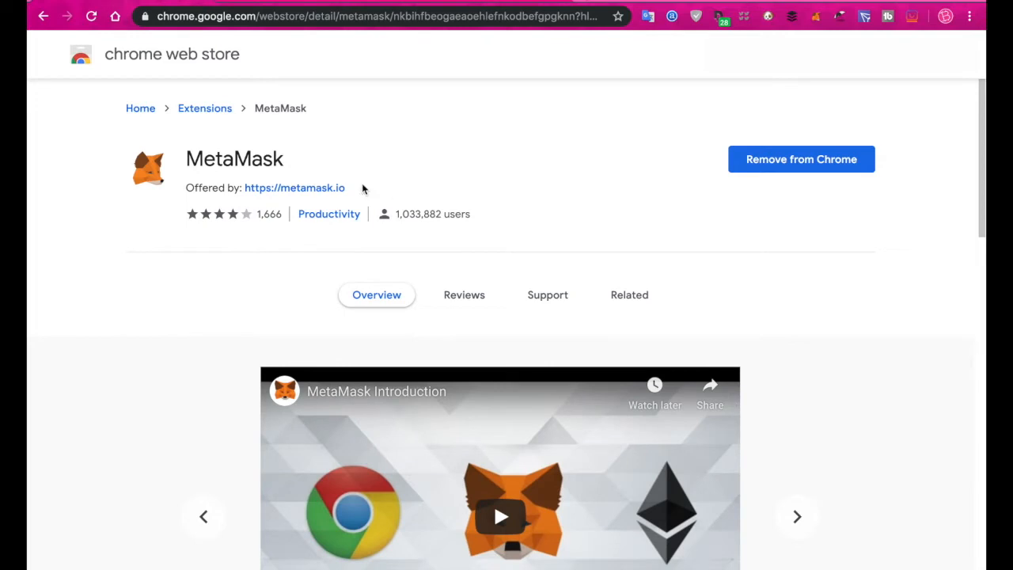
pyautogui.moveTo(288, 167)
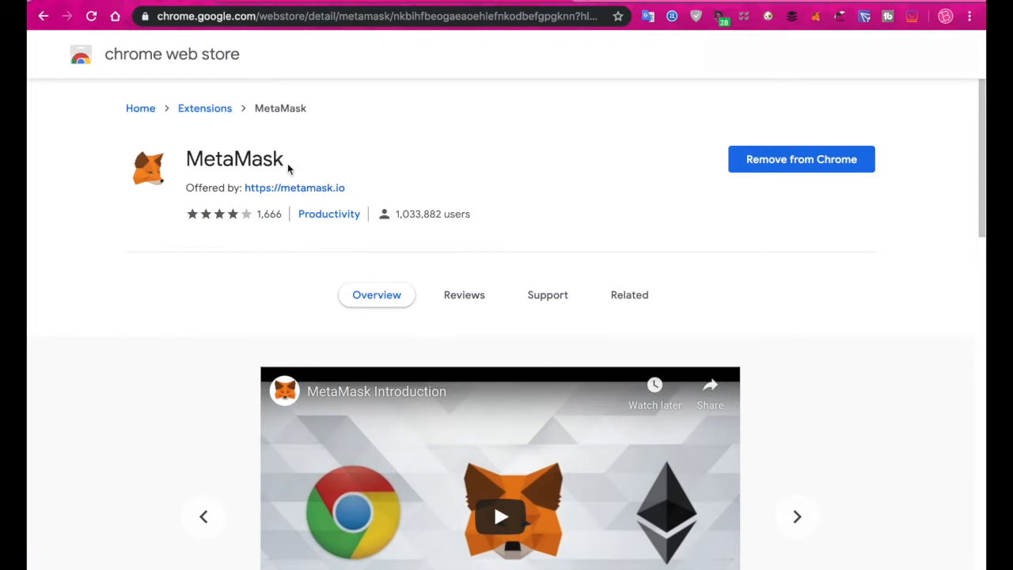
# From the MetaMask toolbar popup, start restoring the wallet via Import using account seed phrase
pyautogui.click(796, 516)
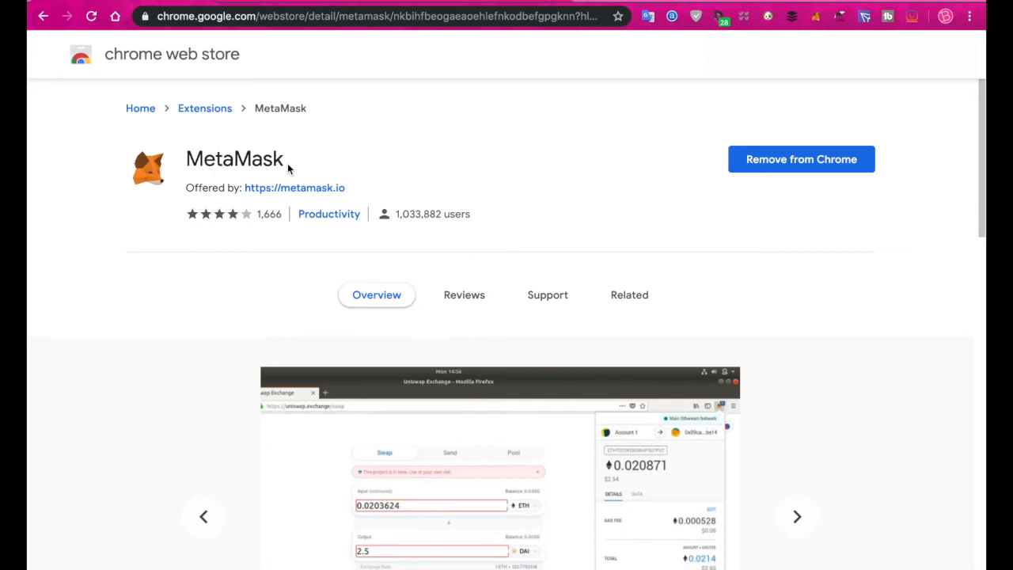
pyautogui.moveTo(277, 364)
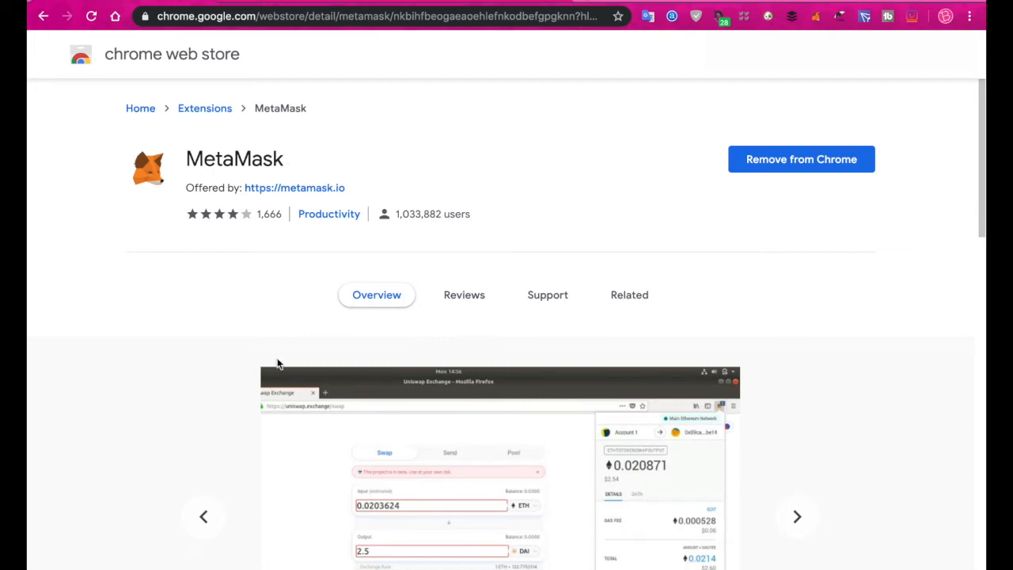
pyautogui.scroll(-3)
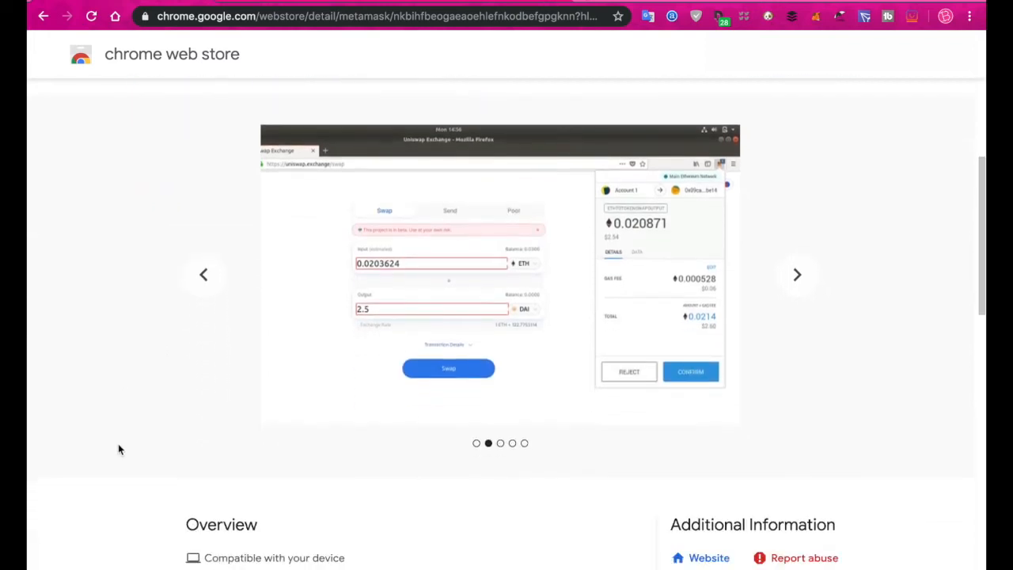
pyautogui.click(797, 274)
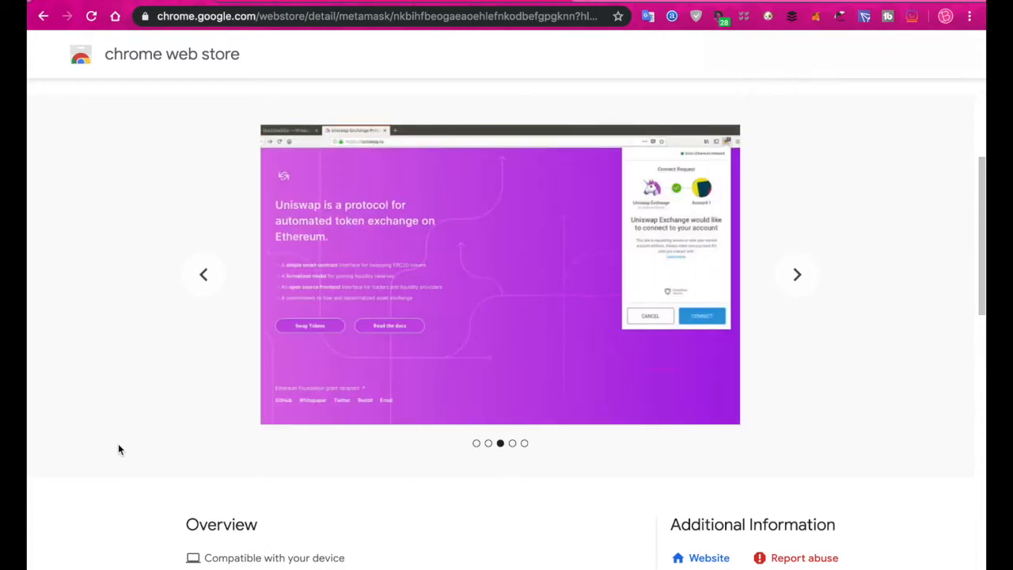
pyautogui.scroll(3)
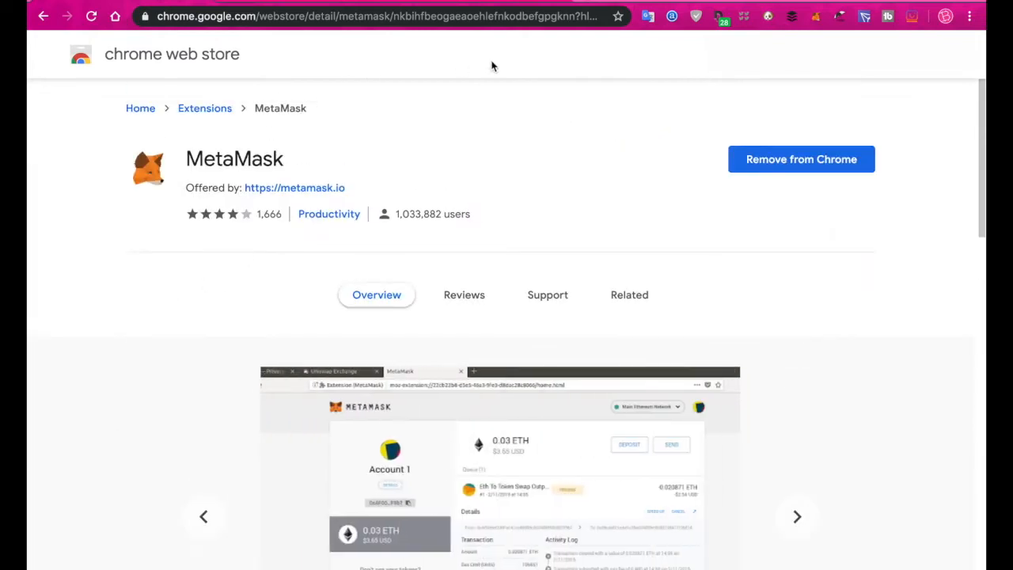
pyautogui.moveTo(506, 67)
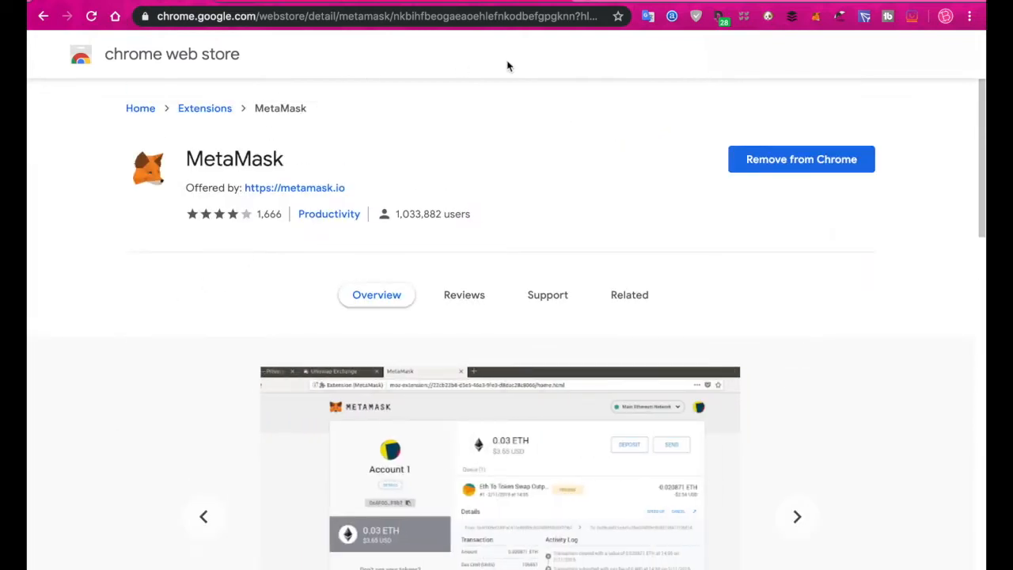
pyautogui.moveTo(839, 106)
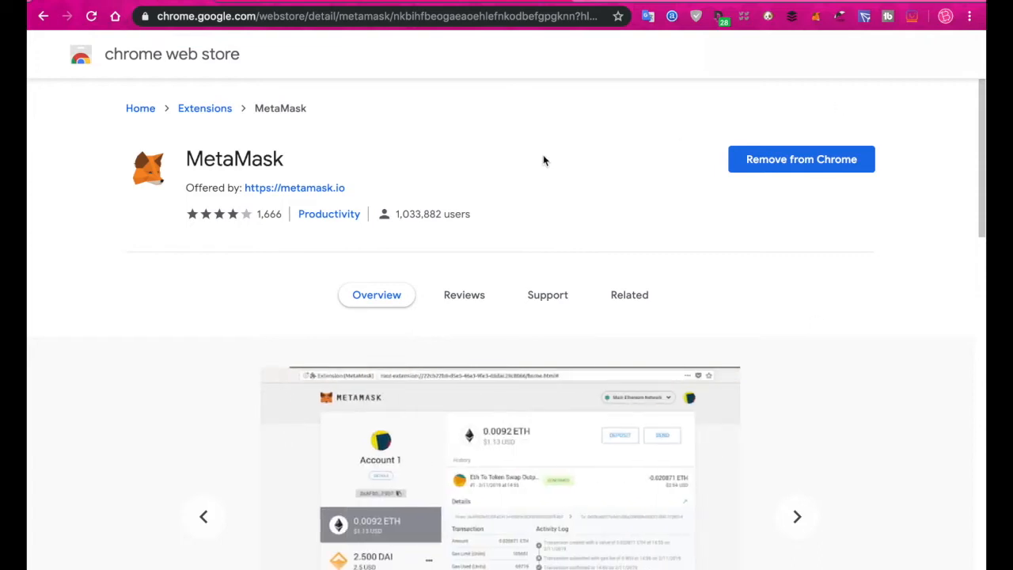
pyautogui.moveTo(158, 415)
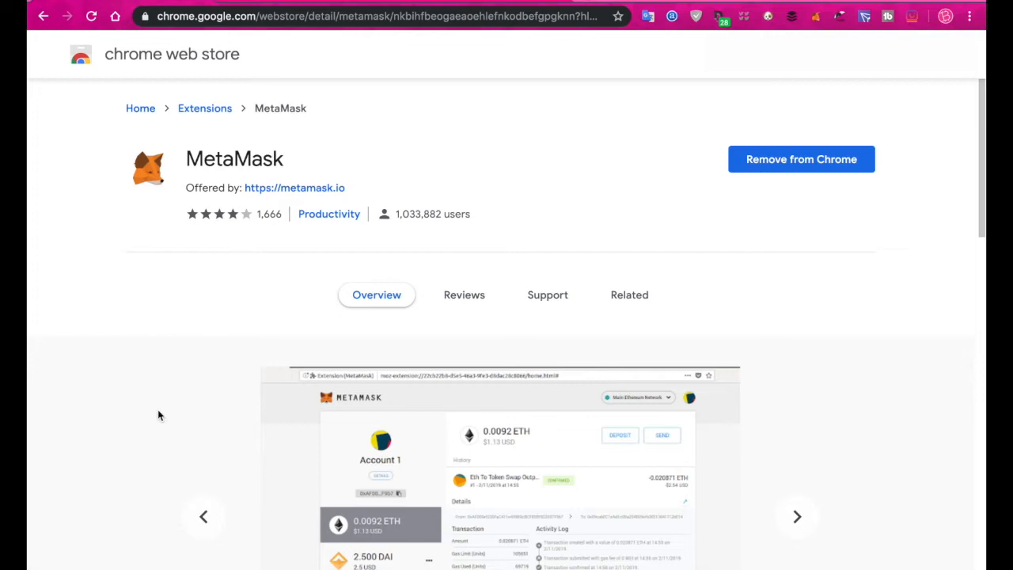
pyautogui.moveTo(668, 162)
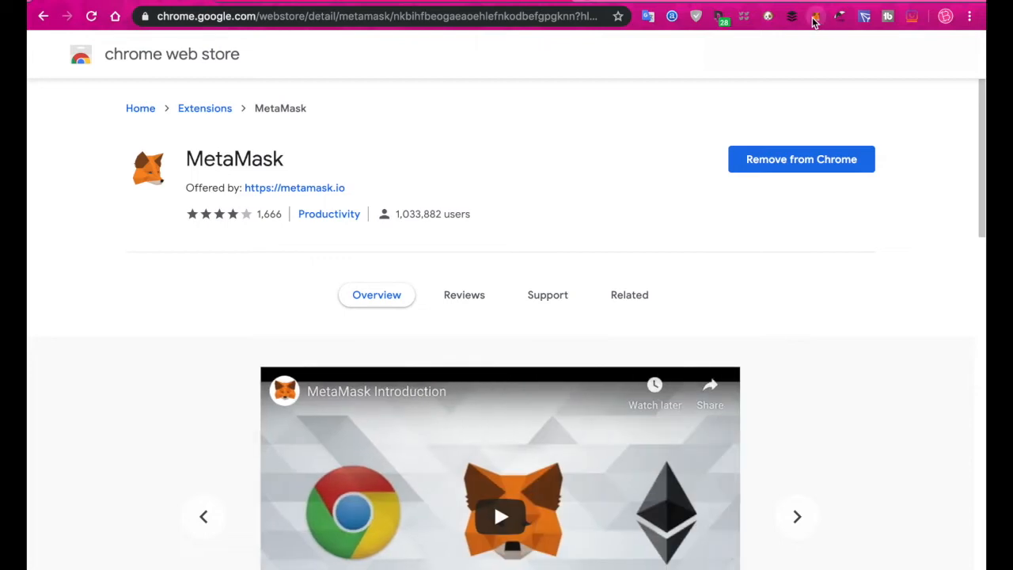
pyautogui.click(813, 16)
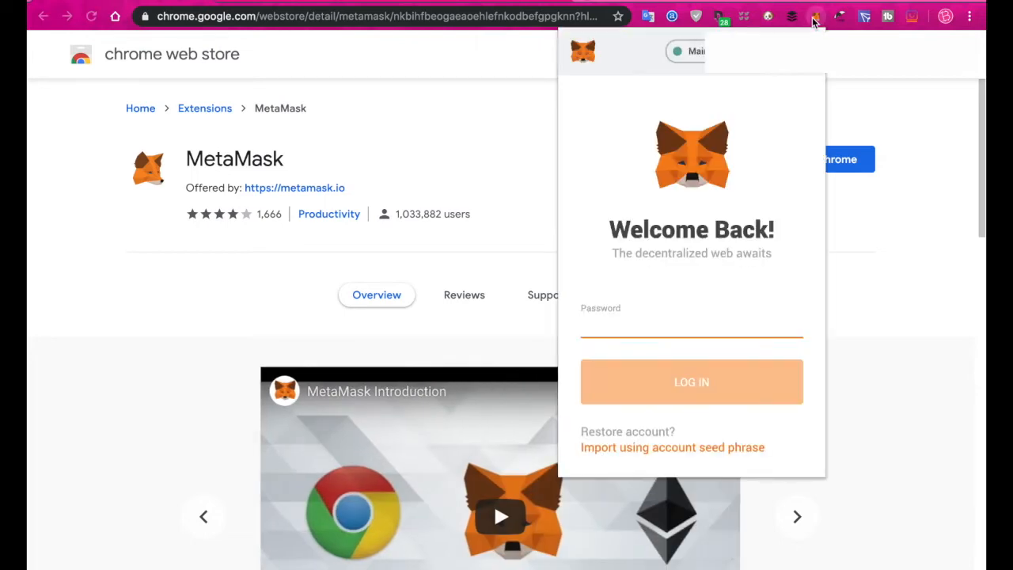
pyautogui.moveTo(710, 301)
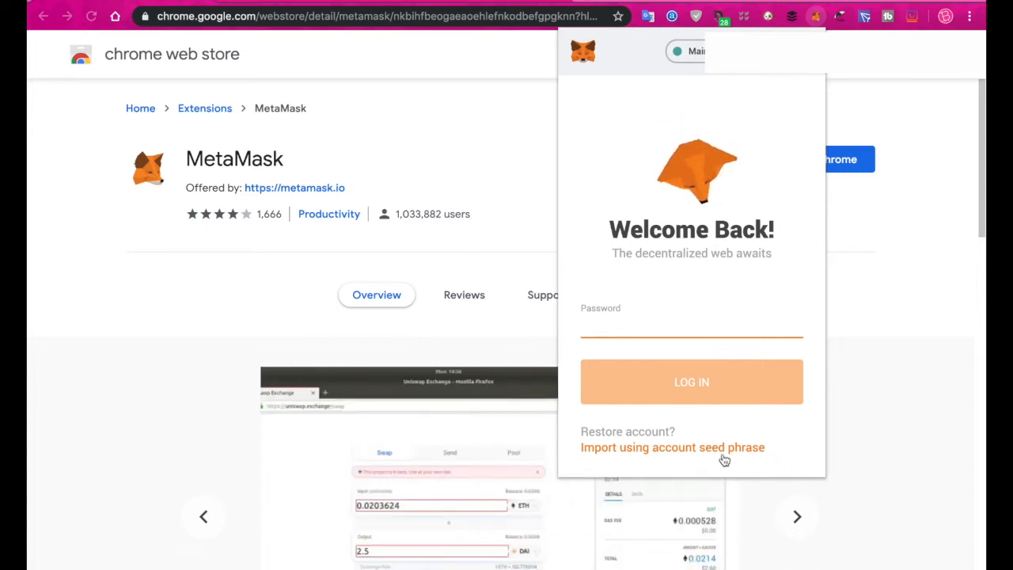
pyautogui.click(671, 446)
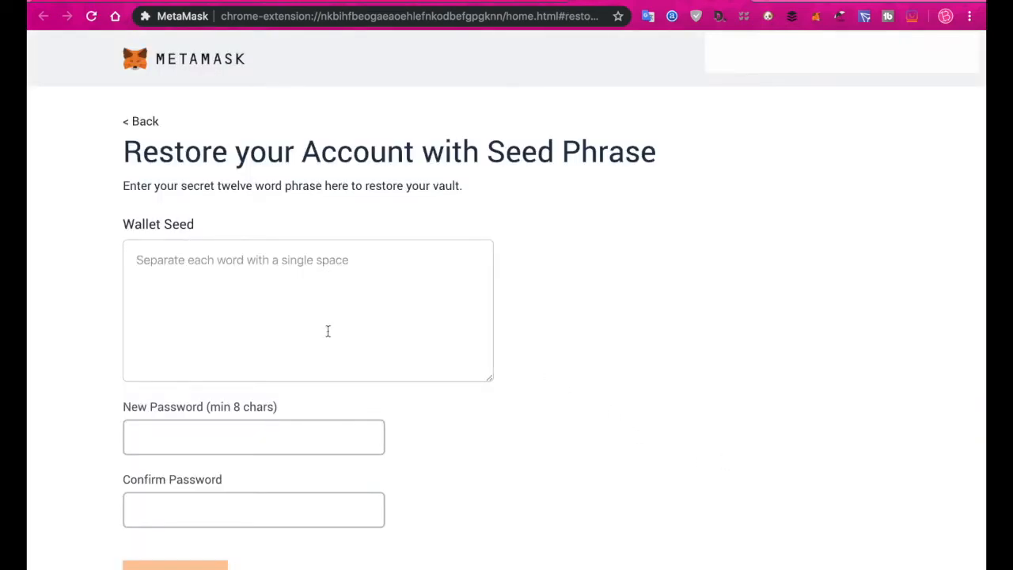
pyautogui.moveTo(783, 301)
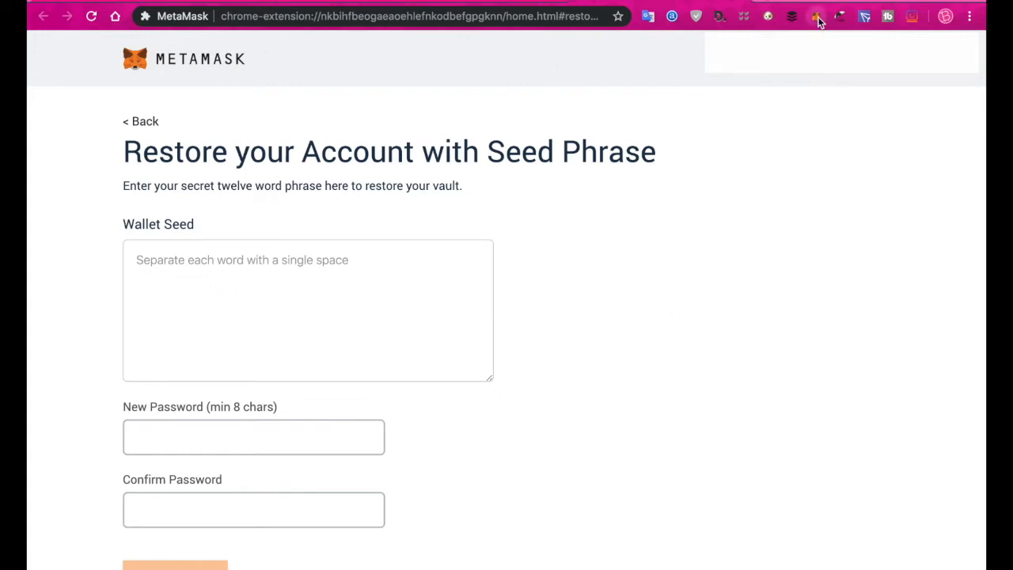
# Review the Networks dropdown in the locked popup and keep Main Ethereum Network selected
pyautogui.click(815, 16)
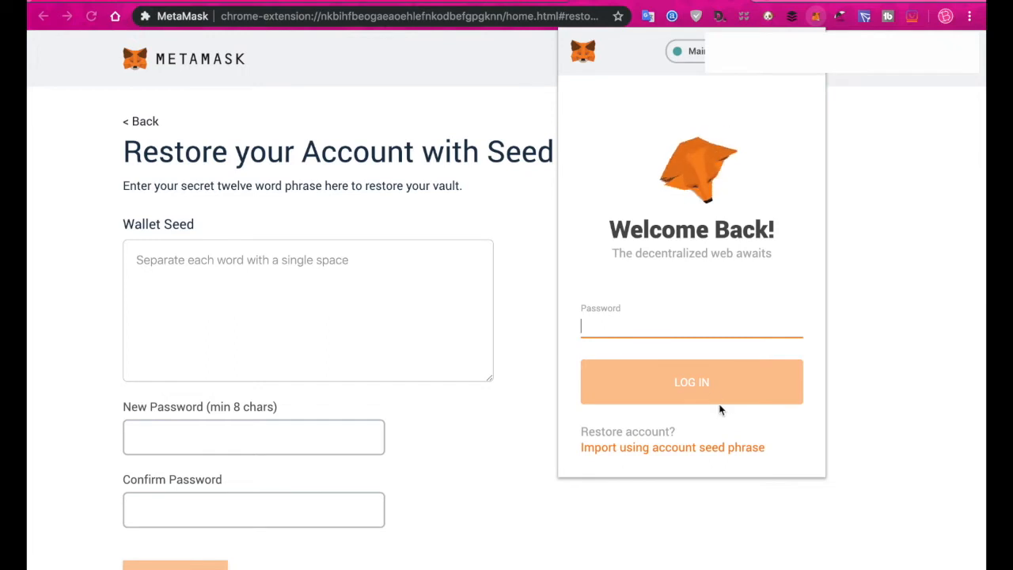
pyautogui.click(688, 51)
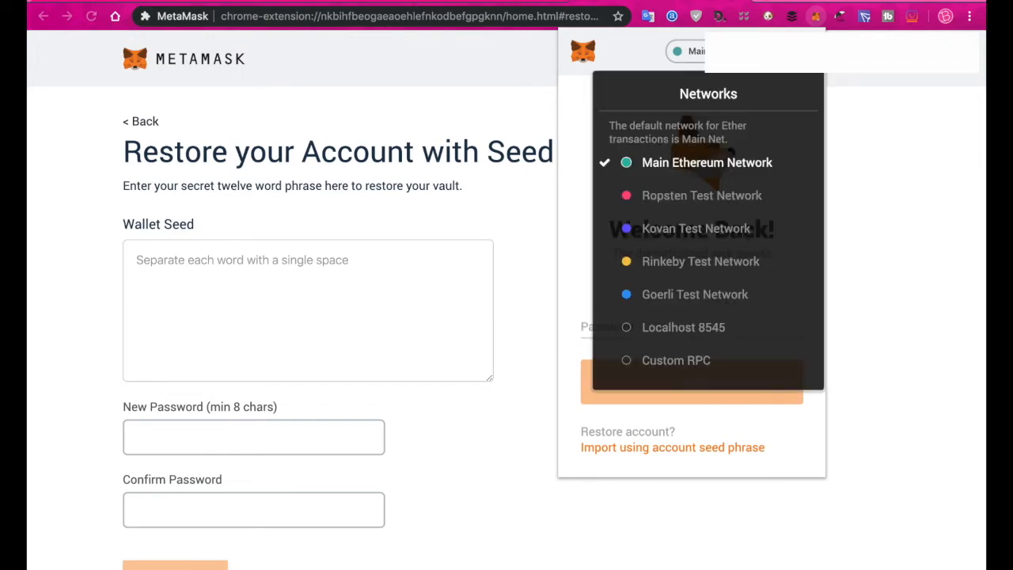
pyautogui.click(582, 51)
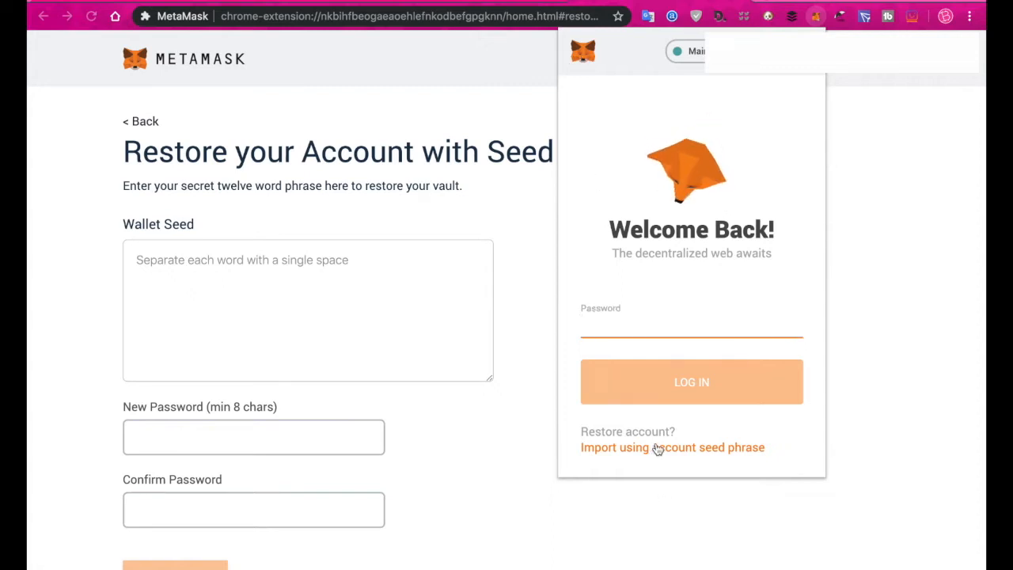
pyautogui.click(693, 50)
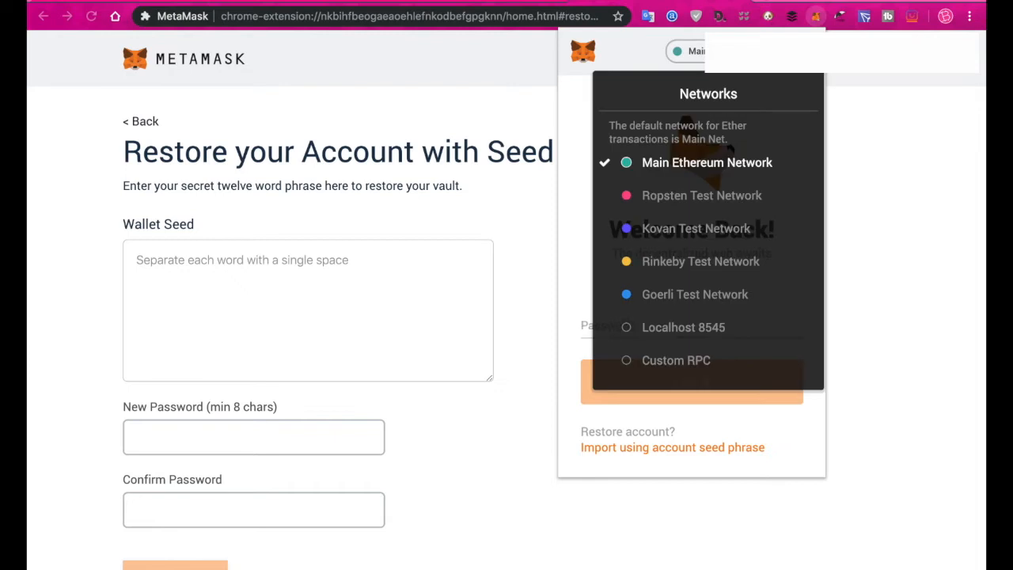
pyautogui.moveTo(740, 246)
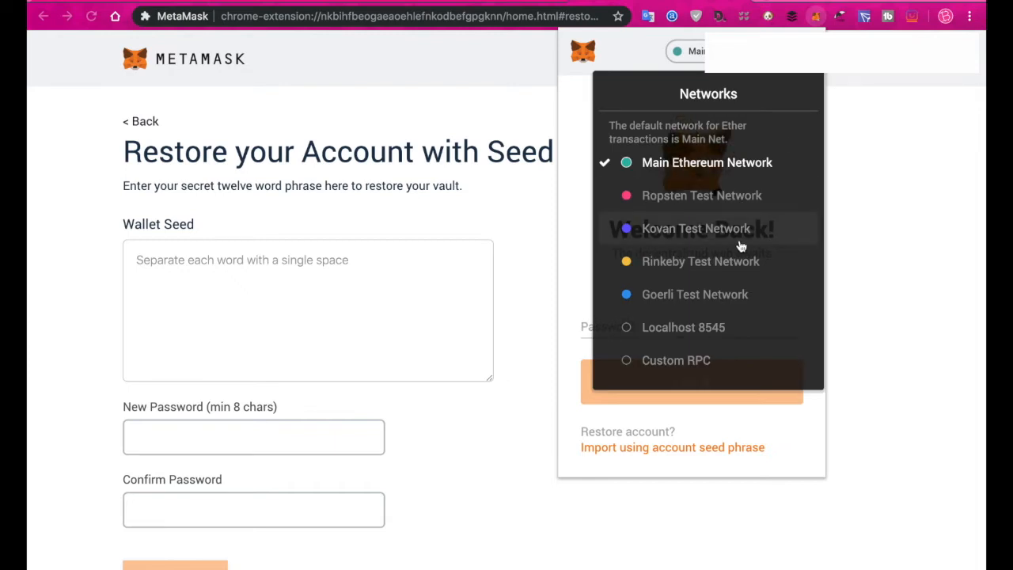
pyautogui.moveTo(690, 168)
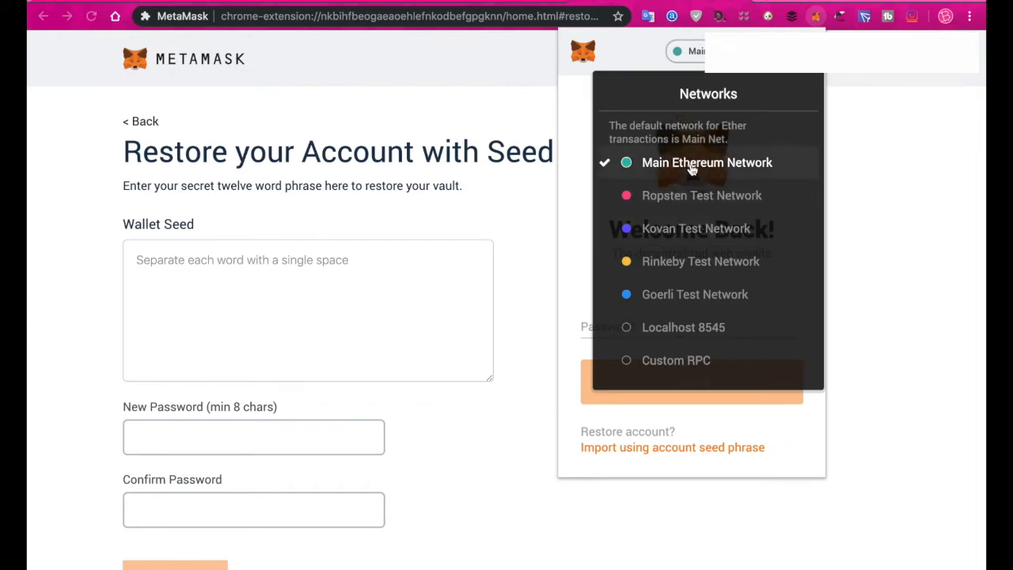
pyautogui.moveTo(690, 268)
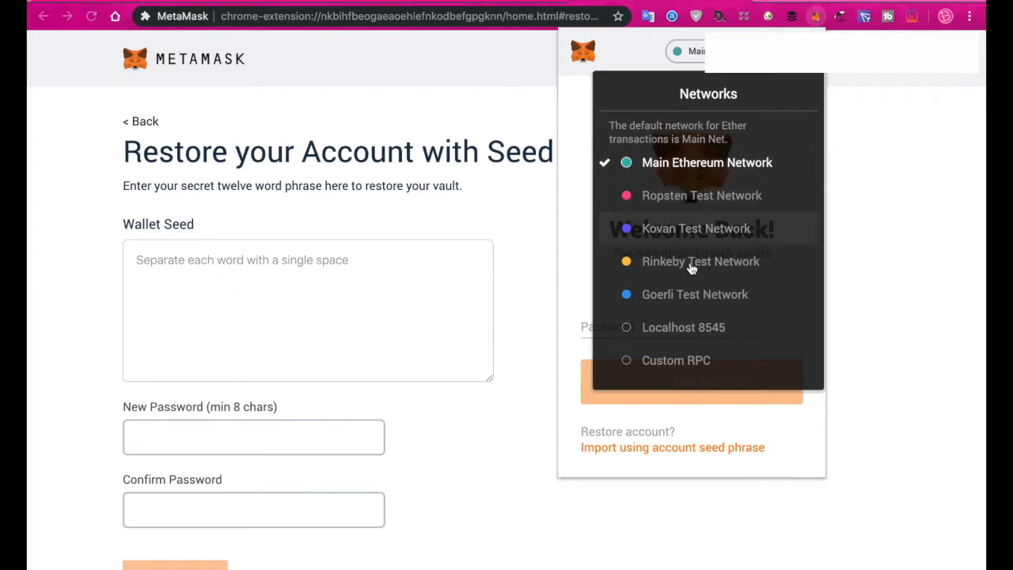
pyautogui.click(640, 62)
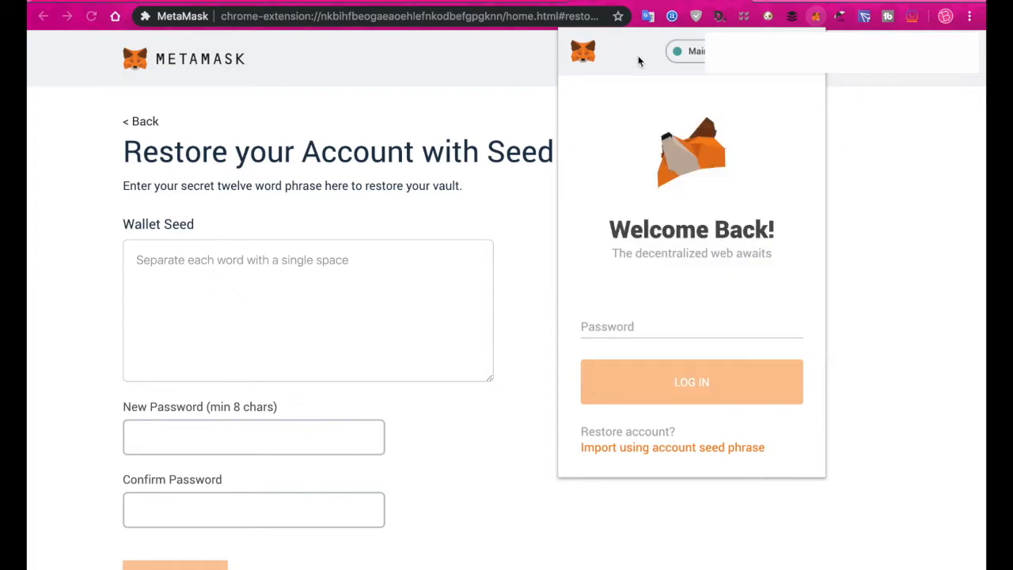
# Dismiss the login prompt and return to MetaMask's Chrome Web Store page showing Remove from Chrome
pyautogui.click(689, 332)
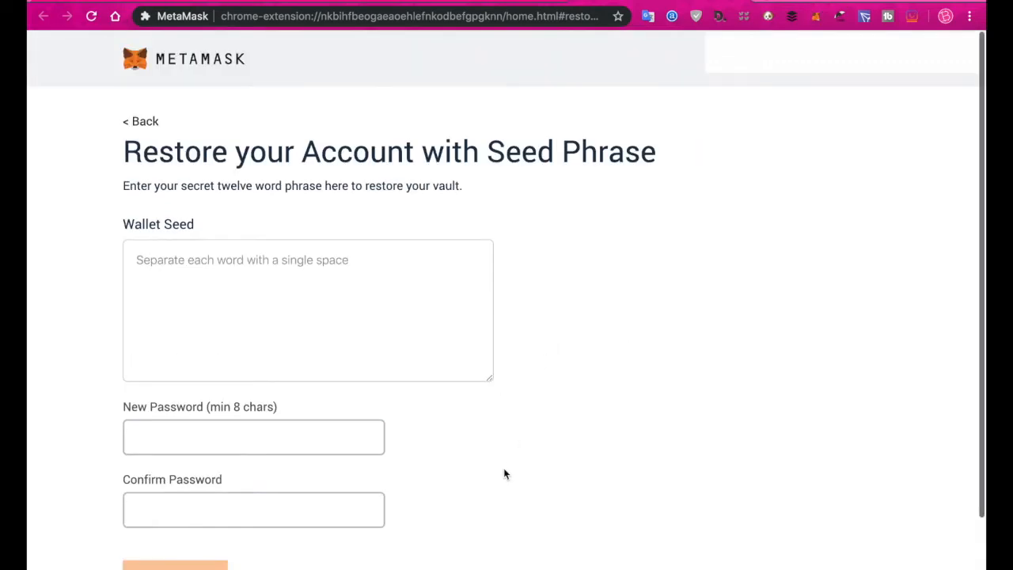
pyautogui.moveTo(141, 120)
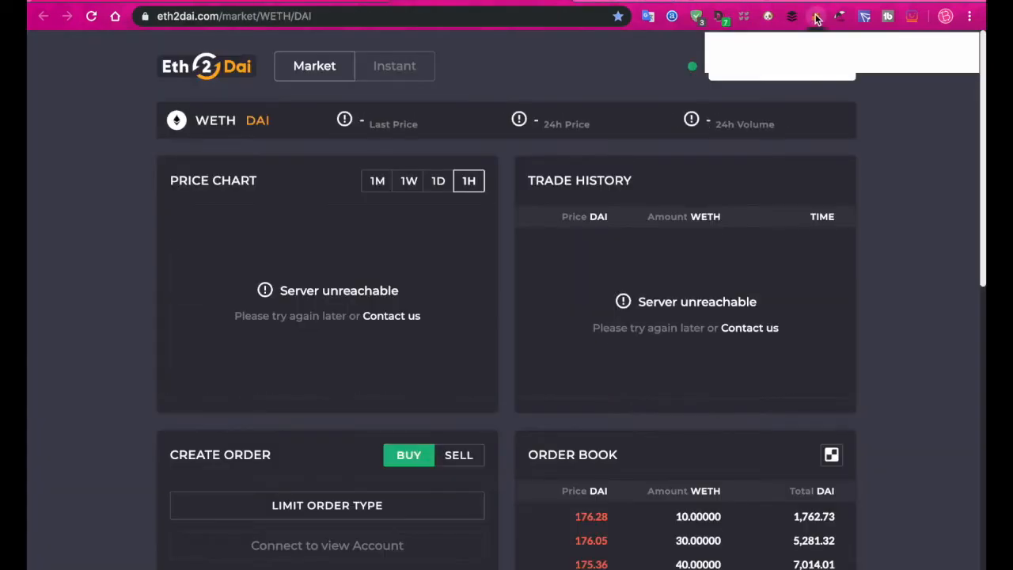
pyautogui.moveTo(245, 7)
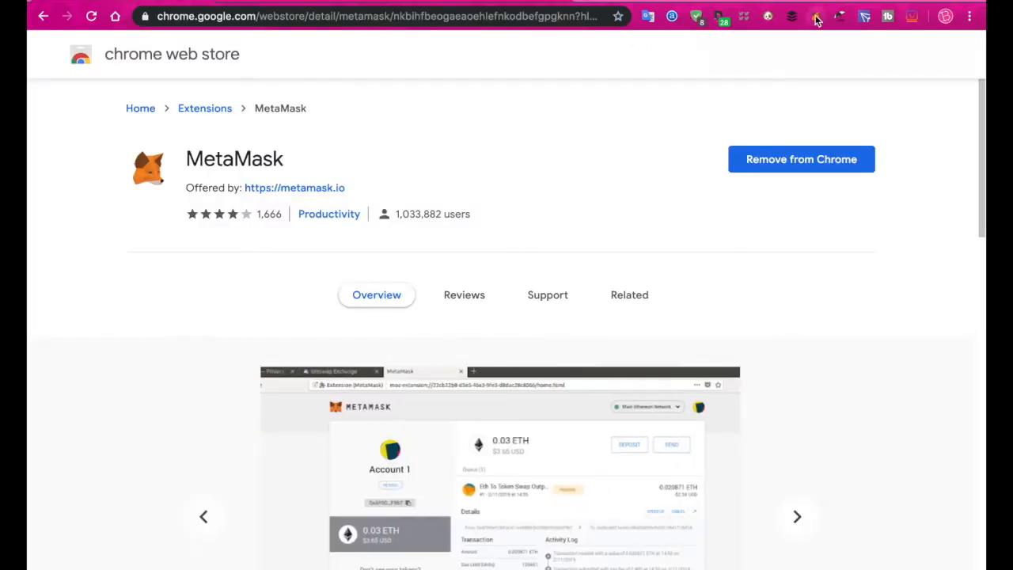
pyautogui.click(817, 15)
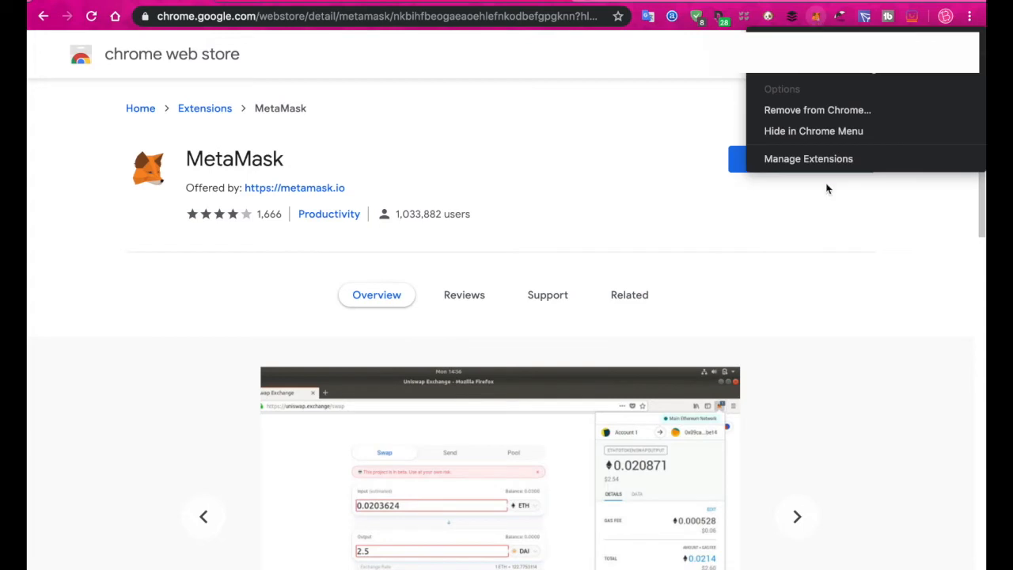
pyautogui.click(817, 111)
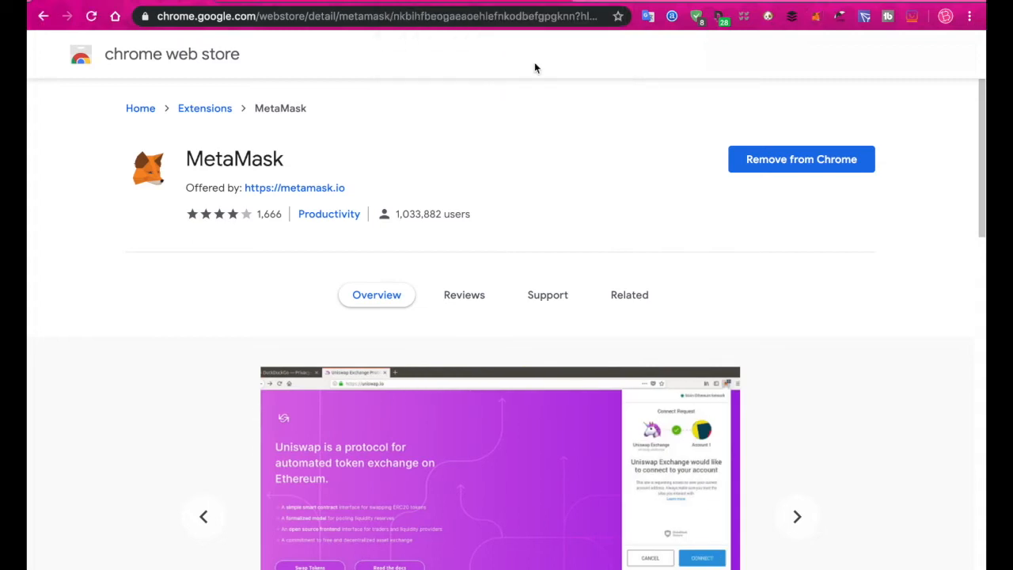
pyautogui.moveTo(623, 193)
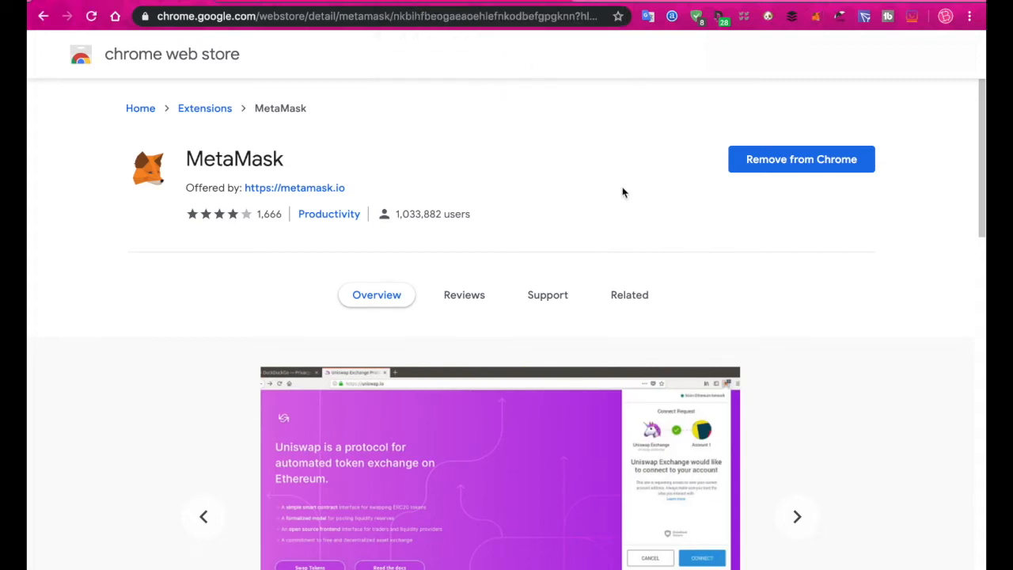
pyautogui.click(798, 516)
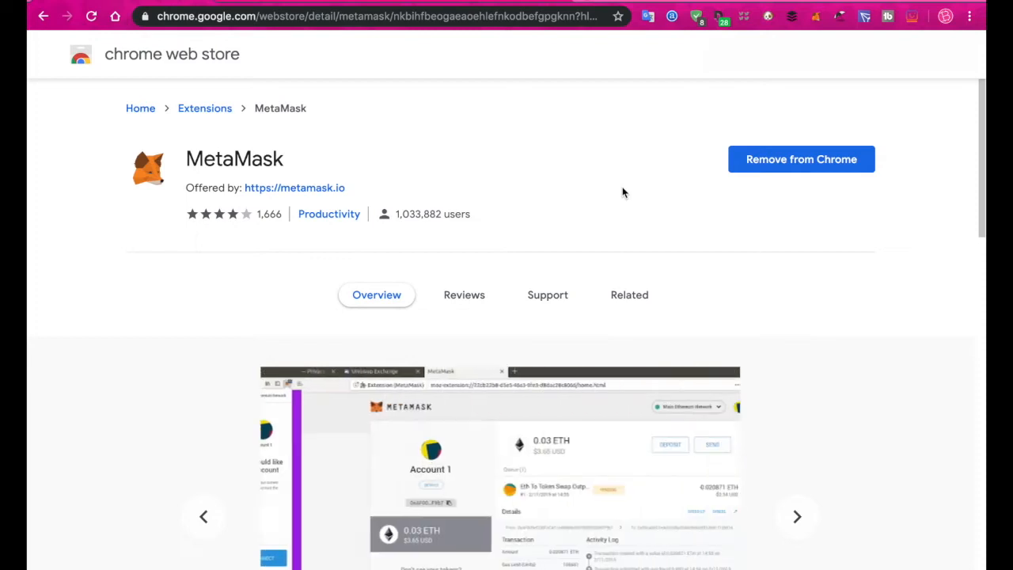
pyautogui.click(796, 516)
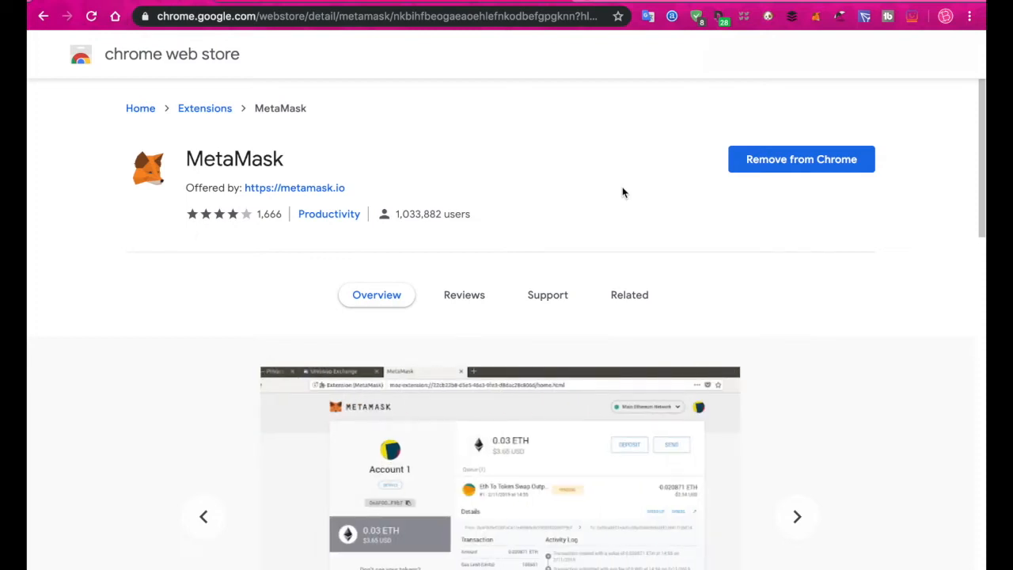
pyautogui.moveTo(815, 16)
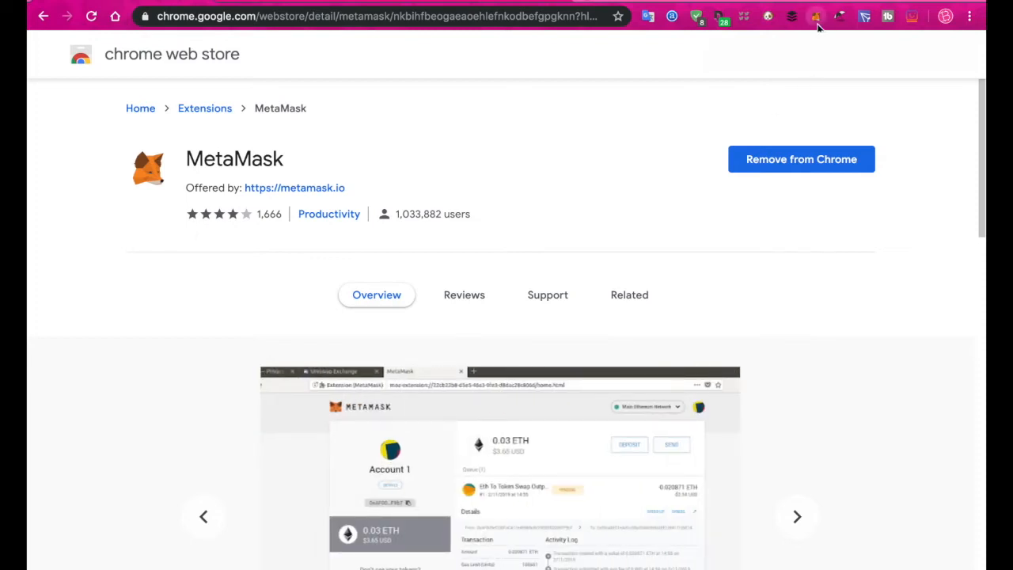
# Check the wallet address on Etherscan (0 Ether, no transactions), visit sign-in, and return to the store tab
pyautogui.click(815, 16)
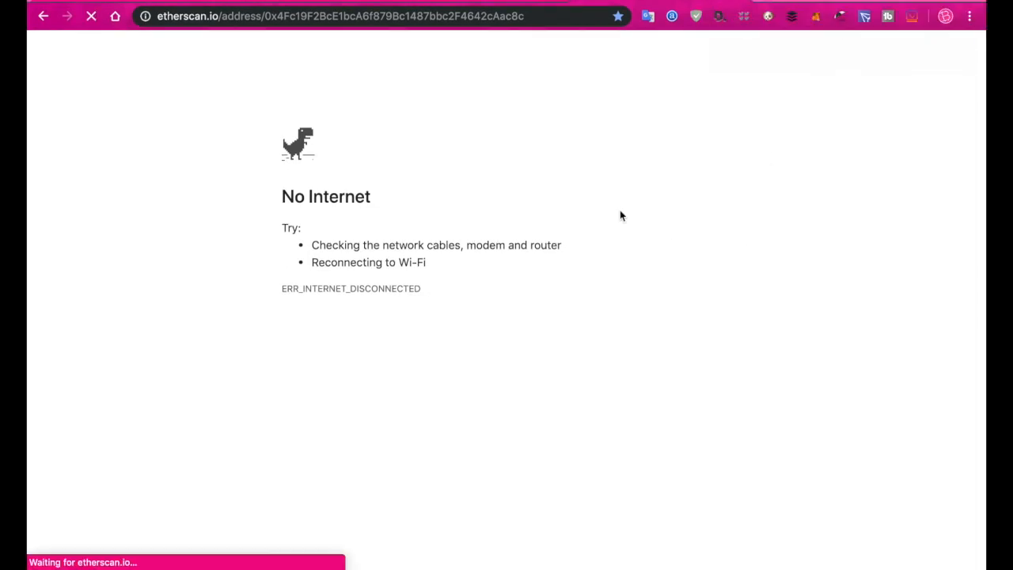
pyautogui.moveTo(610, 201)
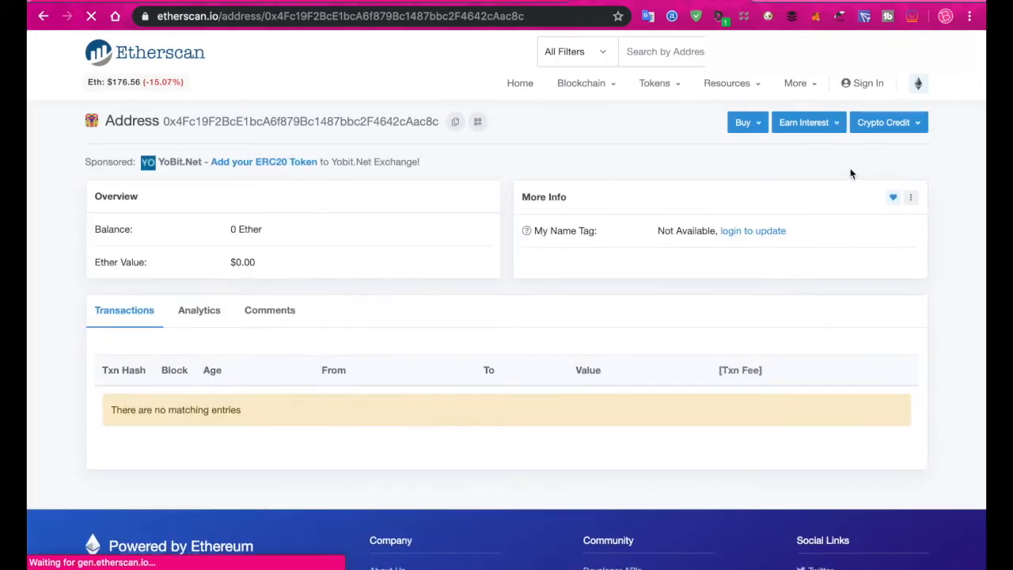
pyautogui.scroll(-3)
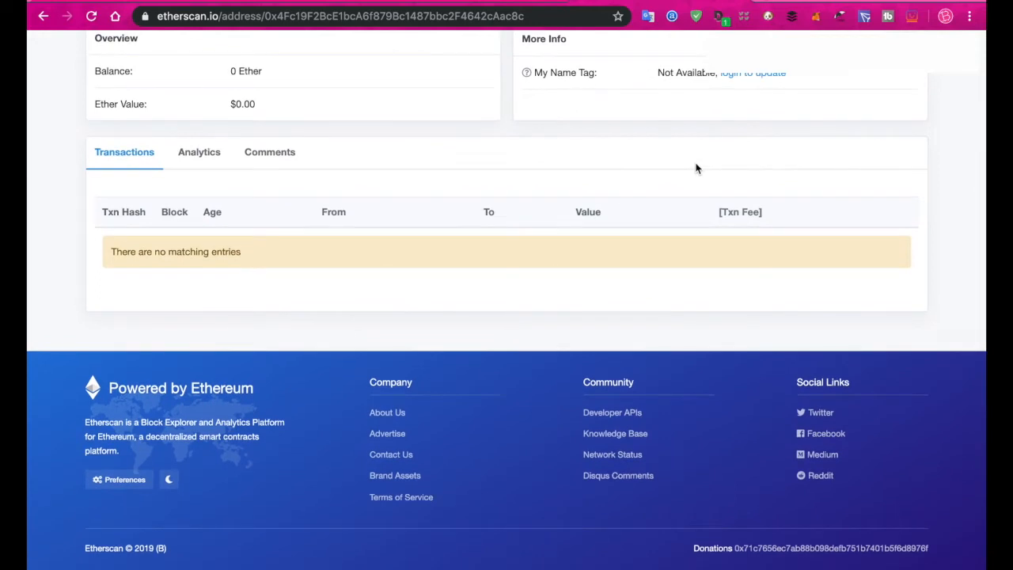
pyautogui.scroll(3)
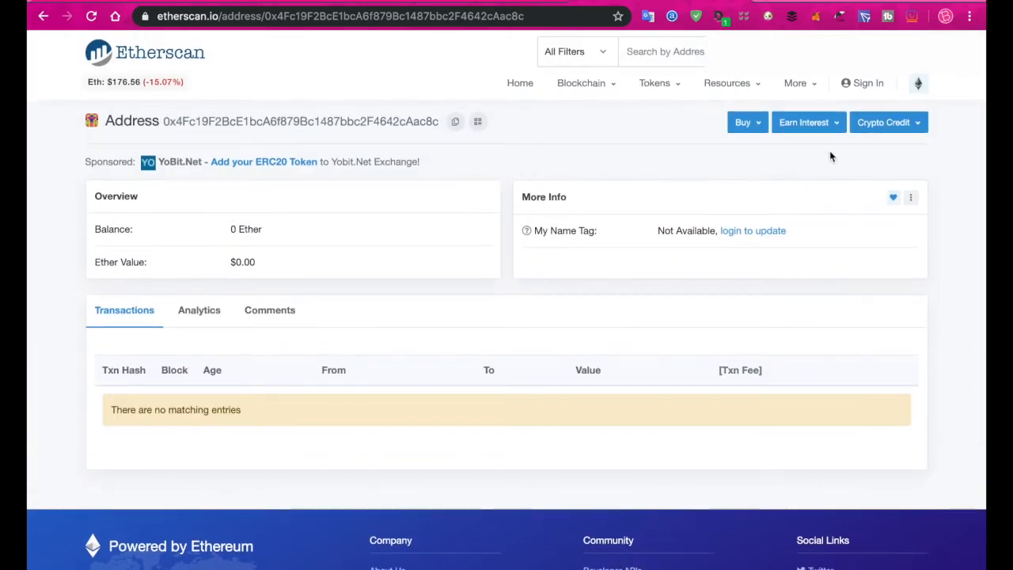
pyautogui.click(862, 82)
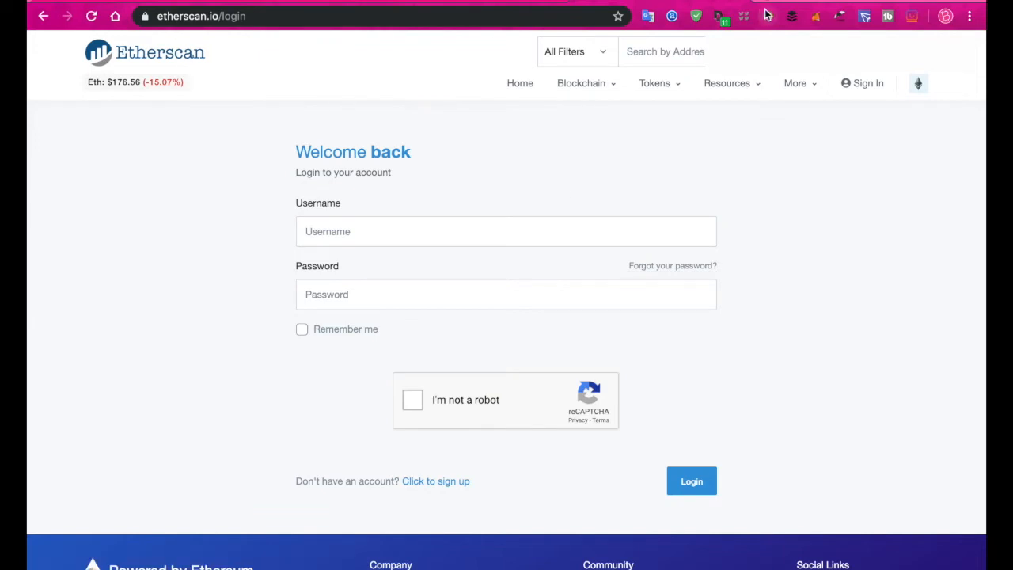
pyautogui.click(317, 15)
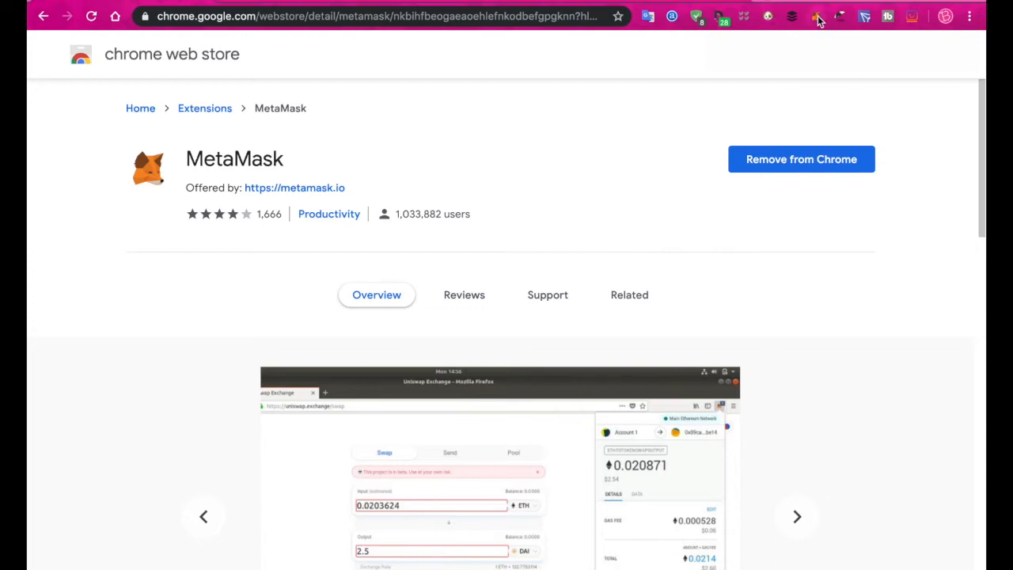
pyautogui.click(817, 16)
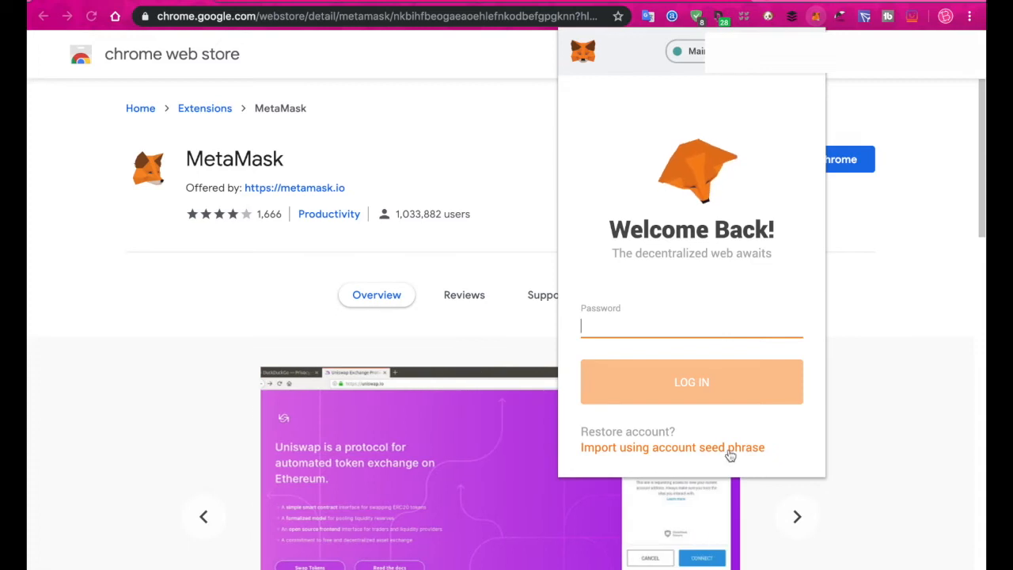
pyautogui.moveTo(778, 453)
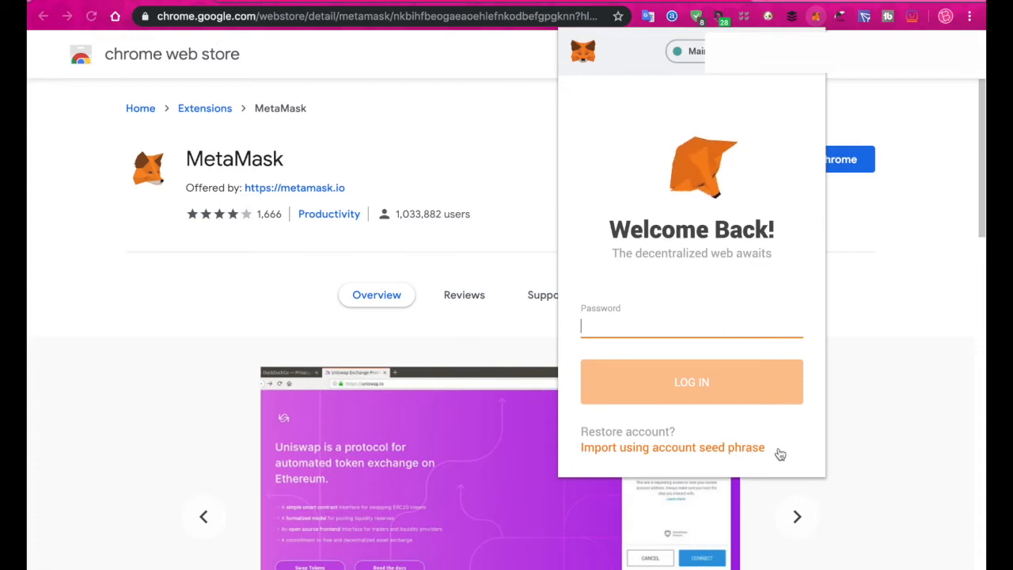
pyautogui.moveTo(753, 330)
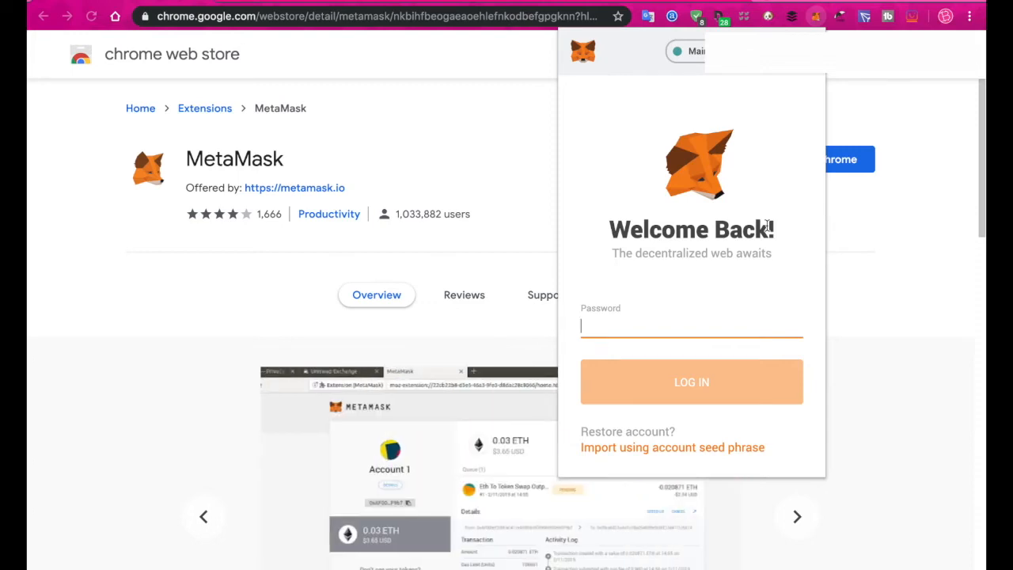
pyautogui.moveTo(687, 295)
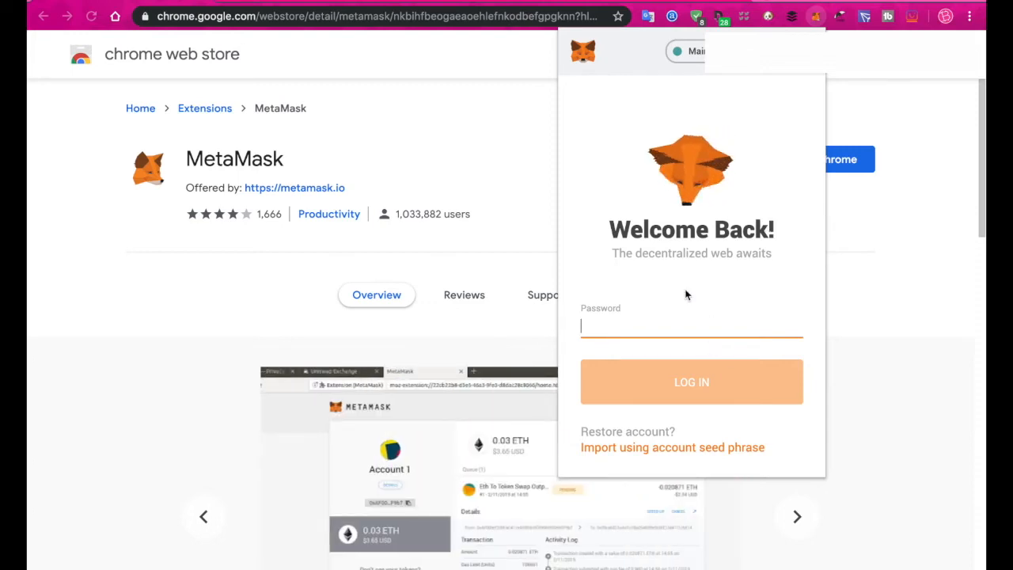
pyautogui.moveTo(577, 282)
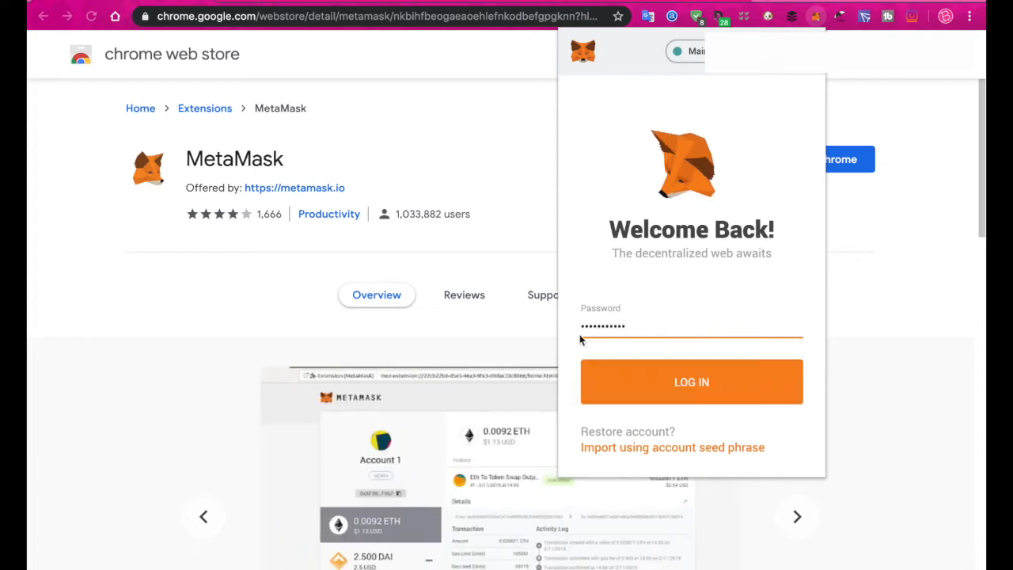
# Attempt to unlock MetaMask, receive the Incorrect password error, and close the popup
pyautogui.click(689, 381)
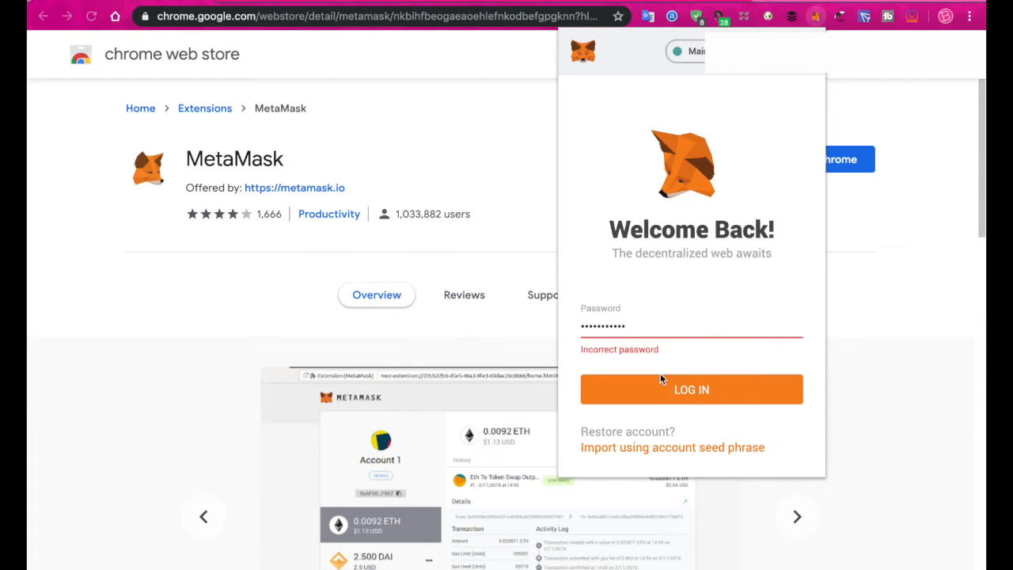
pyautogui.click(798, 515)
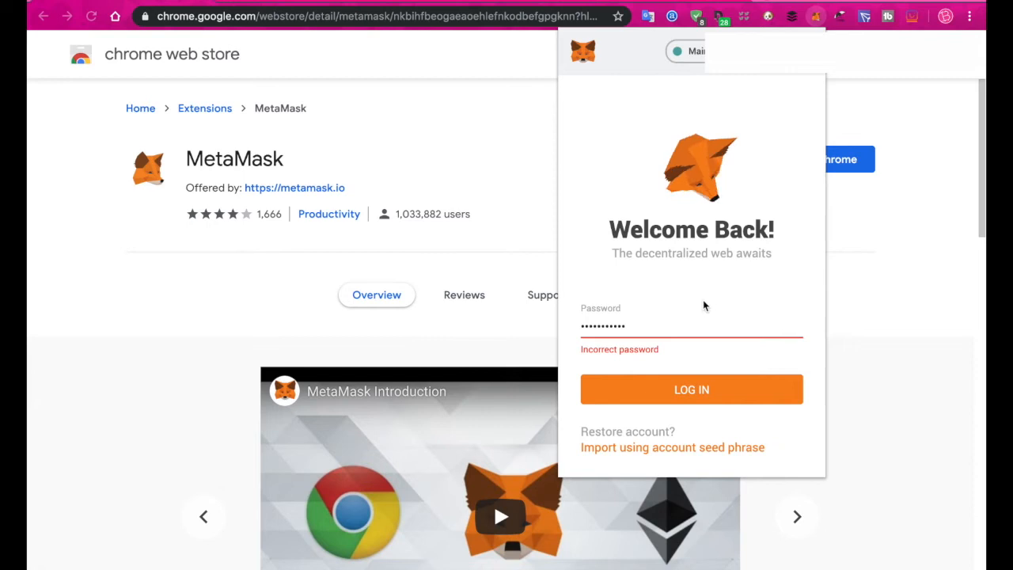
pyautogui.moveTo(519, 134)
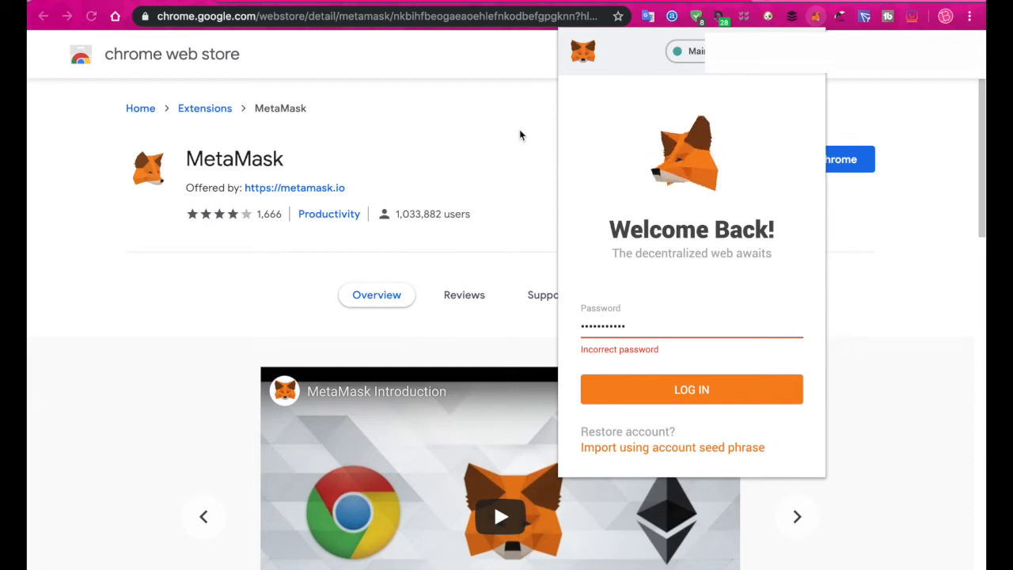
pyautogui.click(521, 134)
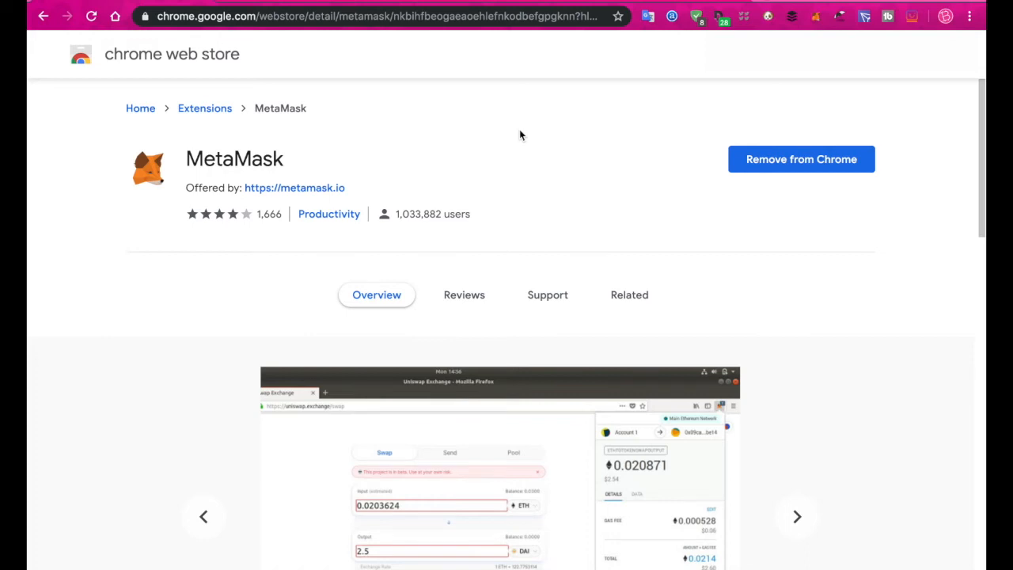
# Cycle through the rotating screenshots on the MetaMask Chrome Web Store listing
pyautogui.click(797, 516)
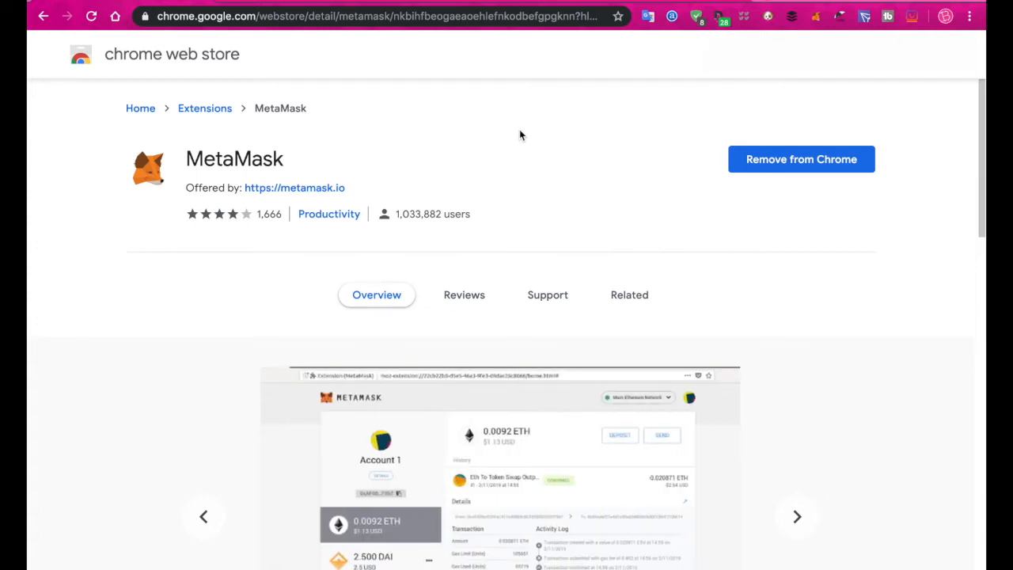
pyautogui.click(798, 516)
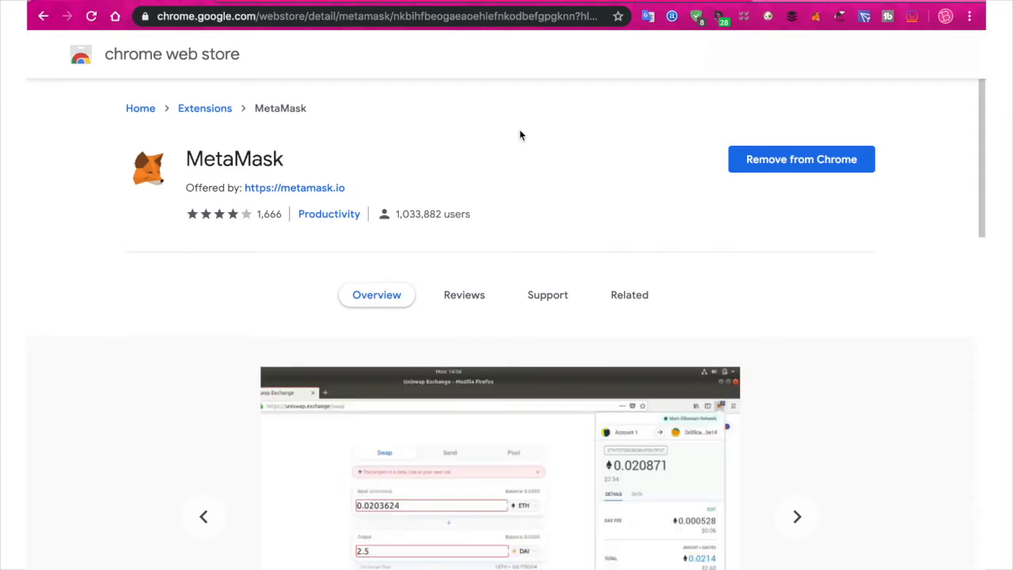
pyautogui.click(797, 516)
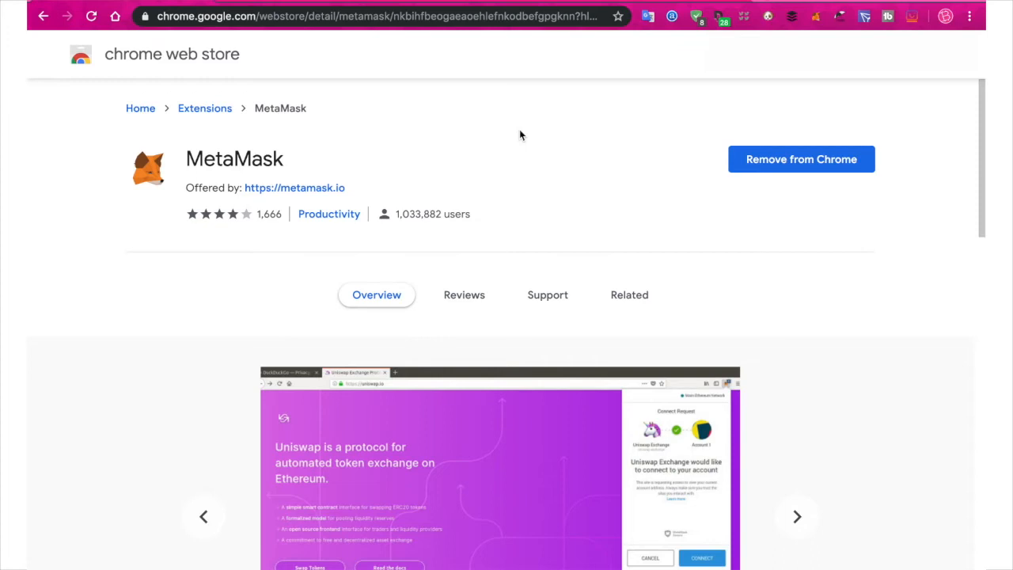
pyautogui.click(797, 516)
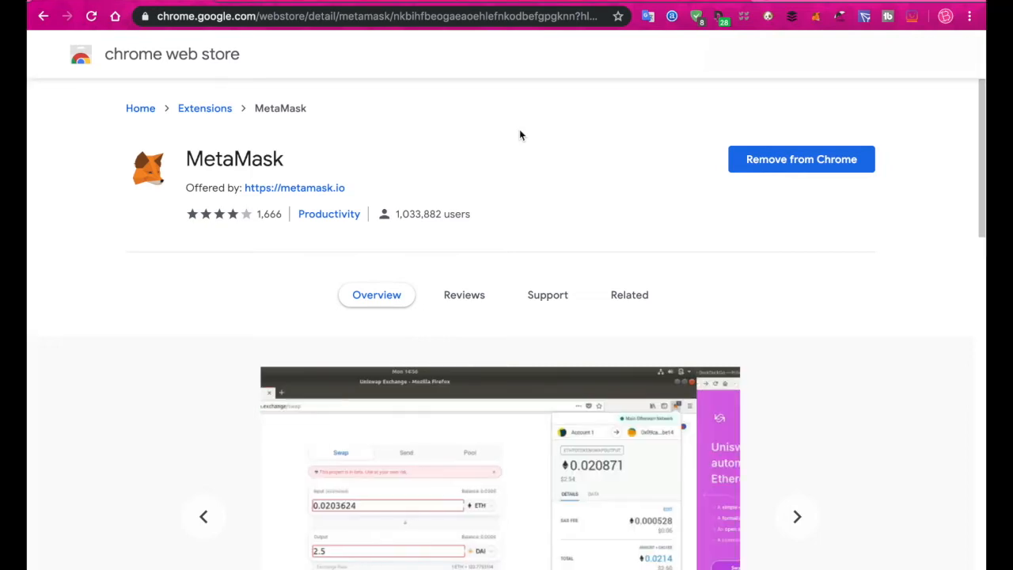
pyautogui.click(797, 516)
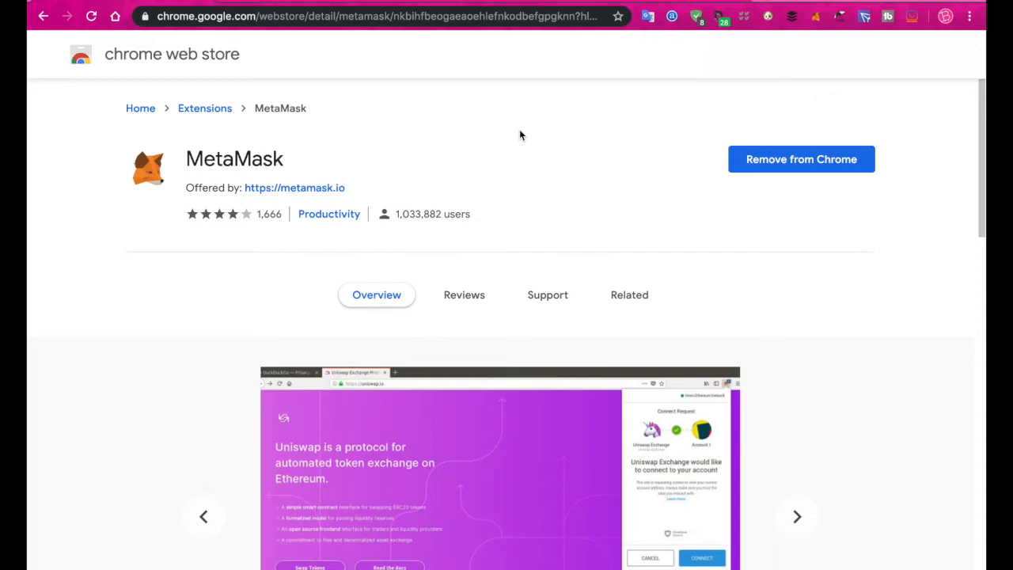
pyautogui.click(797, 516)
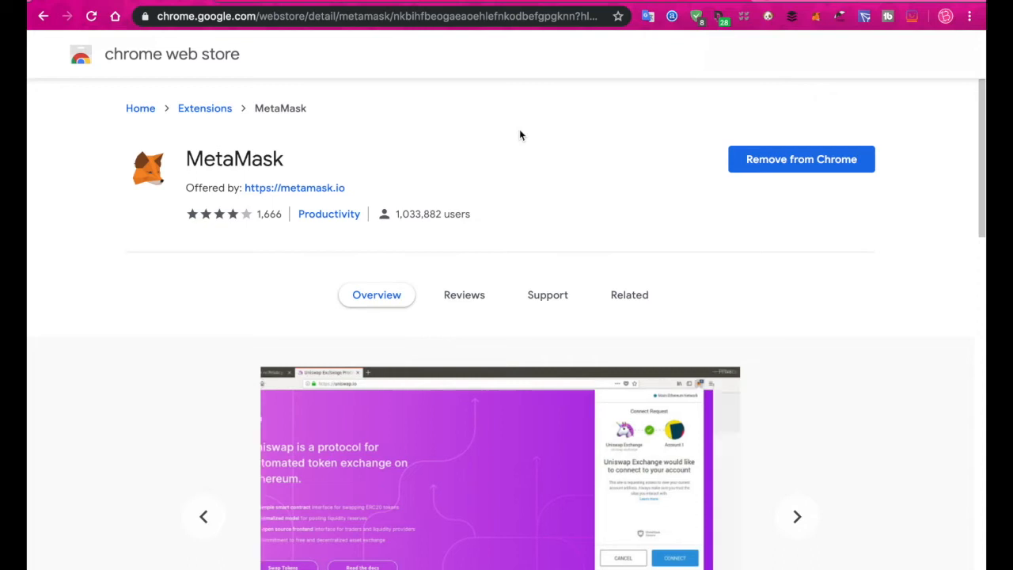
pyautogui.click(796, 516)
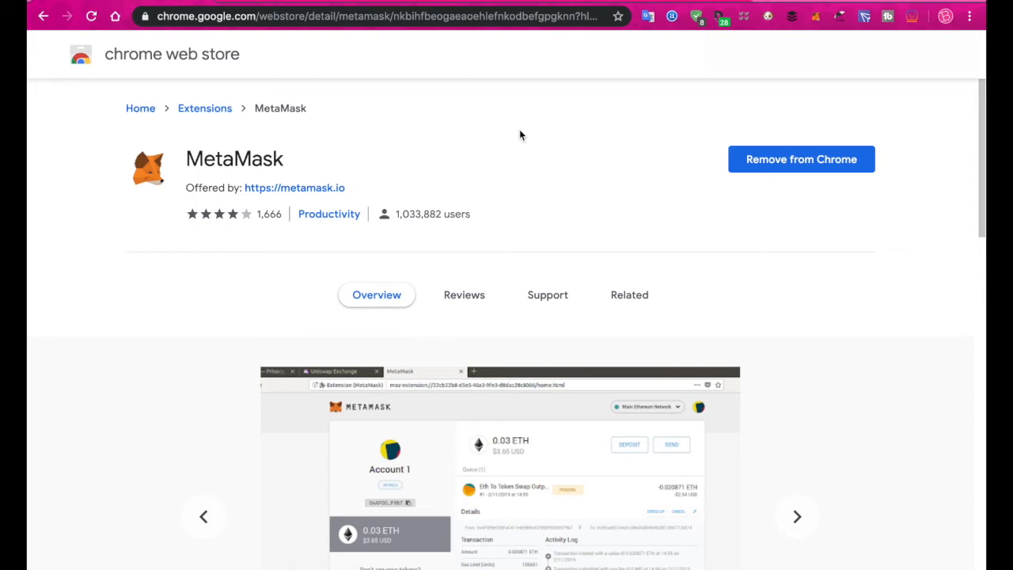
pyautogui.click(797, 516)
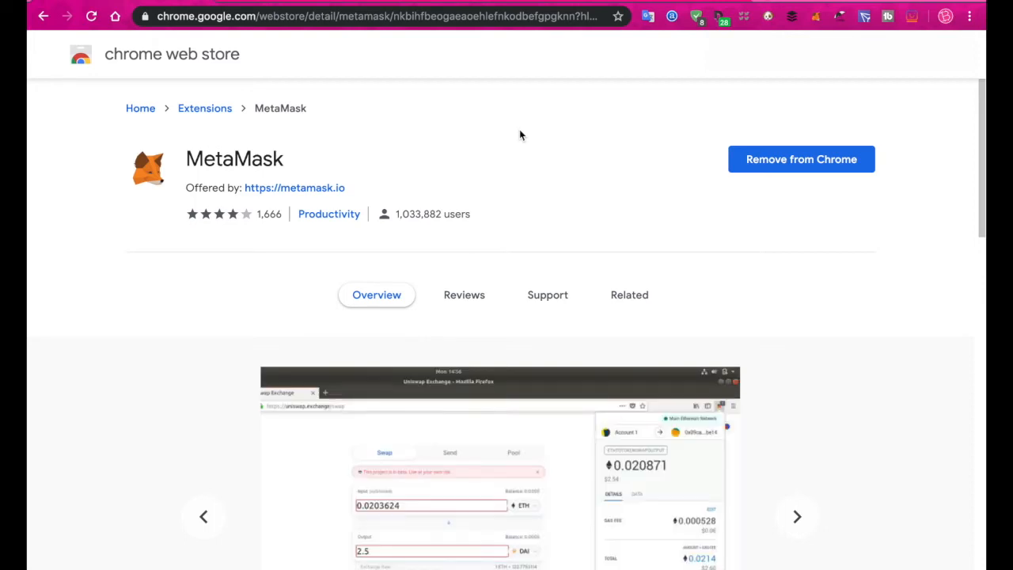
pyautogui.click(798, 516)
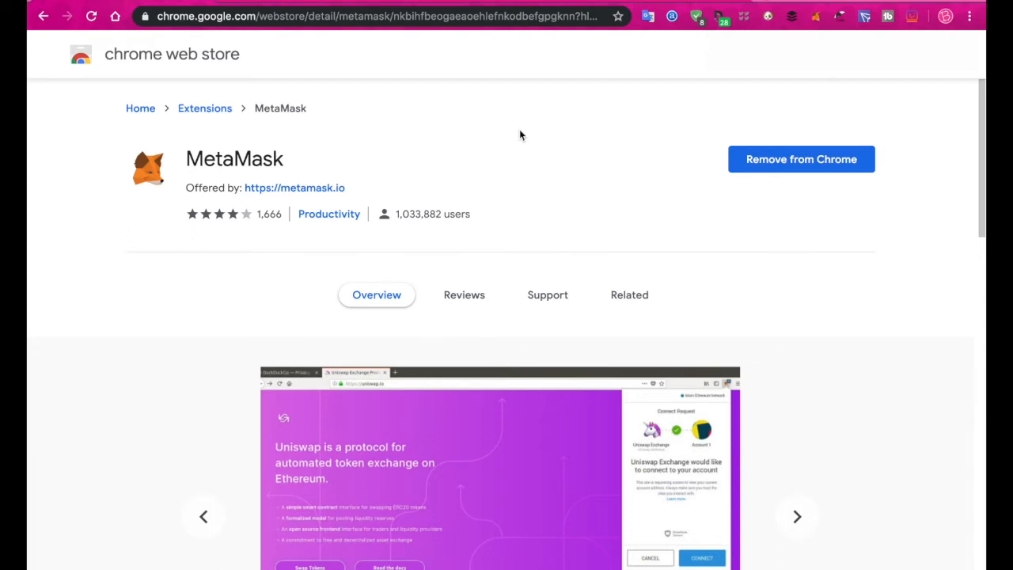
pyautogui.click(798, 516)
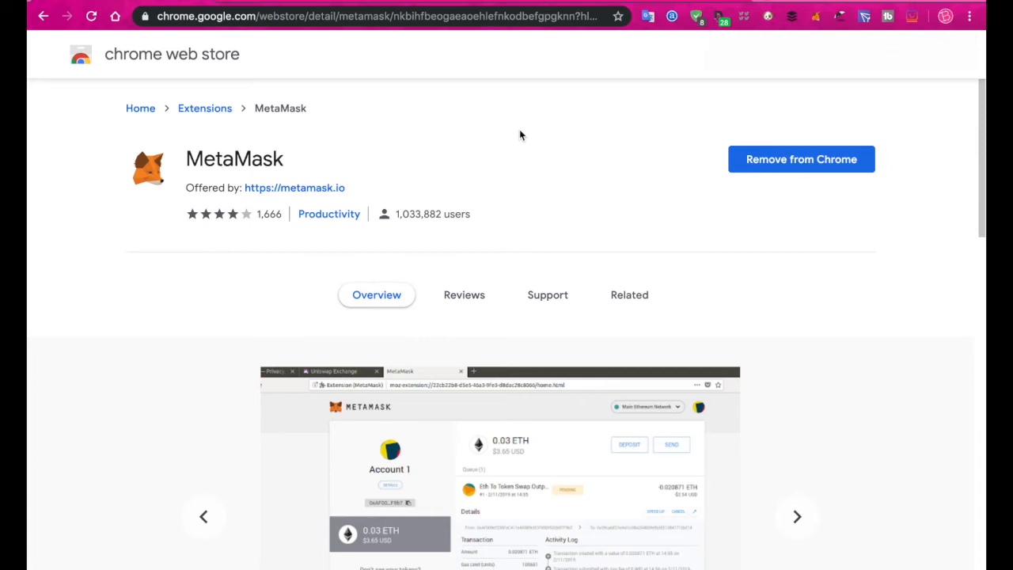
pyautogui.click(797, 516)
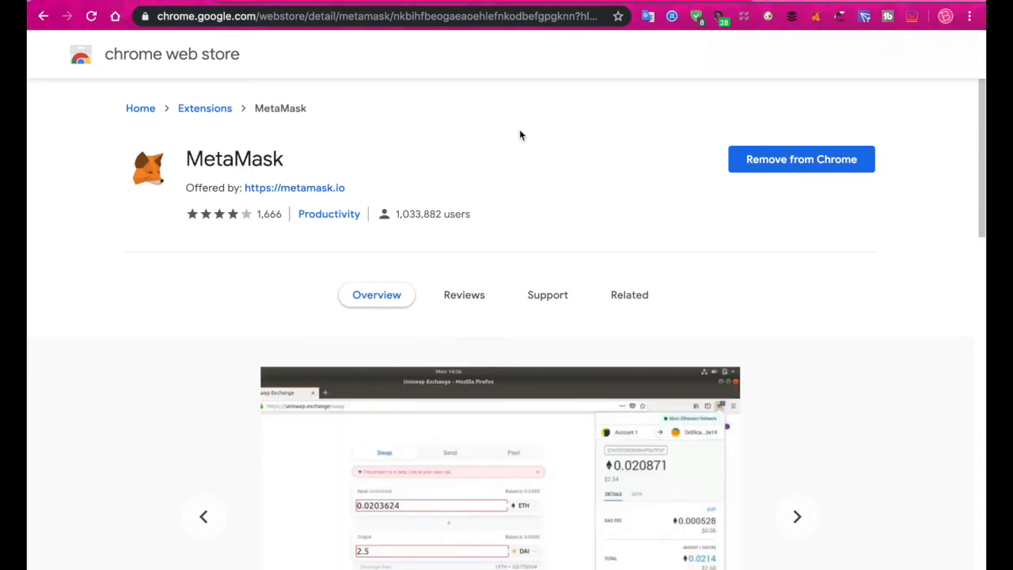
pyautogui.click(798, 516)
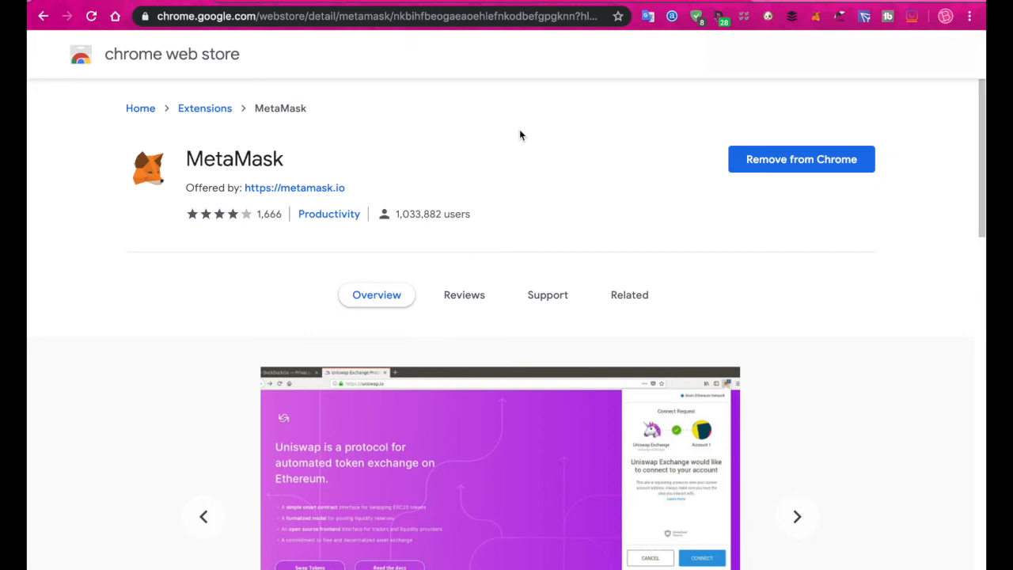
pyautogui.click(798, 516)
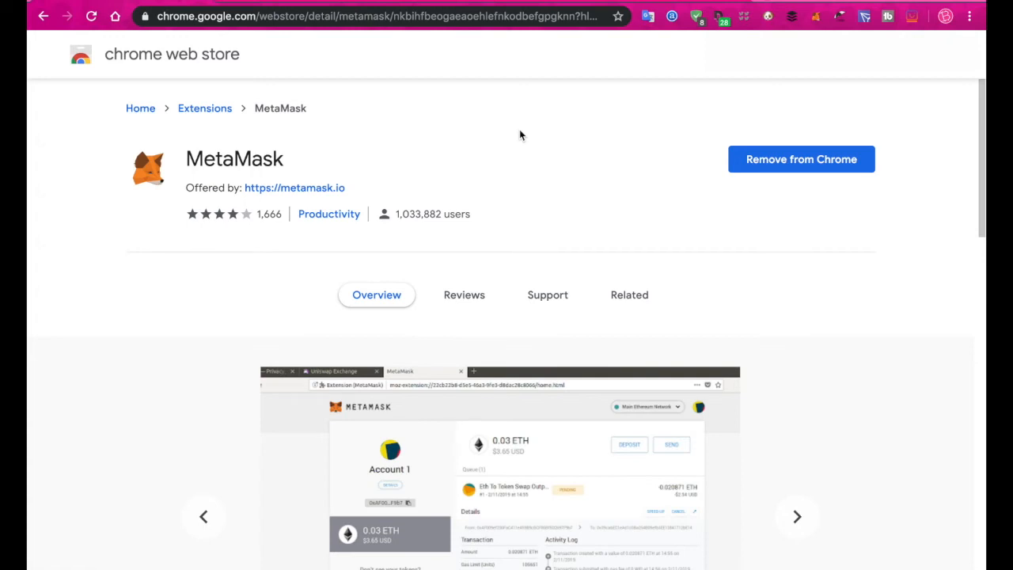
pyautogui.click(798, 516)
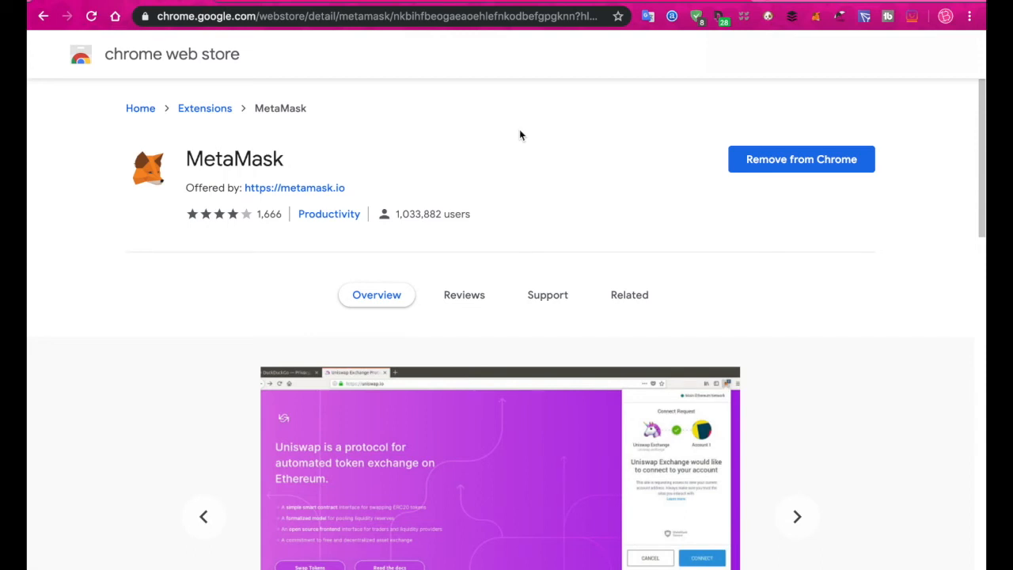
pyautogui.click(796, 515)
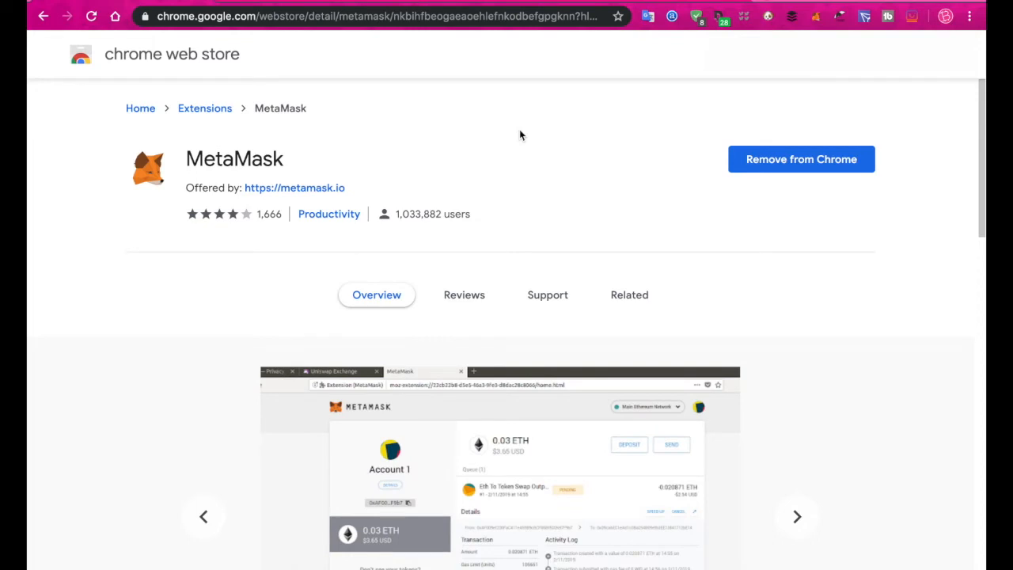
pyautogui.click(796, 516)
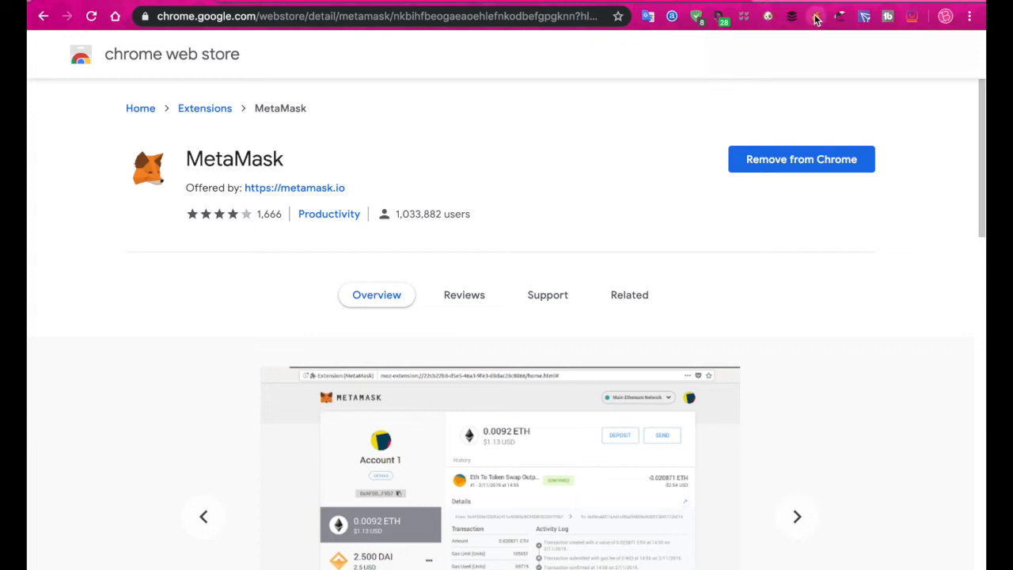
# Unlock the MetaMask wallet with the entered password
pyautogui.click(815, 16)
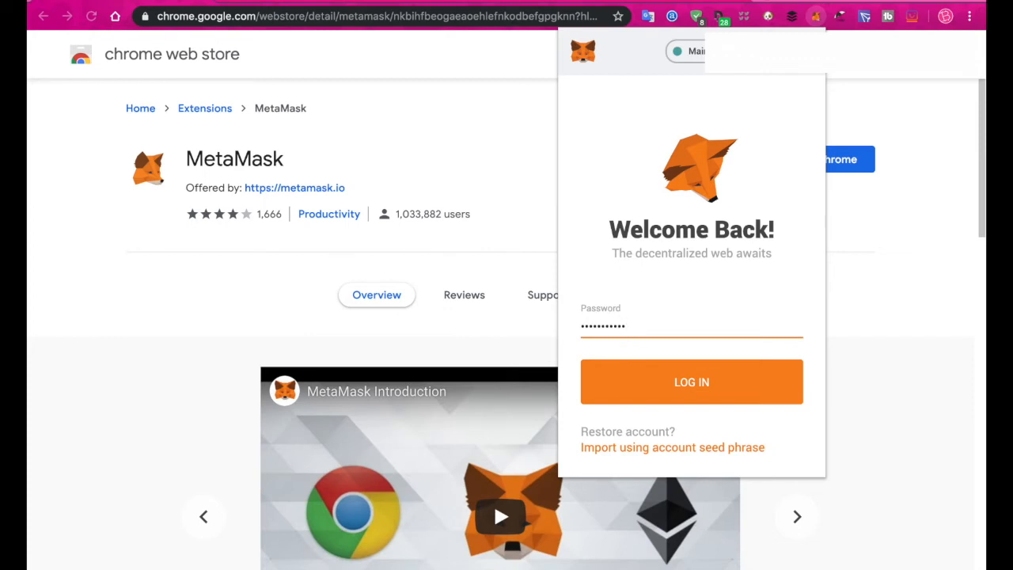
pyautogui.click(690, 382)
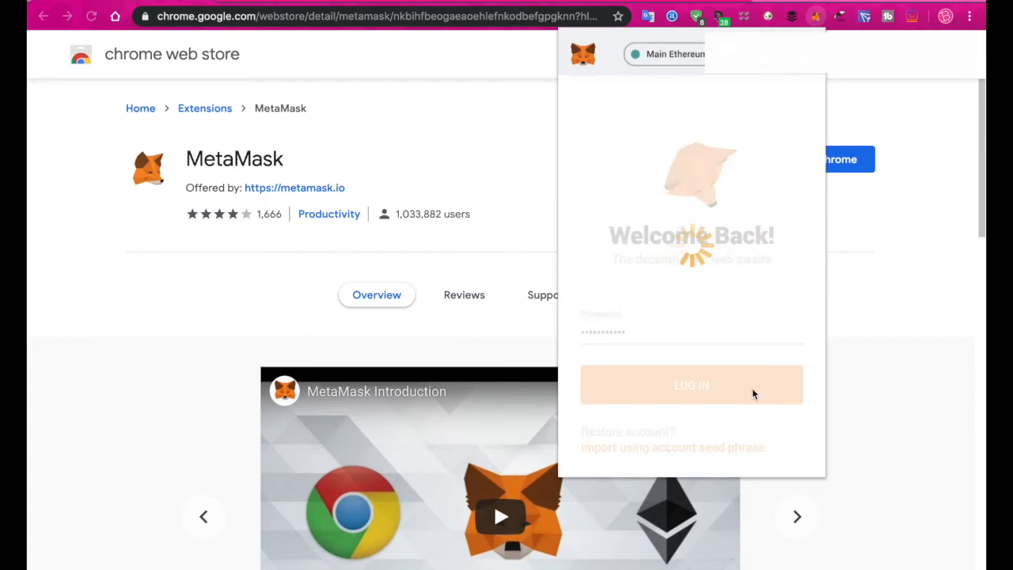
pyautogui.click(690, 385)
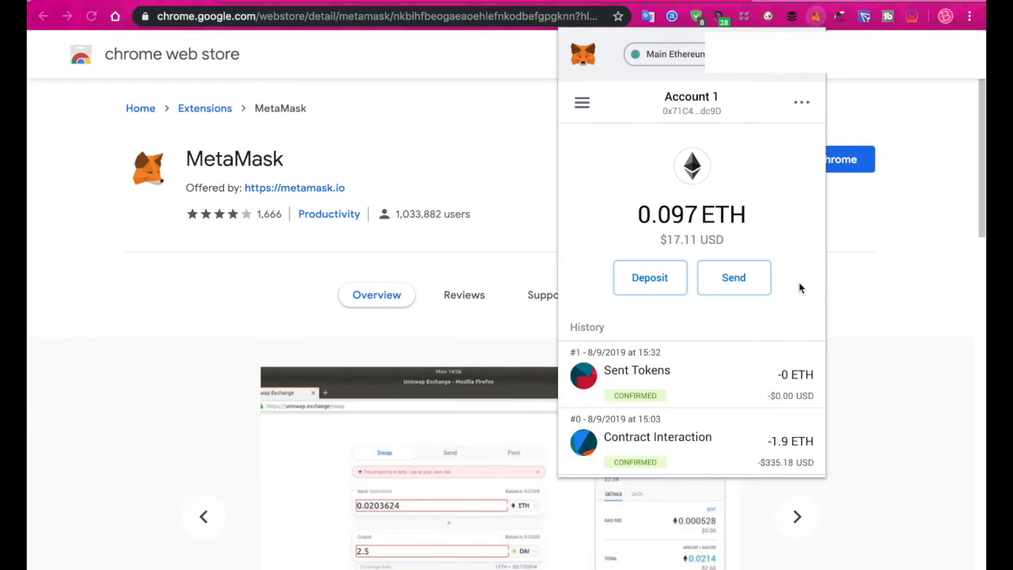
pyautogui.moveTo(794, 309)
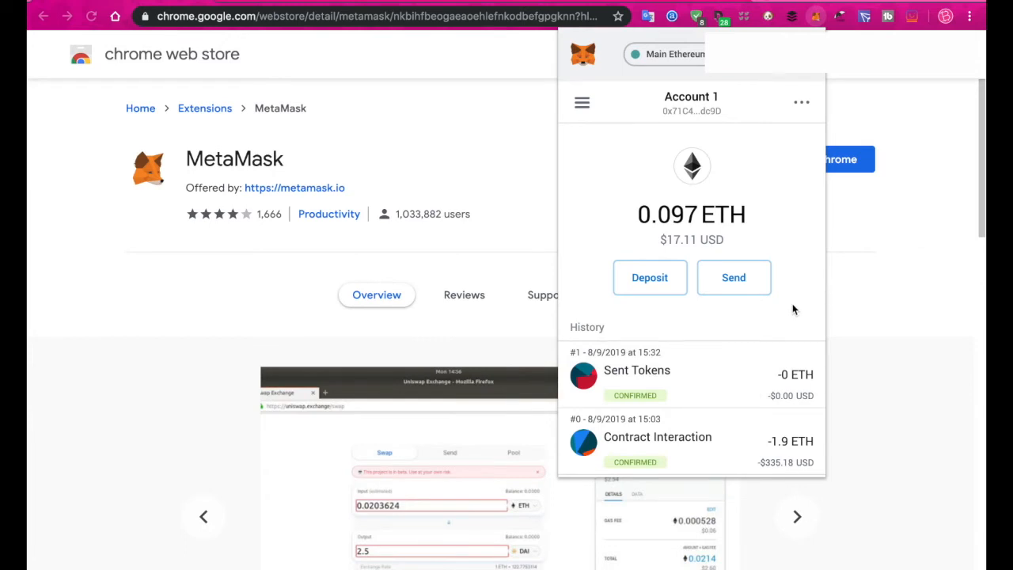
pyautogui.moveTo(583, 101)
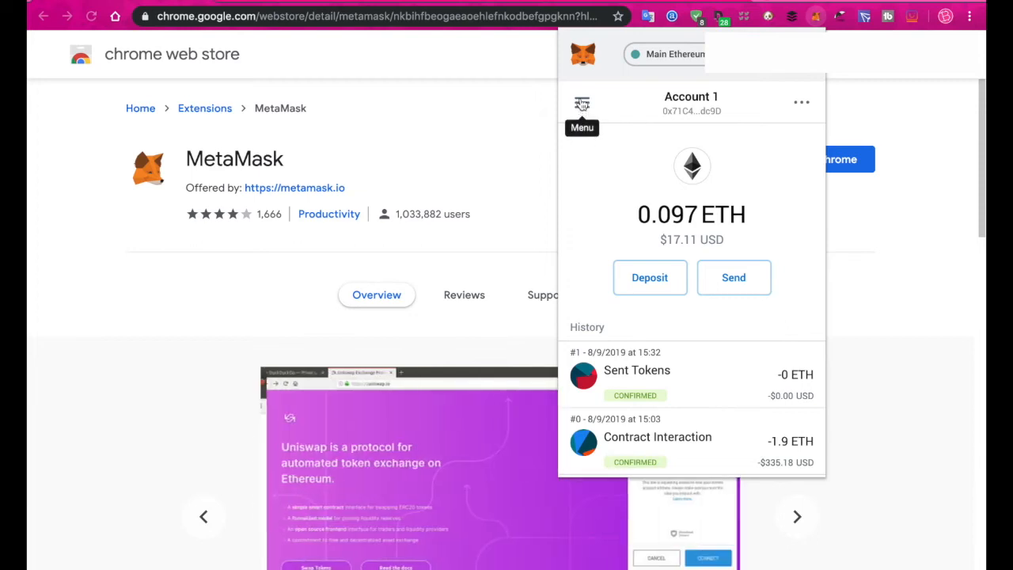
# View the account's 0.097 ETH and 6.625 DAI balances with their transaction history
pyautogui.click(583, 103)
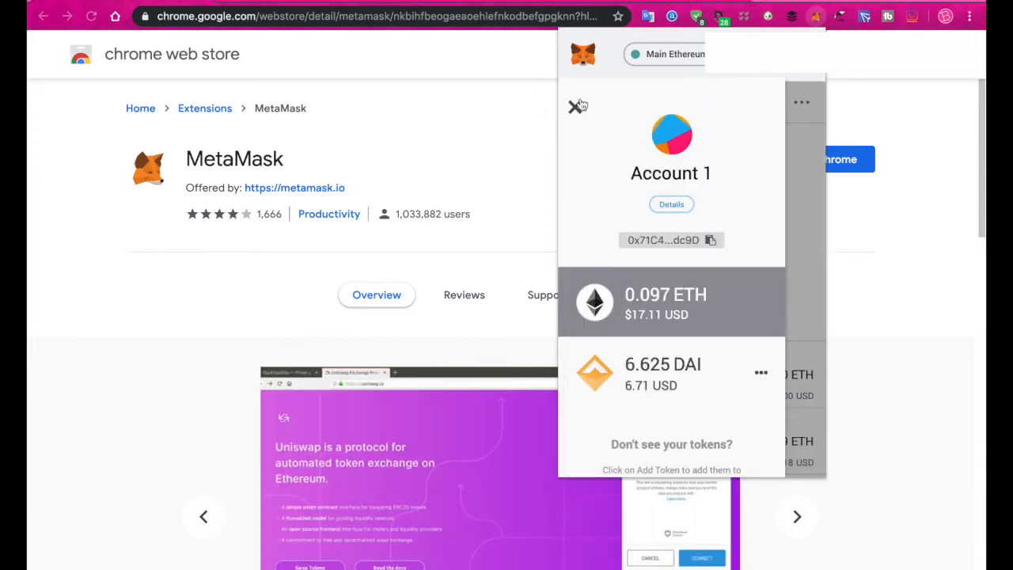
pyautogui.moveTo(690, 392)
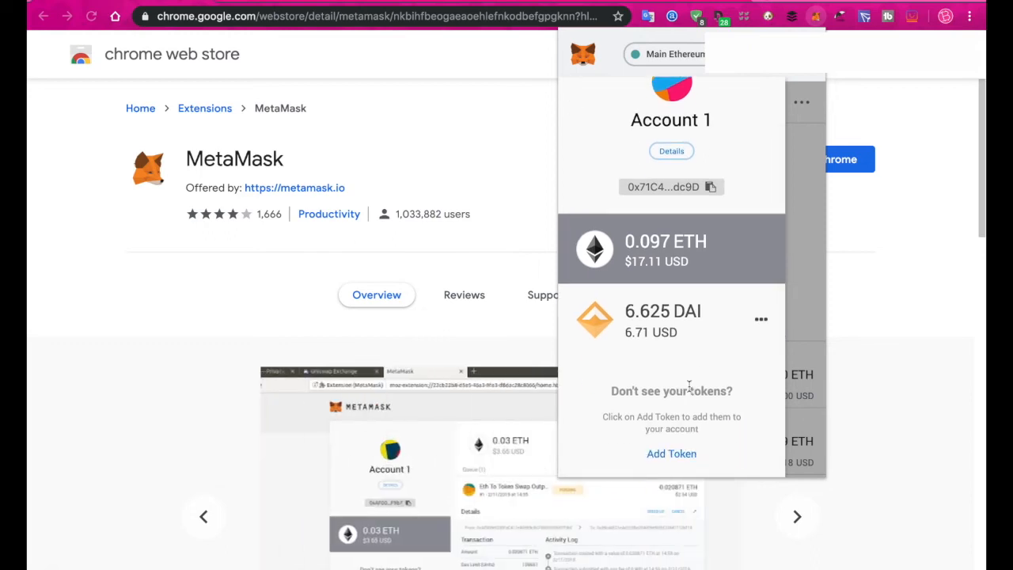
pyautogui.moveTo(678, 361)
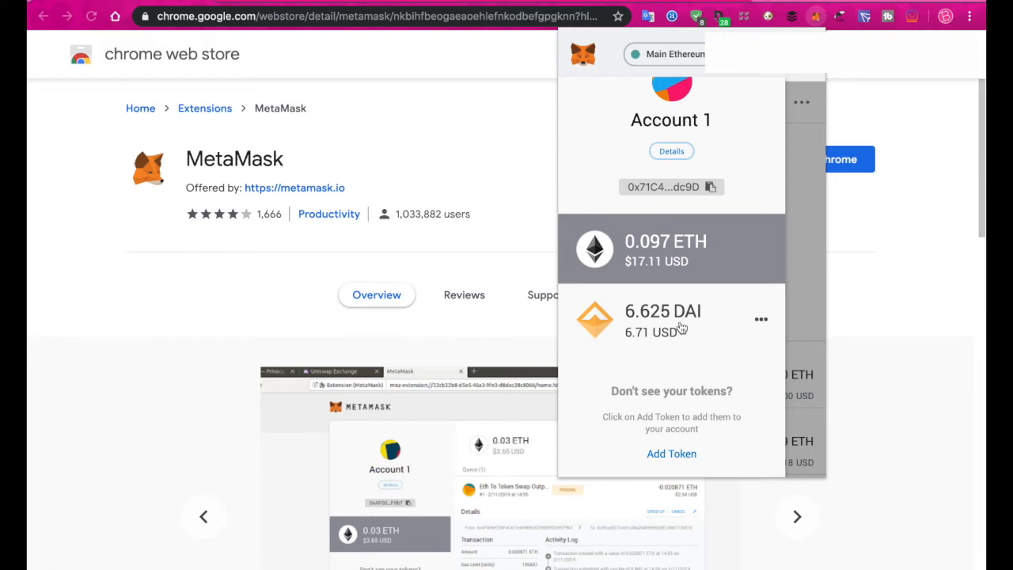
pyautogui.click(663, 320)
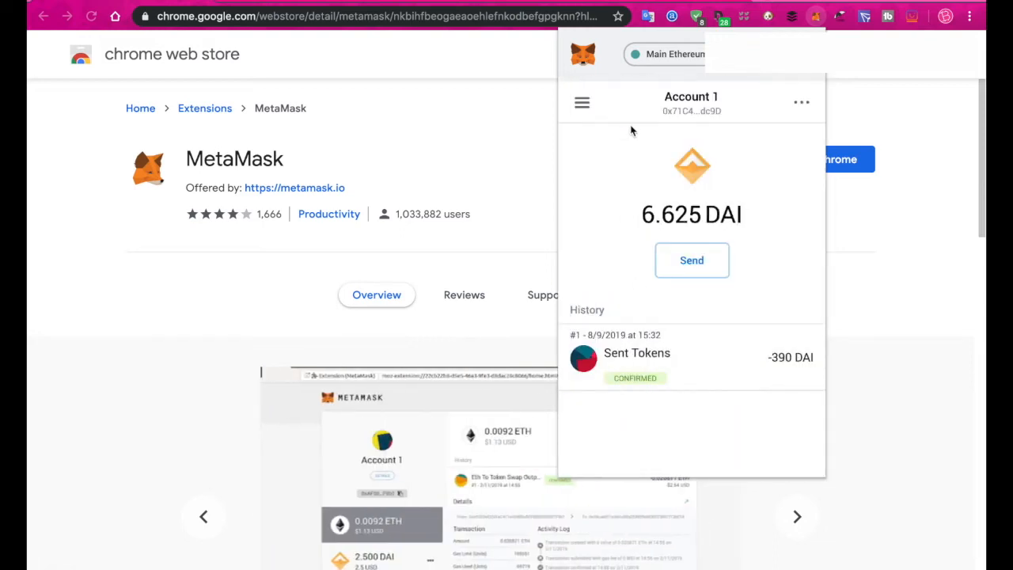
pyautogui.click(582, 102)
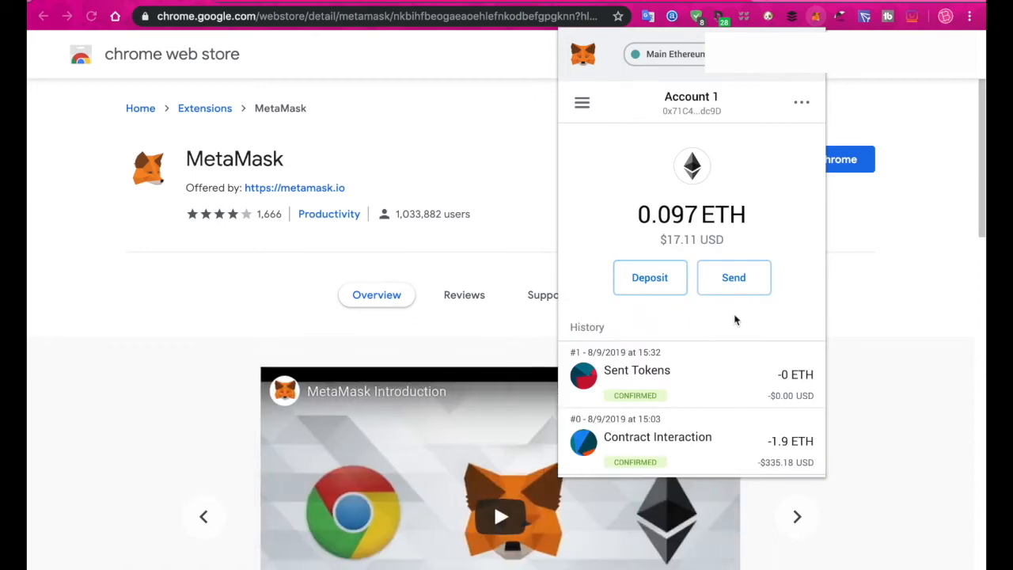
pyautogui.click(732, 277)
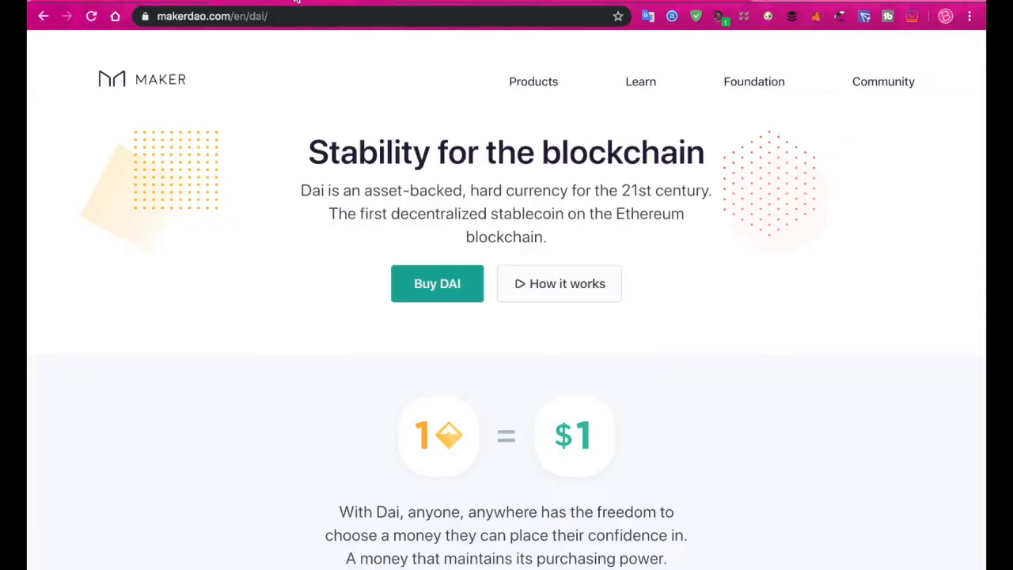
pyautogui.moveTo(285, 234)
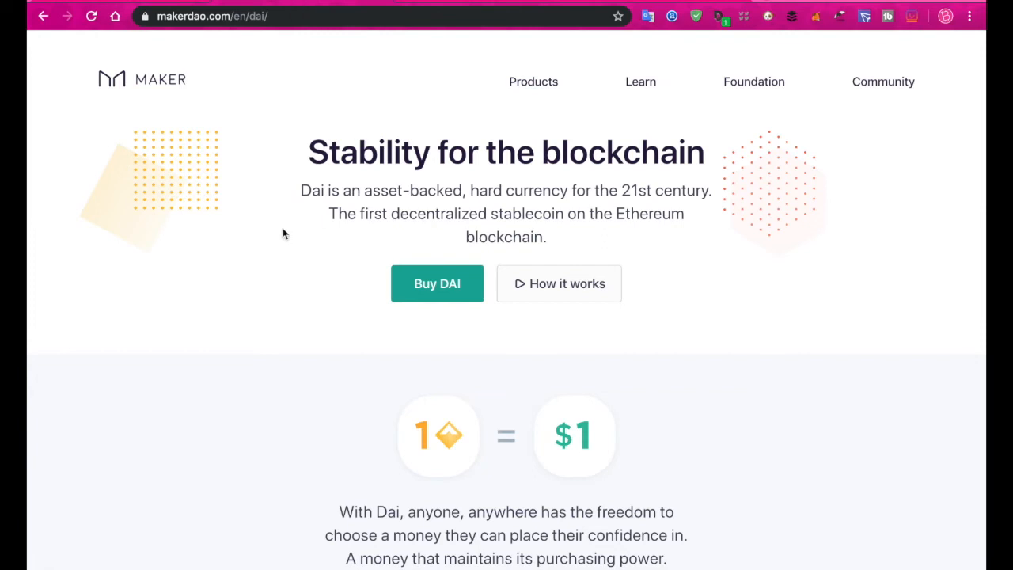
pyautogui.moveTo(462, 283)
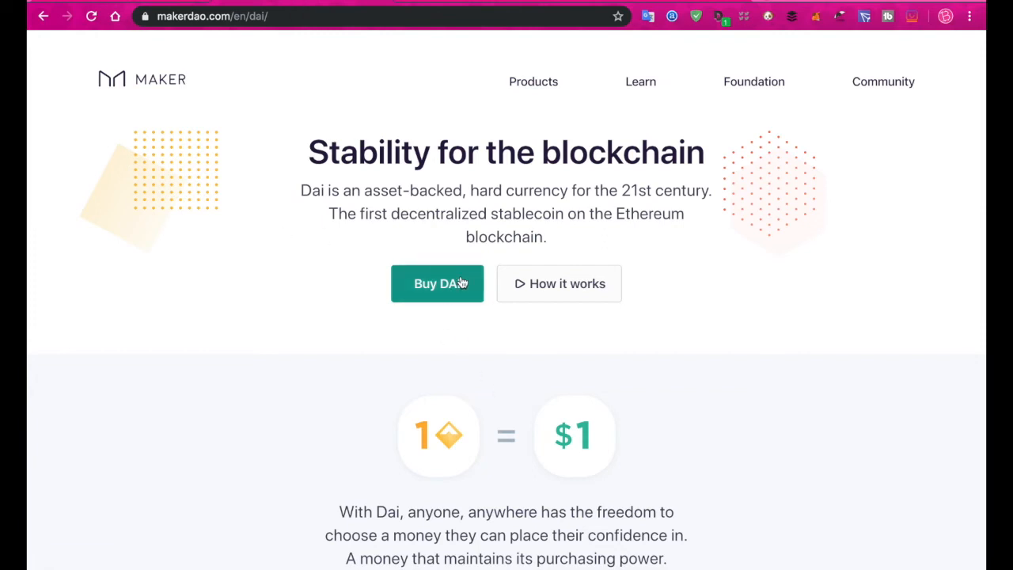
# Go to Eth2Dai via Buy DAI on makerdao.com and open the Connect Wallet options
pyautogui.click(437, 283)
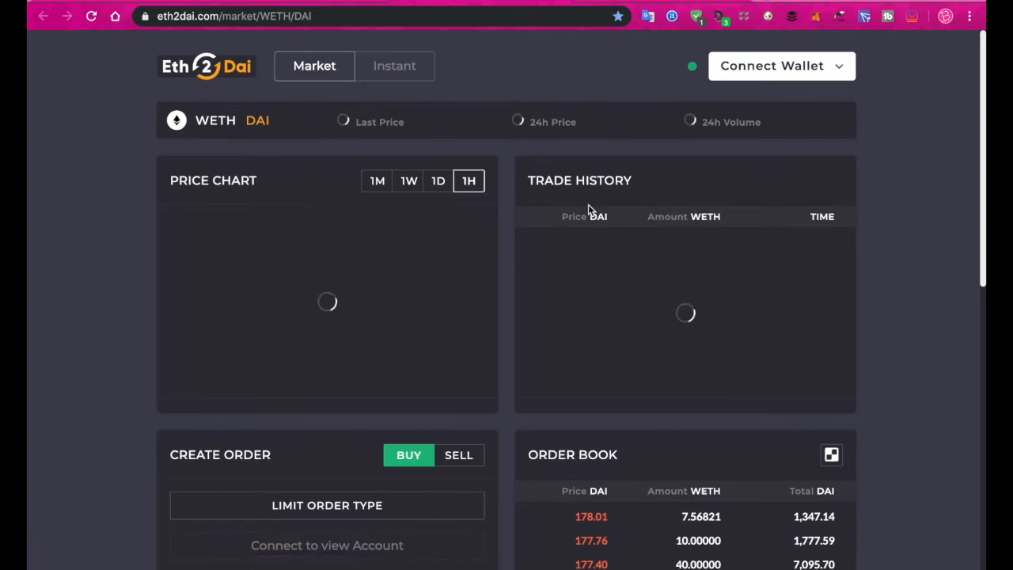
pyautogui.moveTo(854, 85)
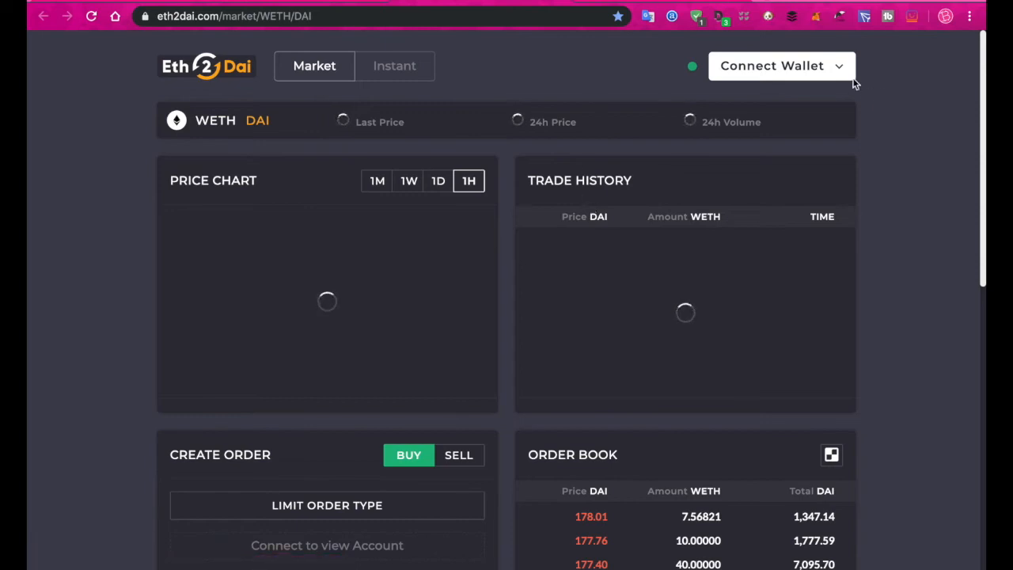
pyautogui.click(779, 66)
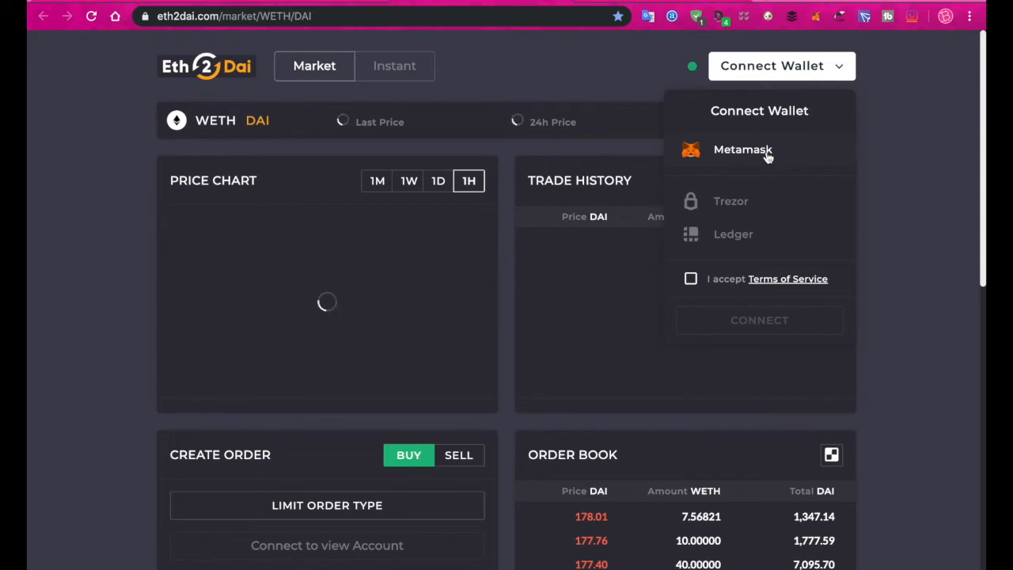
pyautogui.moveTo(582, 65)
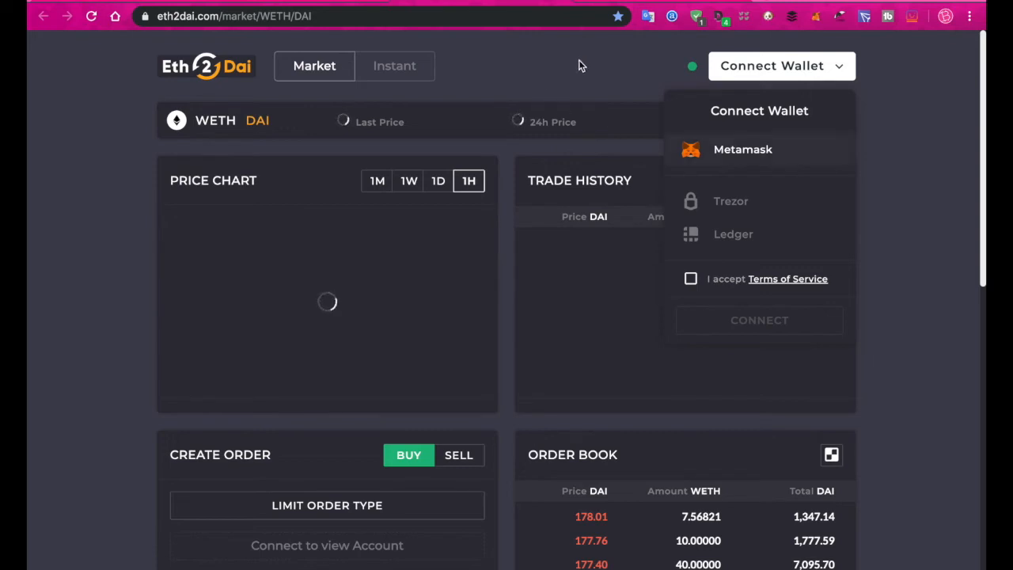
pyautogui.click(583, 64)
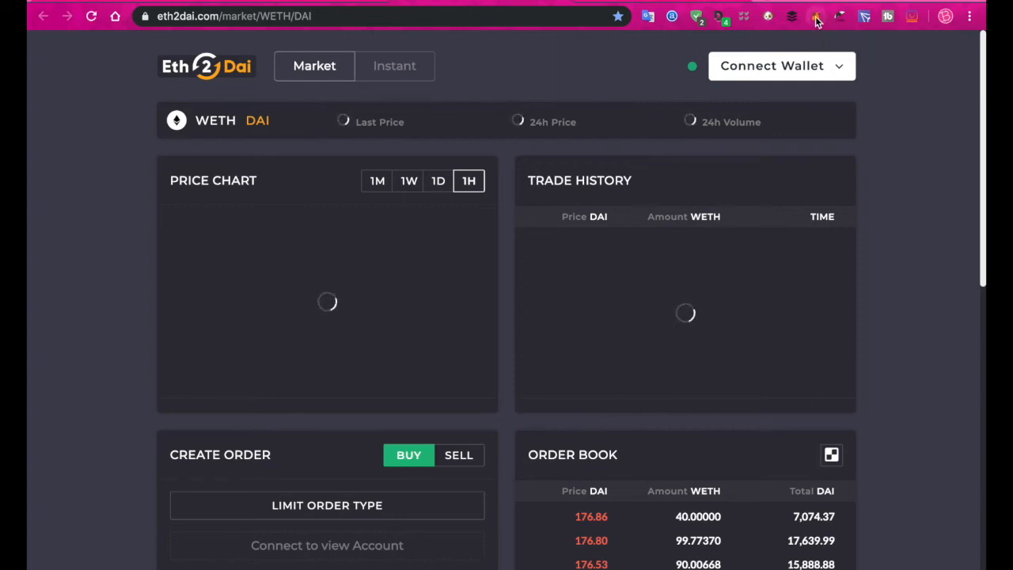
# Share the wallet address with Eth2Dai in MetaMask, confirm the connection, and go to the Instant page
pyautogui.click(817, 16)
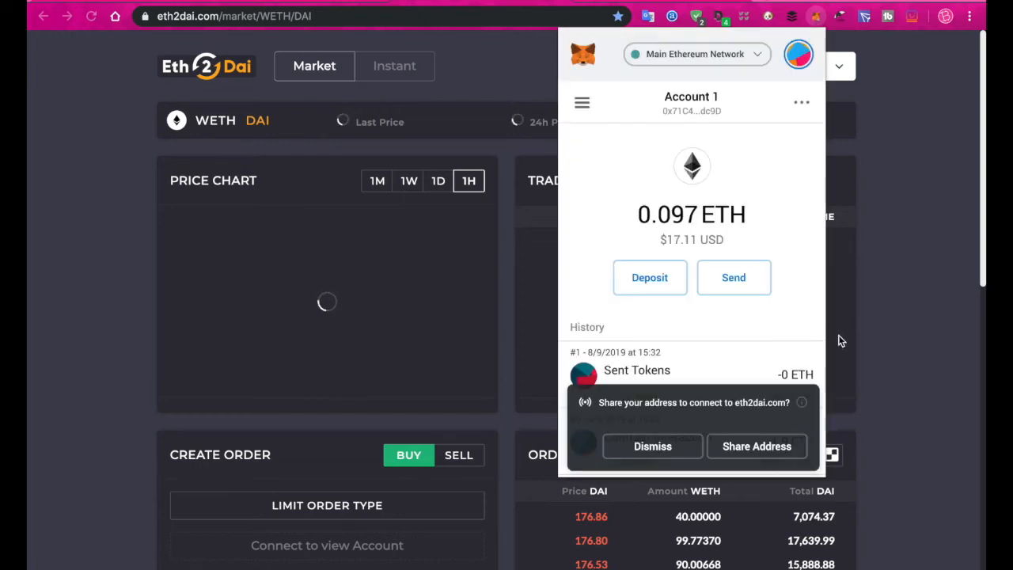
pyautogui.moveTo(753, 418)
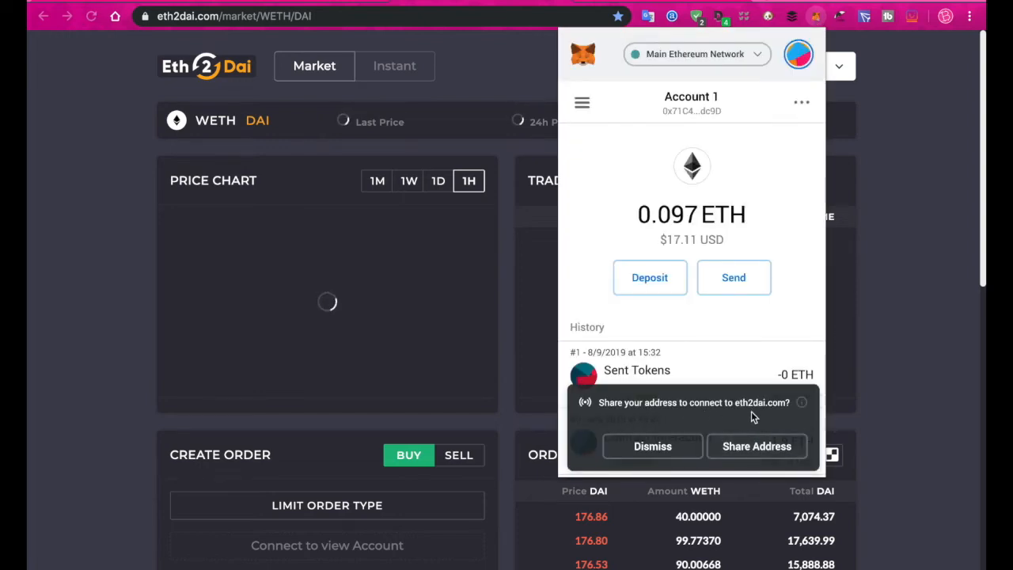
pyautogui.click(756, 446)
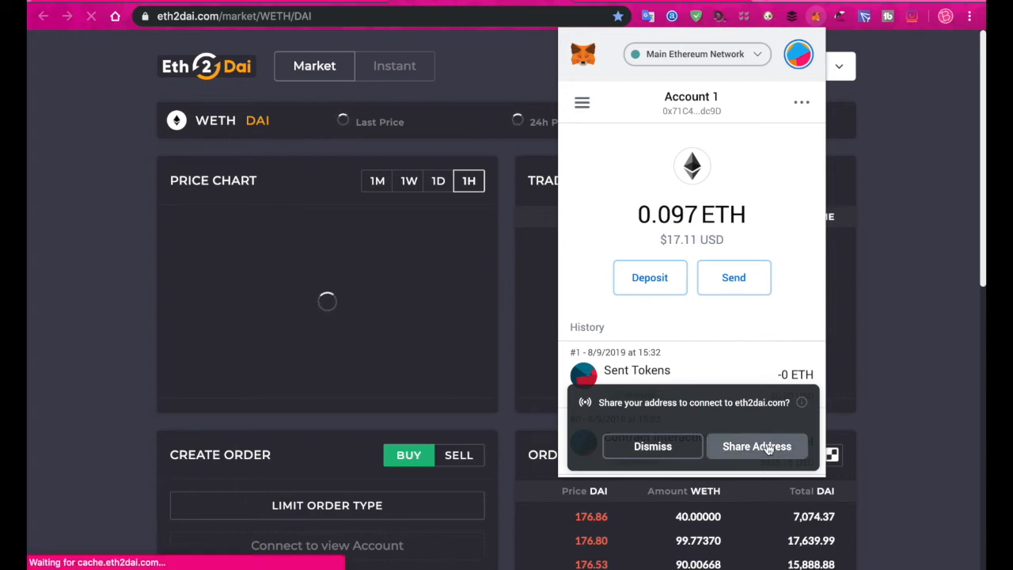
pyautogui.click(757, 447)
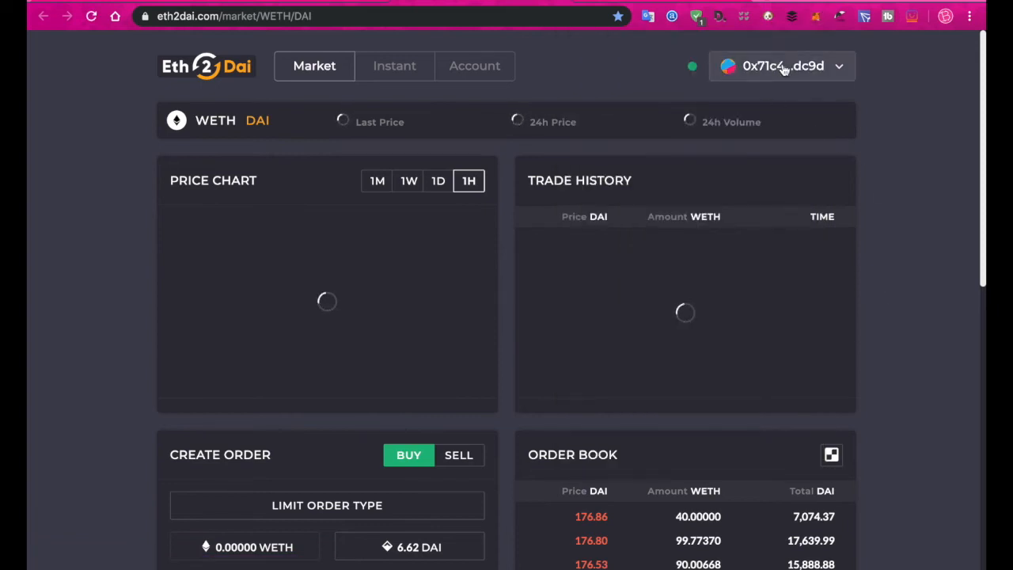
pyautogui.click(782, 67)
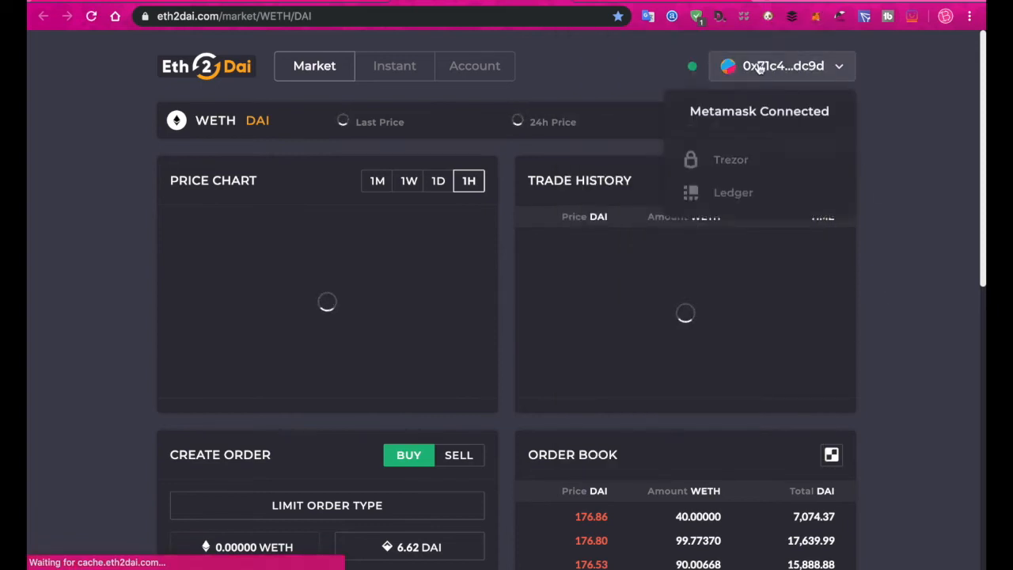
pyautogui.click(522, 98)
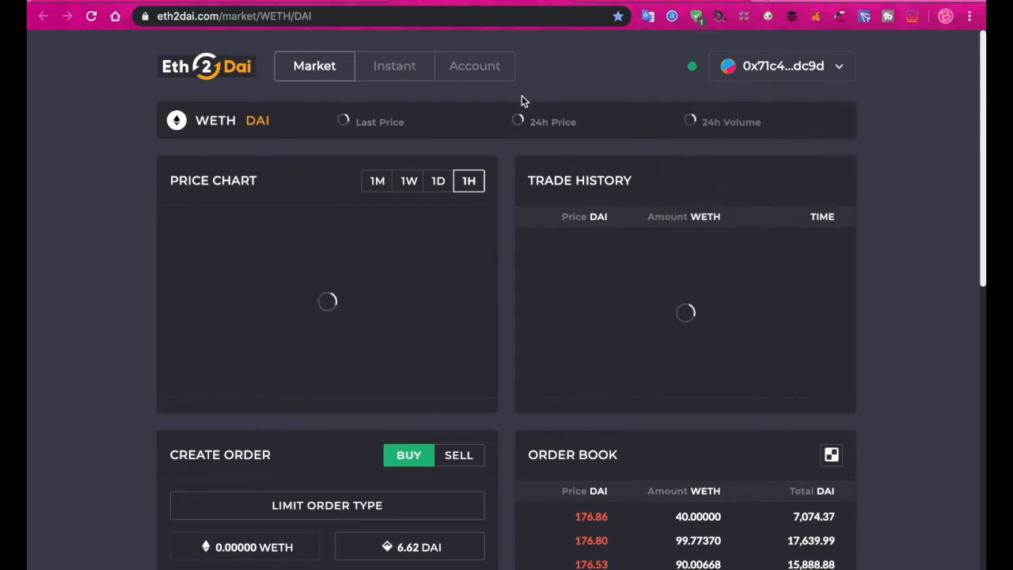
pyautogui.click(394, 67)
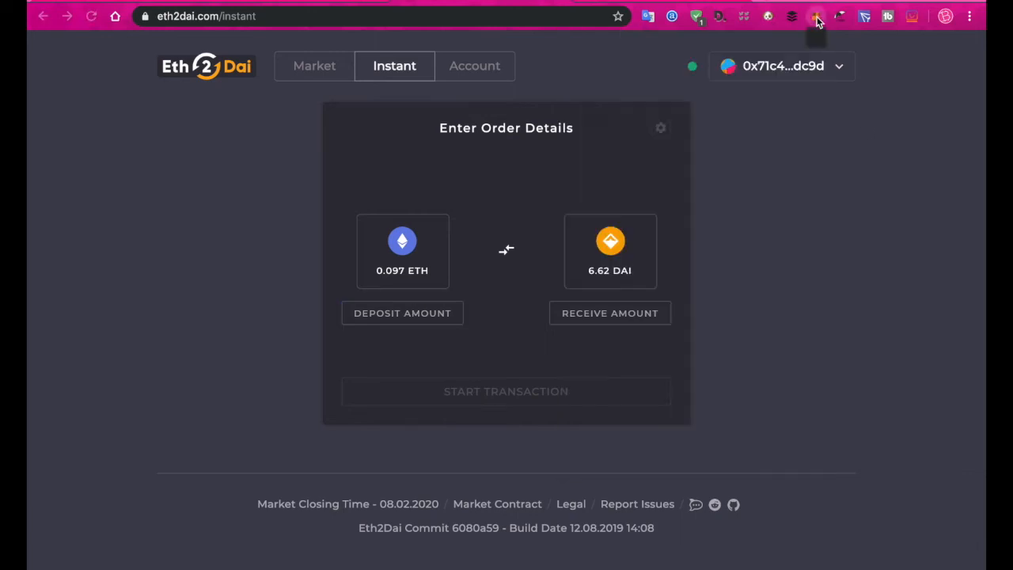
# Check the 0.097 ETH balance in MetaMask after the 15 ETH insufficient-balance warning
pyautogui.click(816, 16)
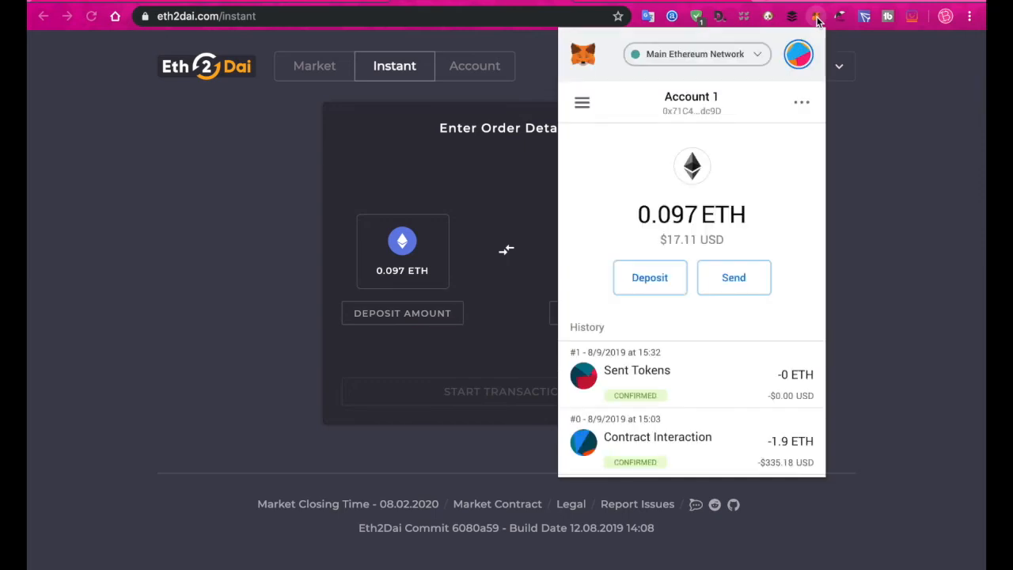
pyautogui.moveTo(672, 310)
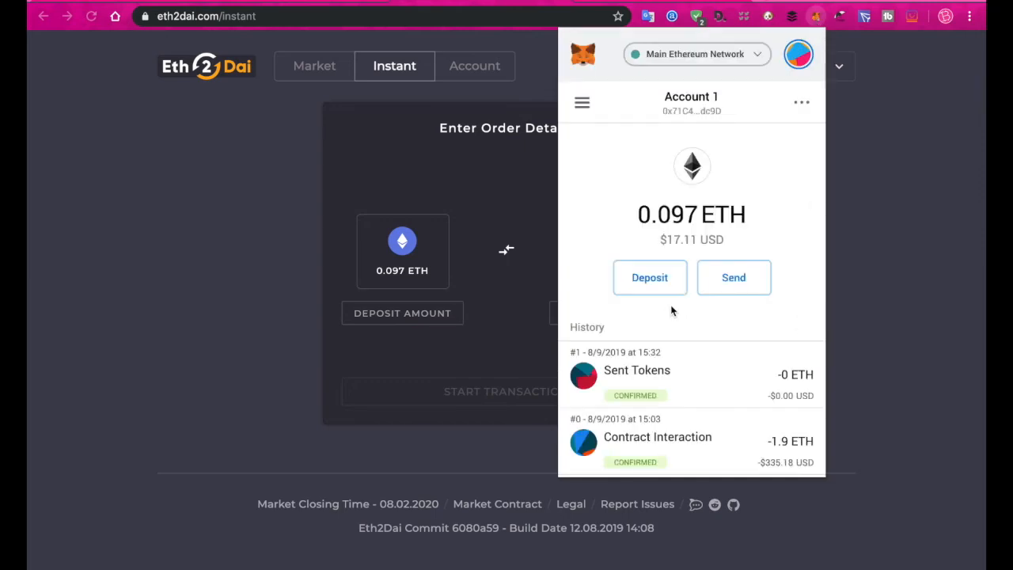
pyautogui.moveTo(700, 242)
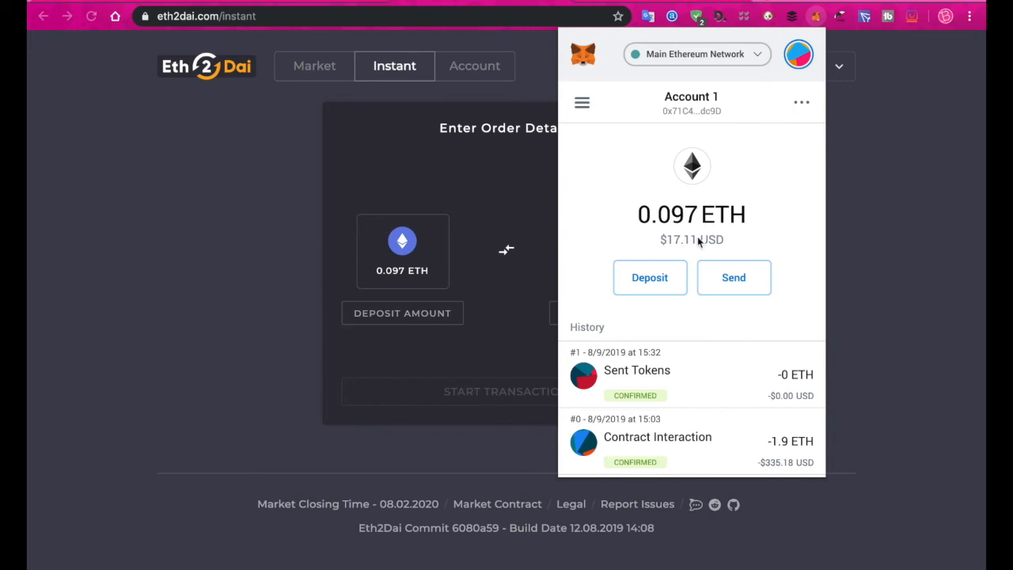
pyautogui.moveTo(418, 323)
pyautogui.write('15')
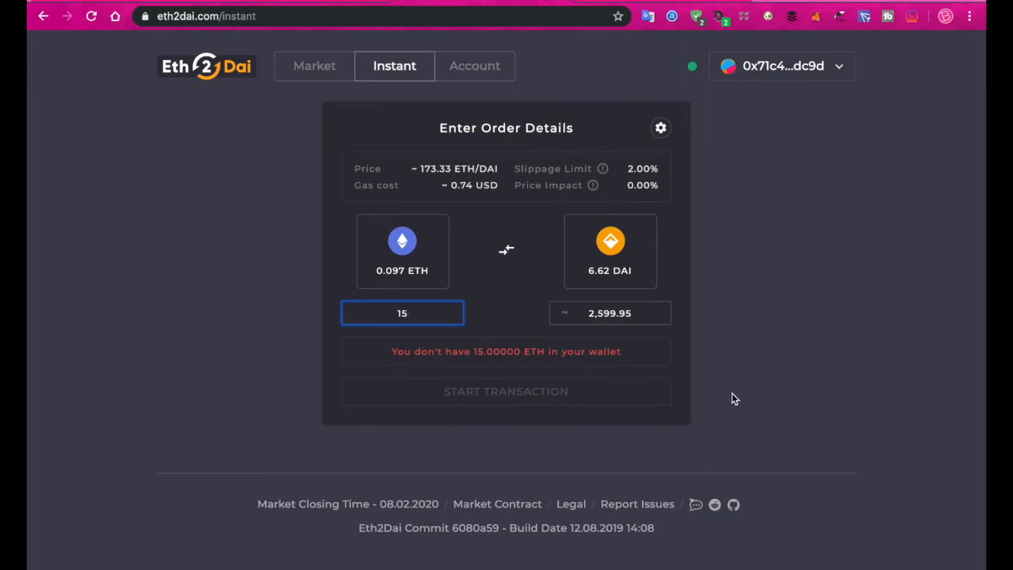
pyautogui.moveTo(645, 345)
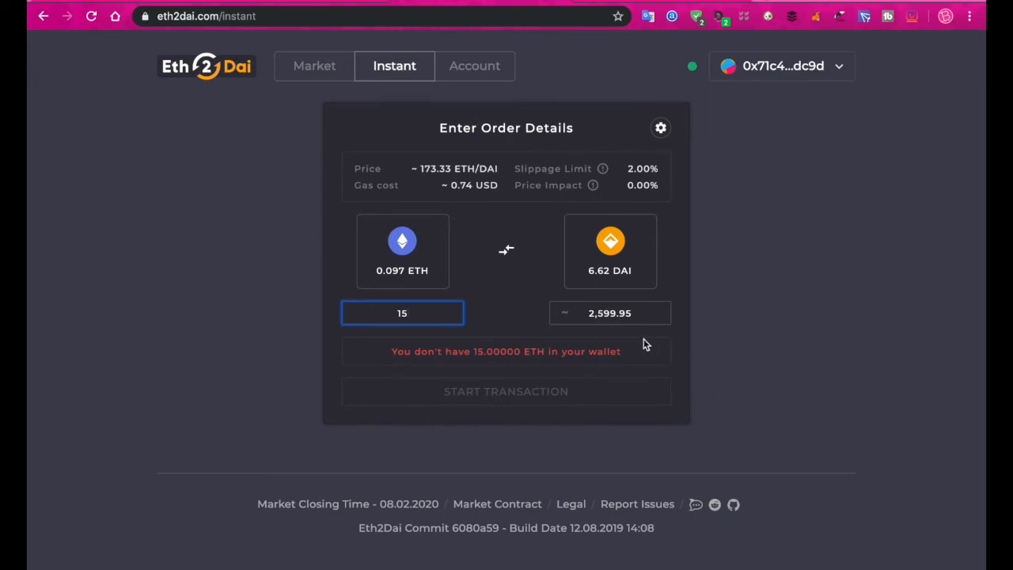
pyautogui.moveTo(751, 363)
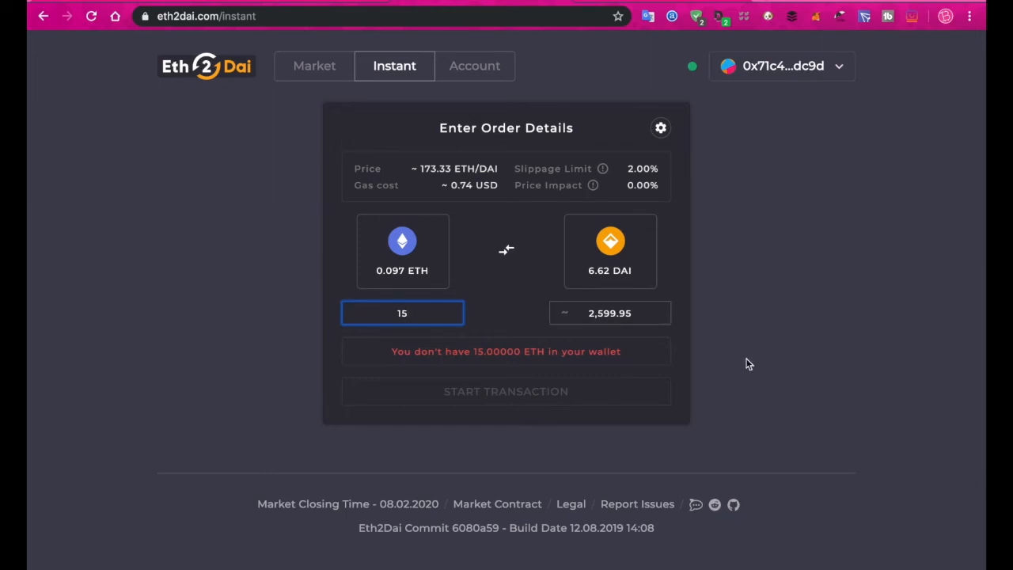
pyautogui.moveTo(626, 276)
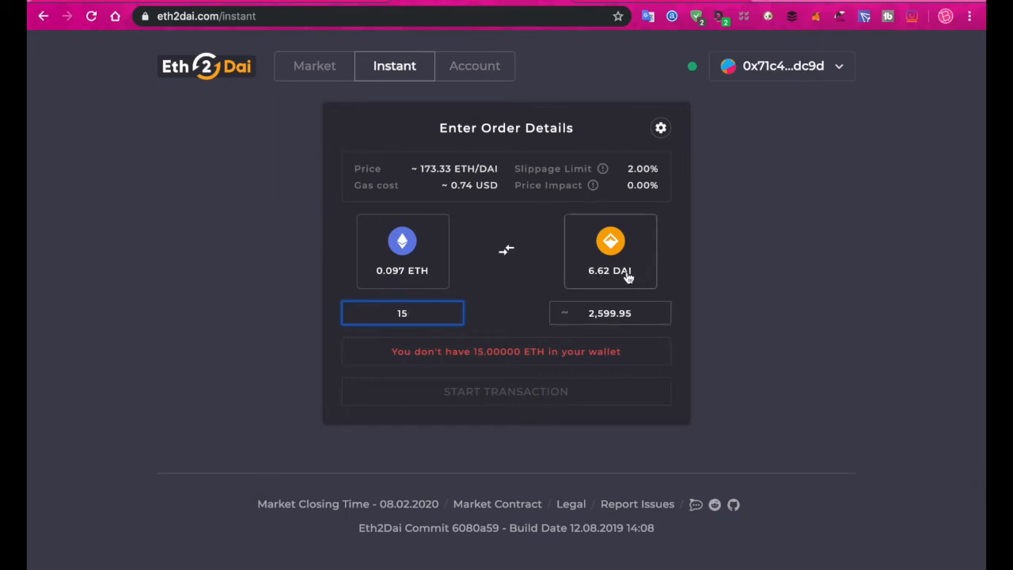
pyautogui.moveTo(506, 352)
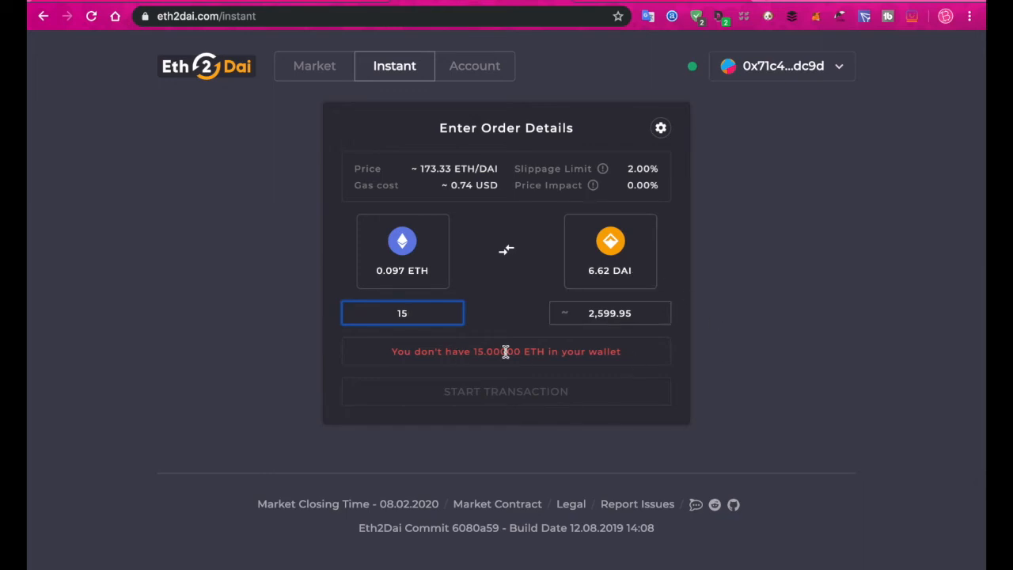
pyautogui.moveTo(560, 367)
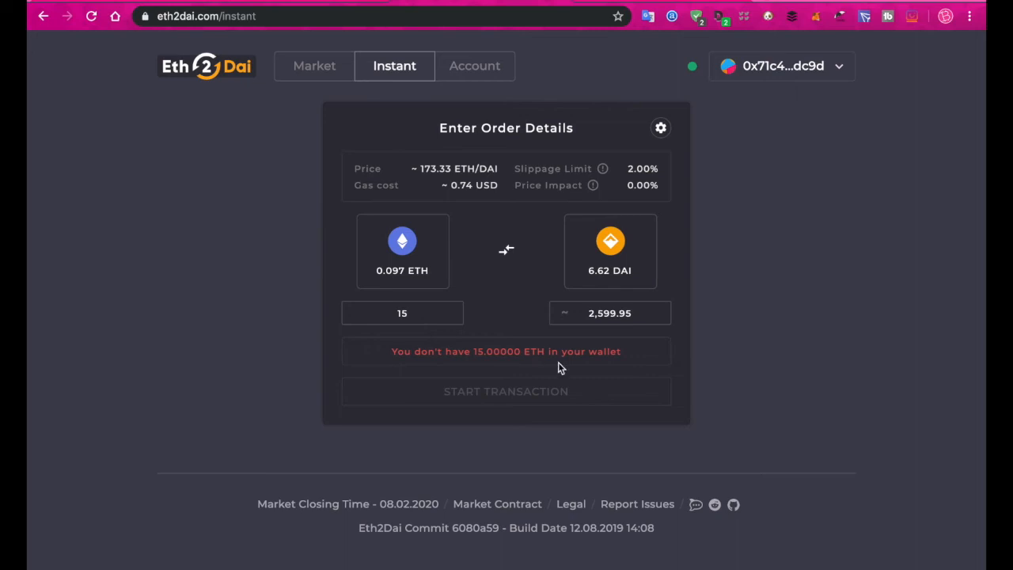
pyautogui.moveTo(476, 406)
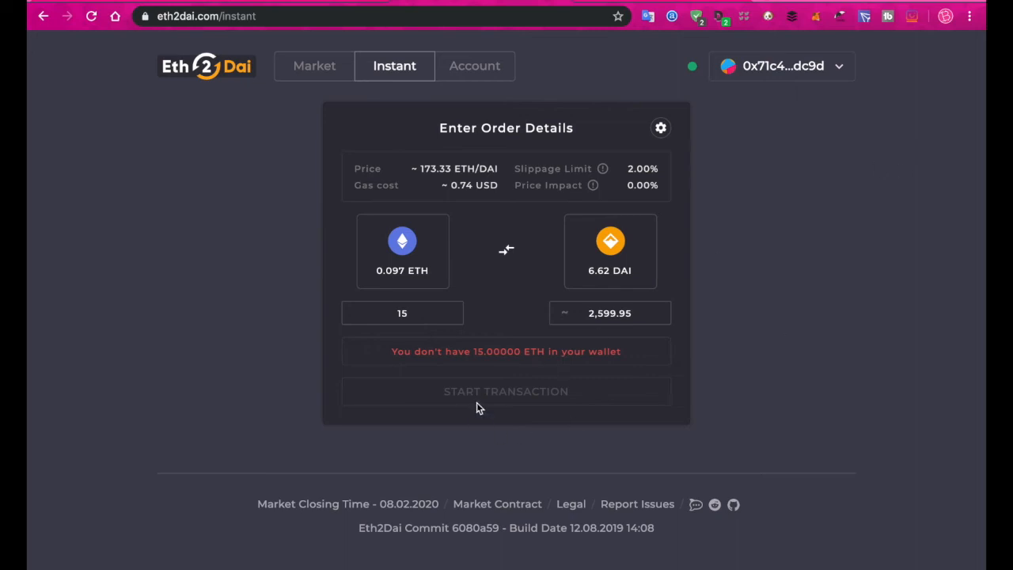
pyautogui.moveTo(861, 299)
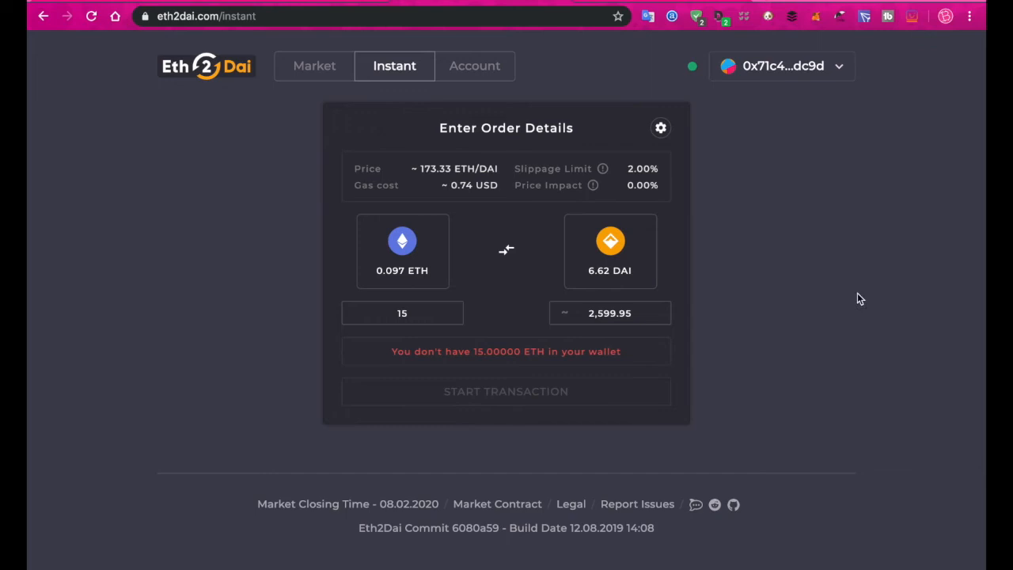
# Lower the deposit to 10 ETH for 1,734.36 DAI and review the 2% slippage limit in Advanced Settings
pyautogui.click(839, 67)
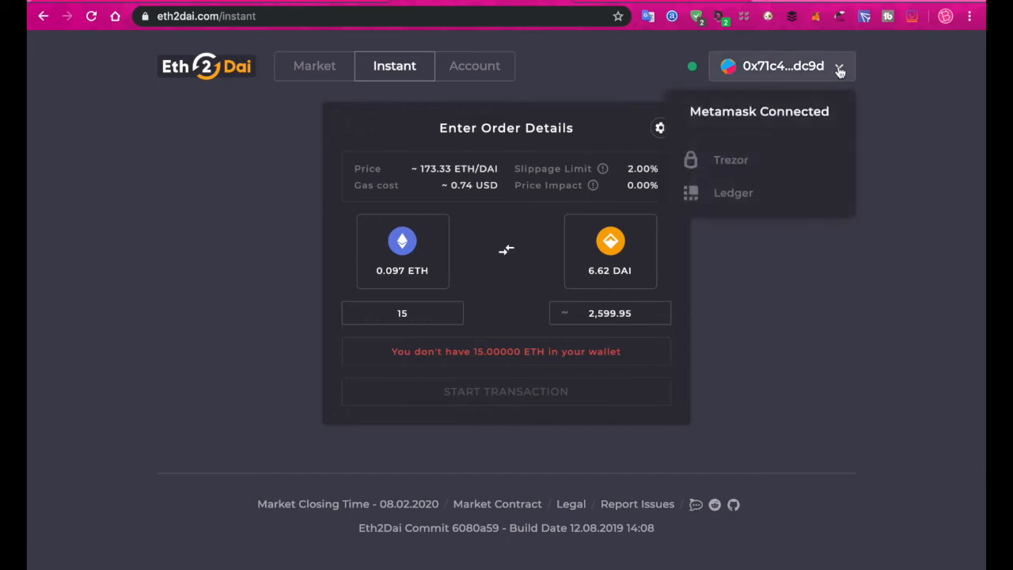
pyautogui.moveTo(817, 19)
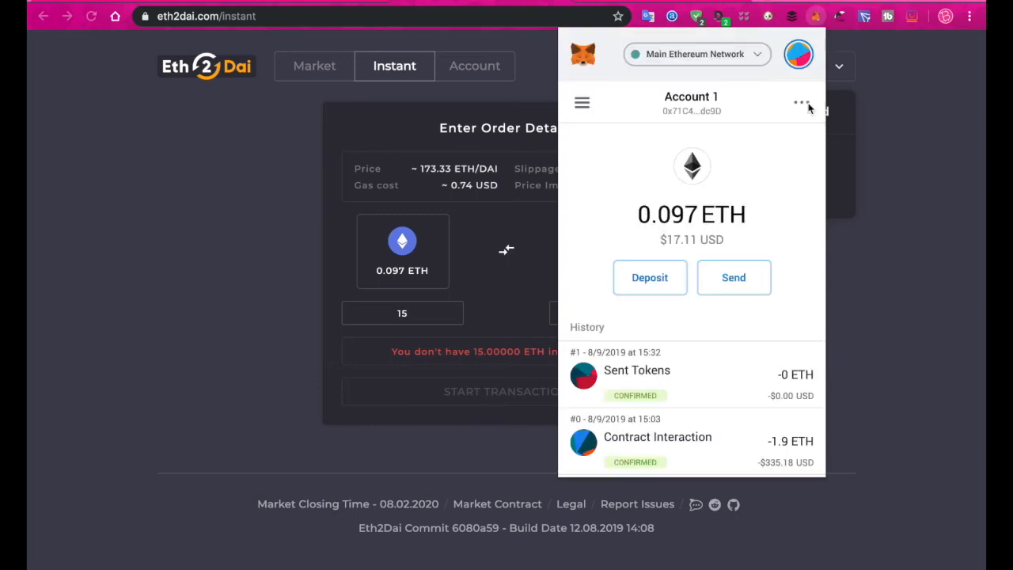
pyautogui.moveTo(801, 284)
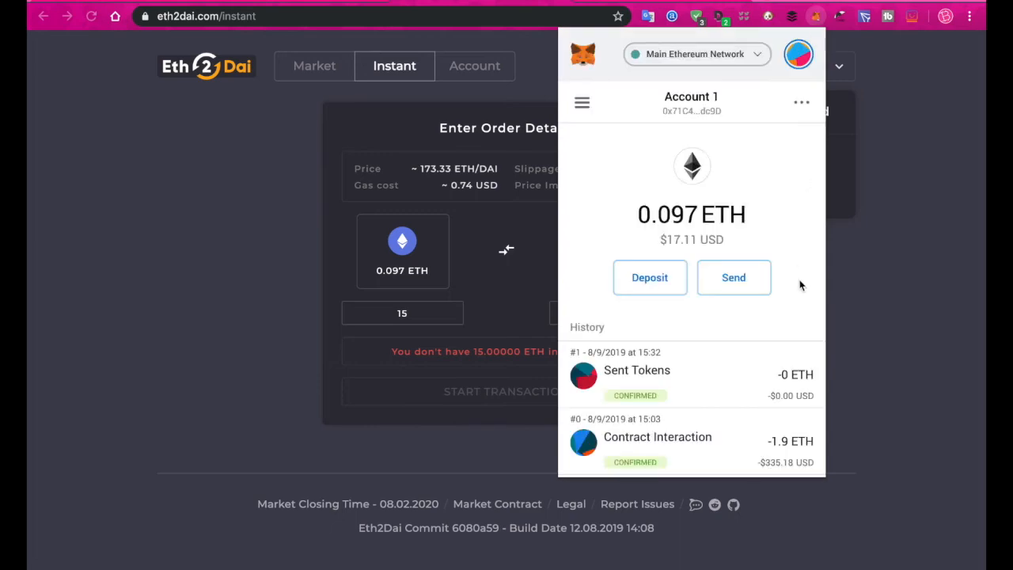
pyautogui.moveTo(798, 288)
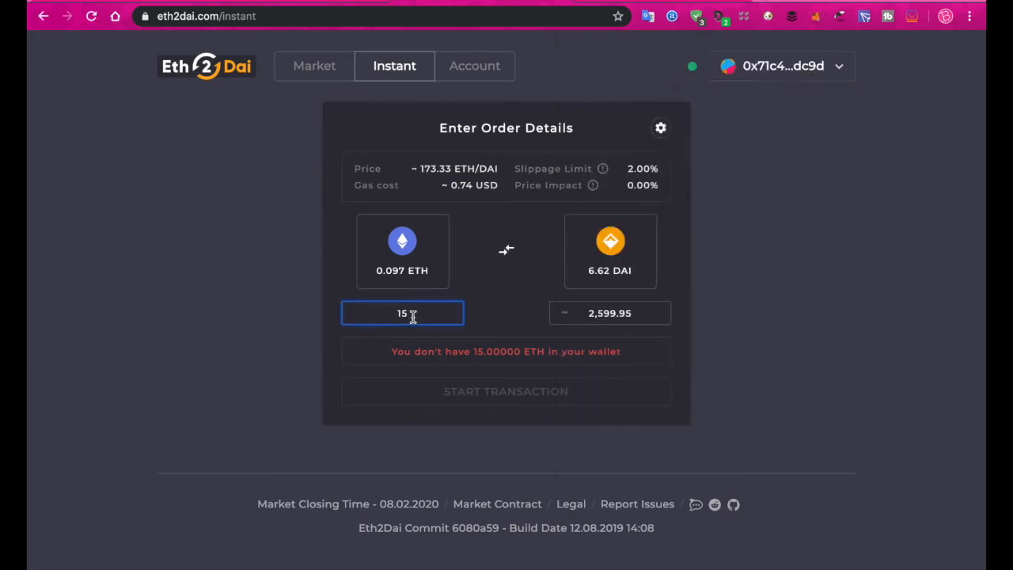
pyautogui.write('10')
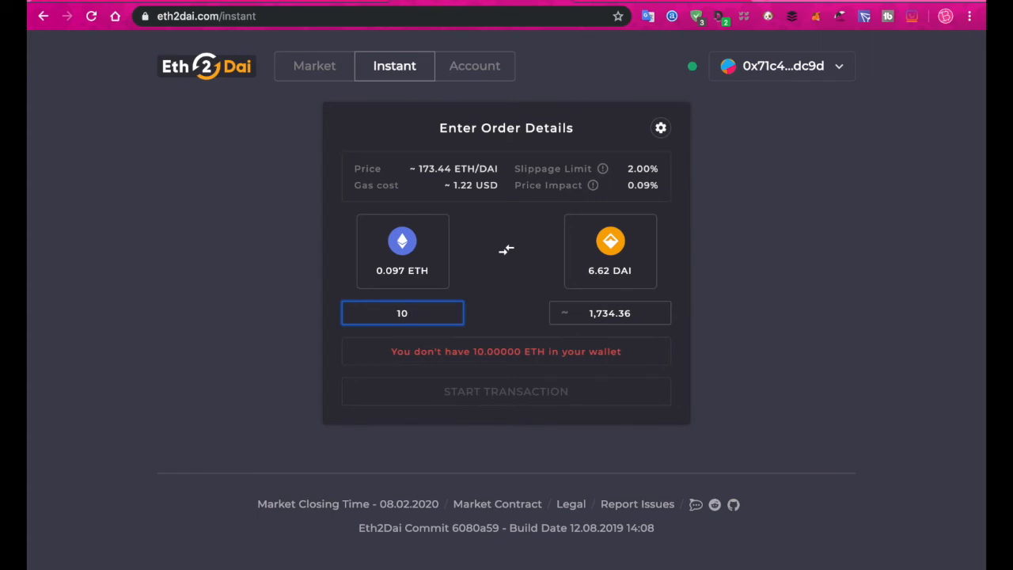
pyautogui.click(662, 127)
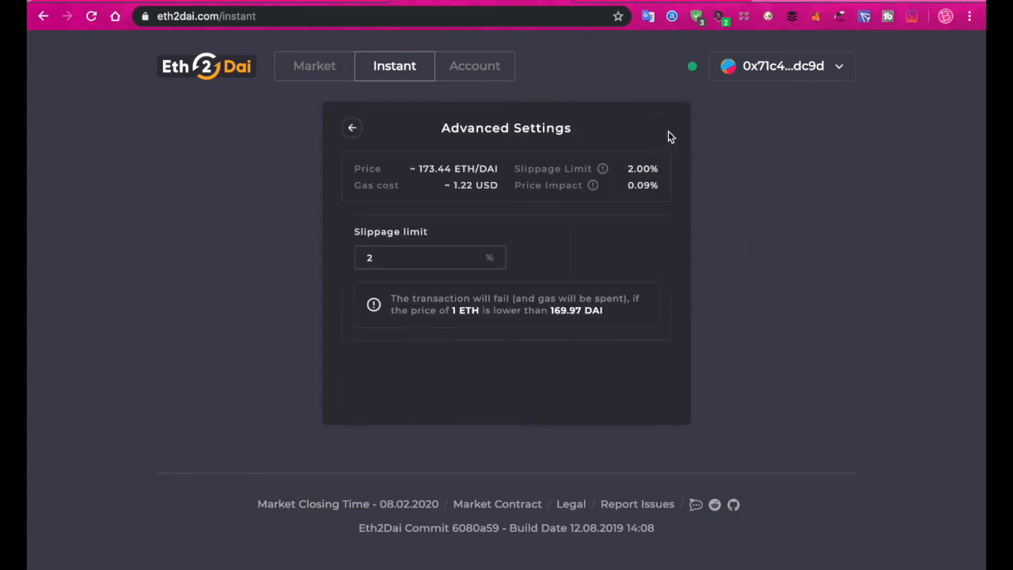
pyautogui.moveTo(351, 126)
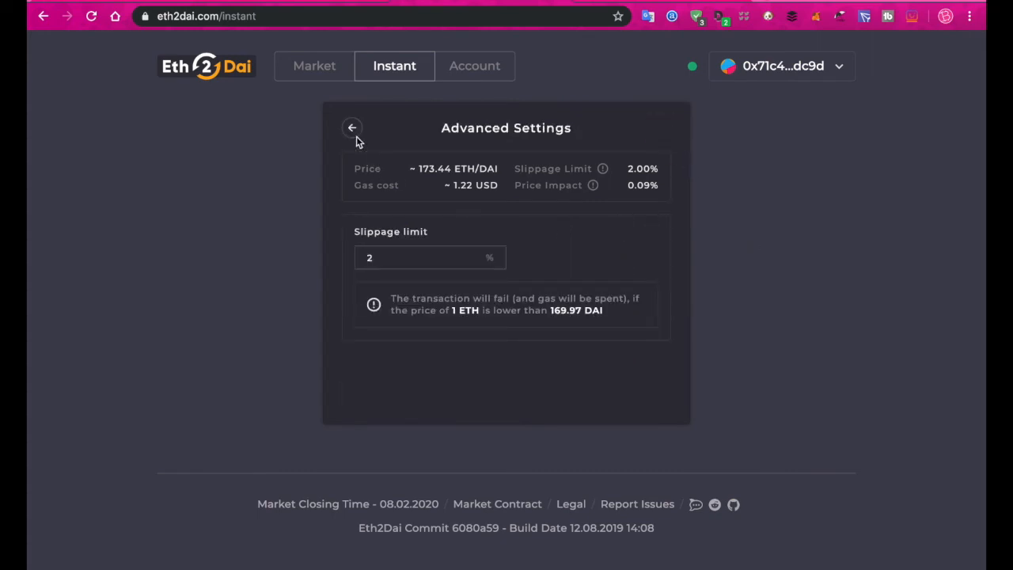
pyautogui.click(351, 126)
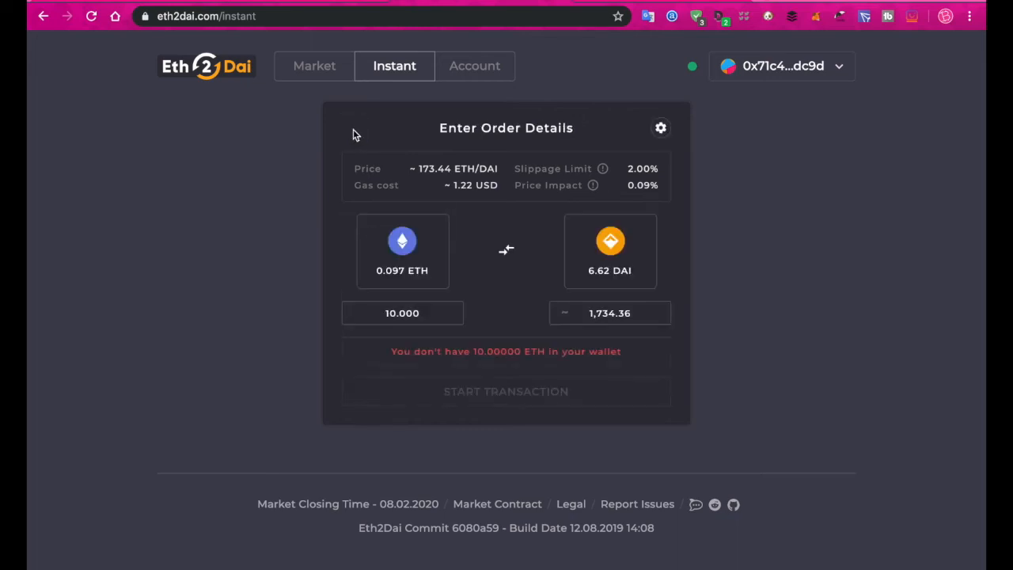
pyautogui.moveTo(816, 290)
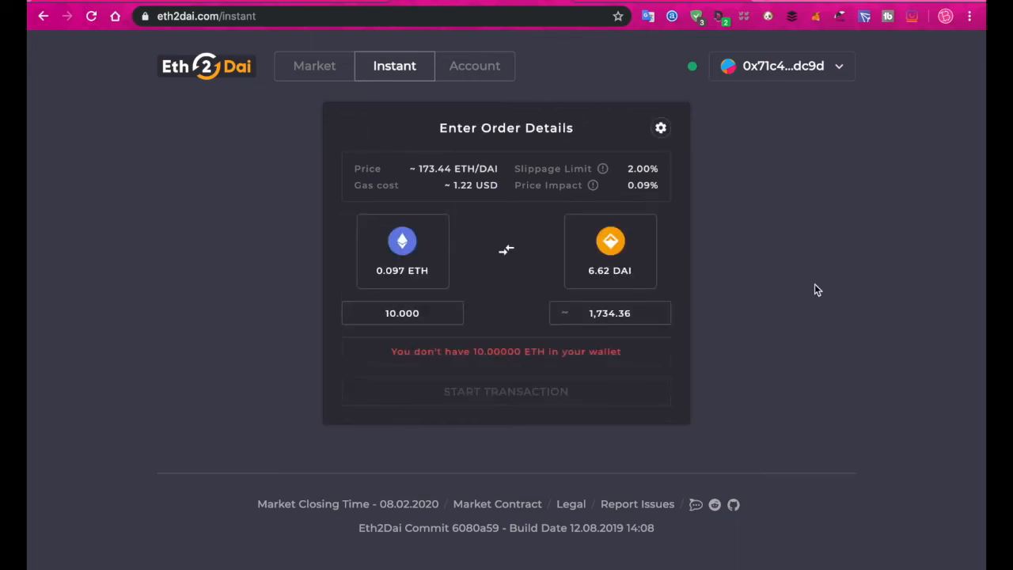
# Check the connected wallet and confirm 0.097 ETH and 6.625 DAI in the MetaMask popup
pyautogui.click(839, 67)
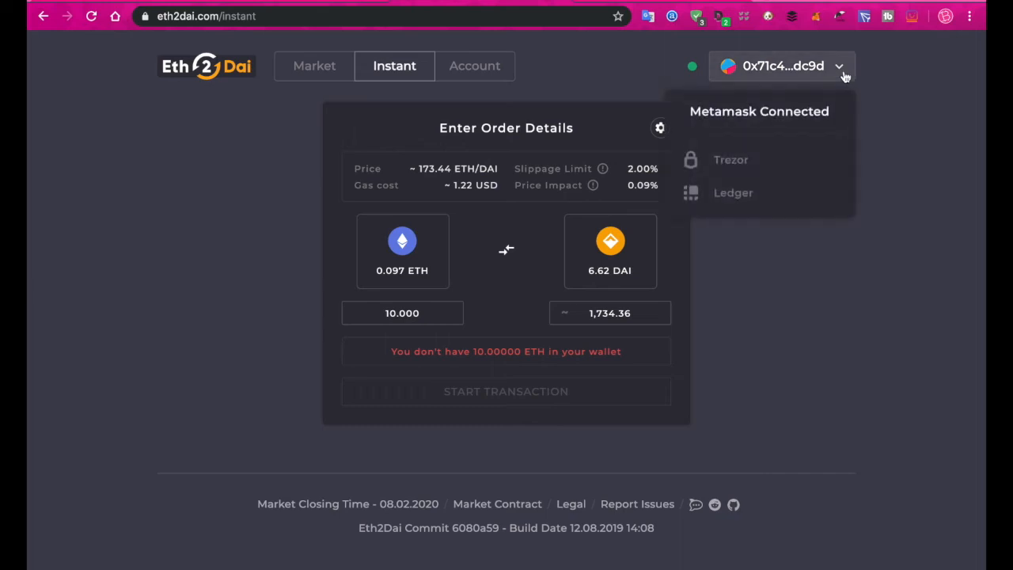
pyautogui.moveTo(788, 114)
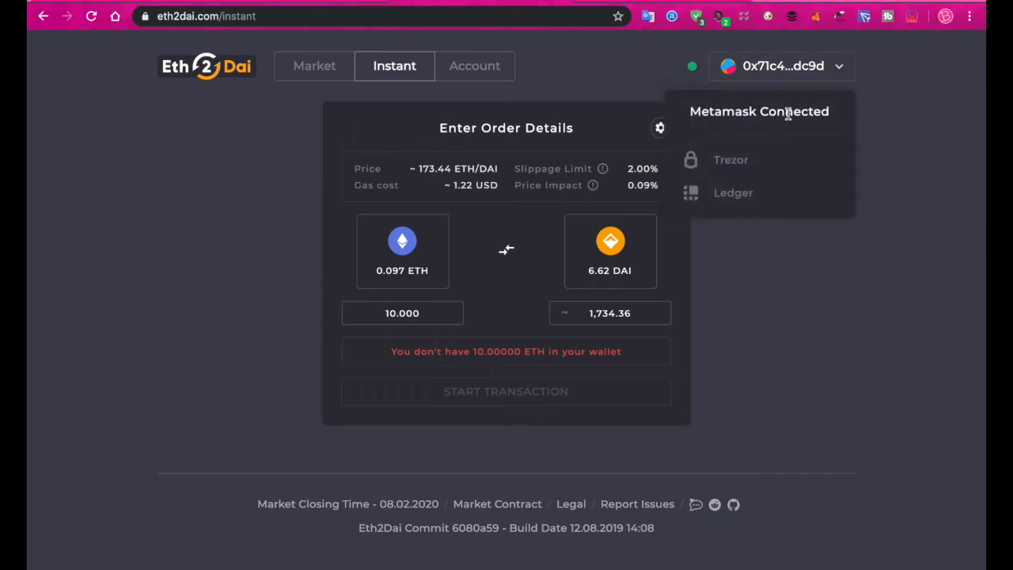
pyautogui.click(889, 48)
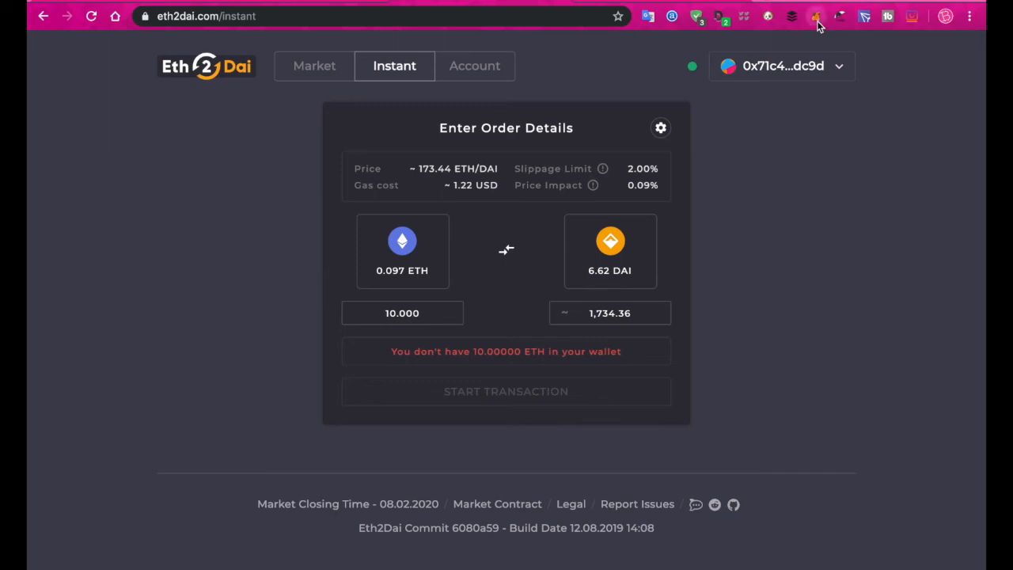
pyautogui.click(815, 15)
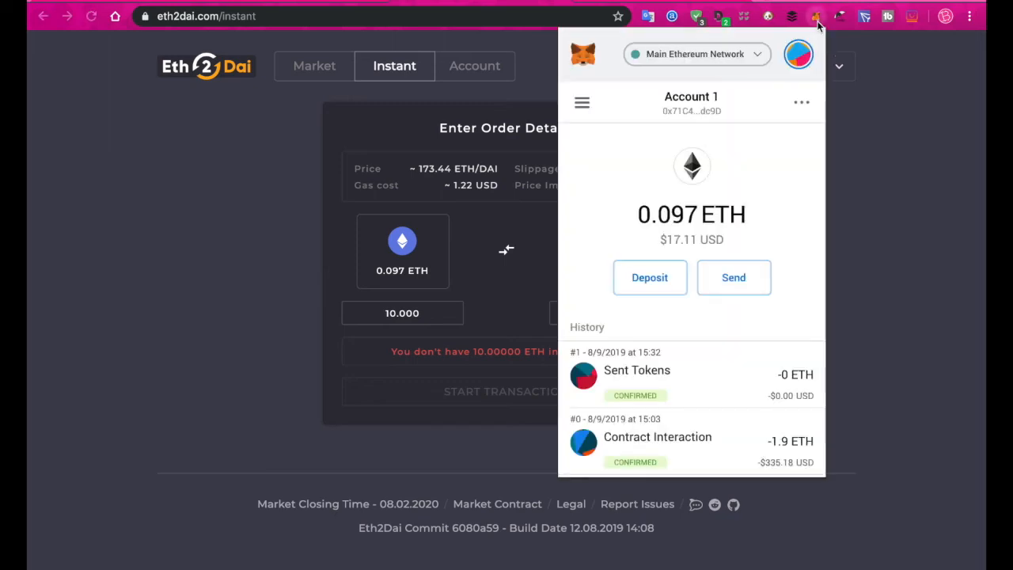
pyautogui.moveTo(712, 216)
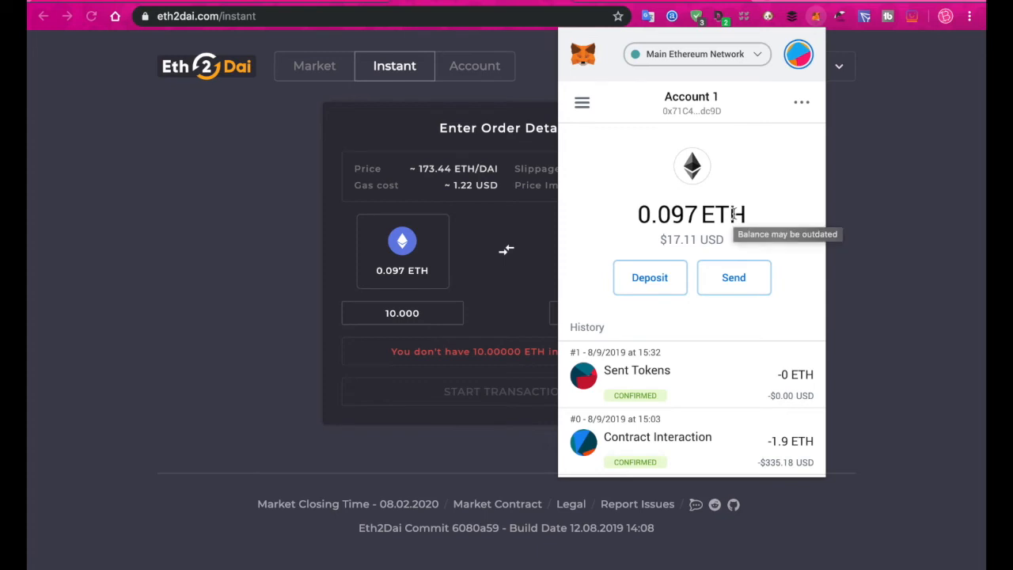
pyautogui.moveTo(583, 103)
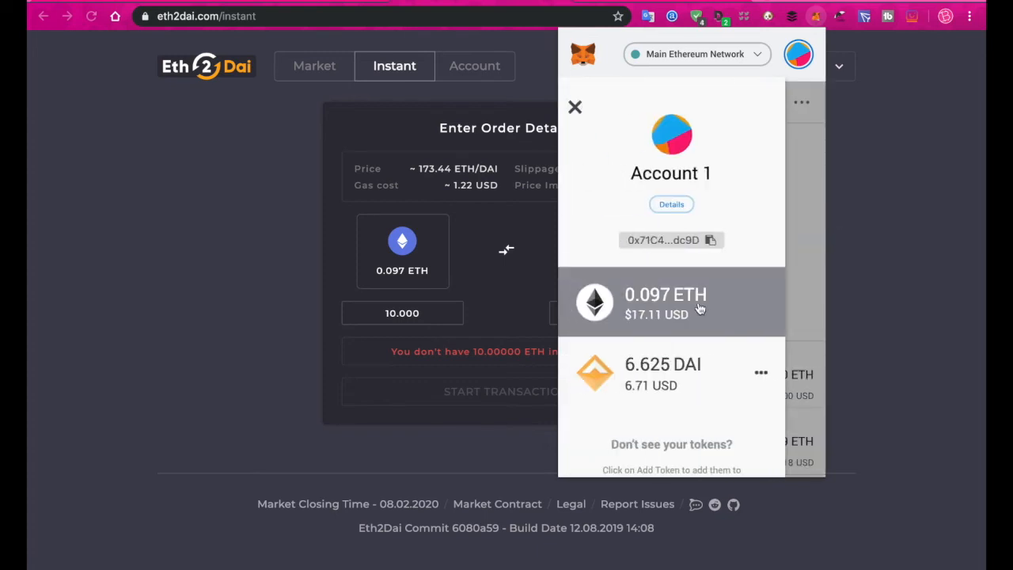
pyautogui.moveTo(804, 289)
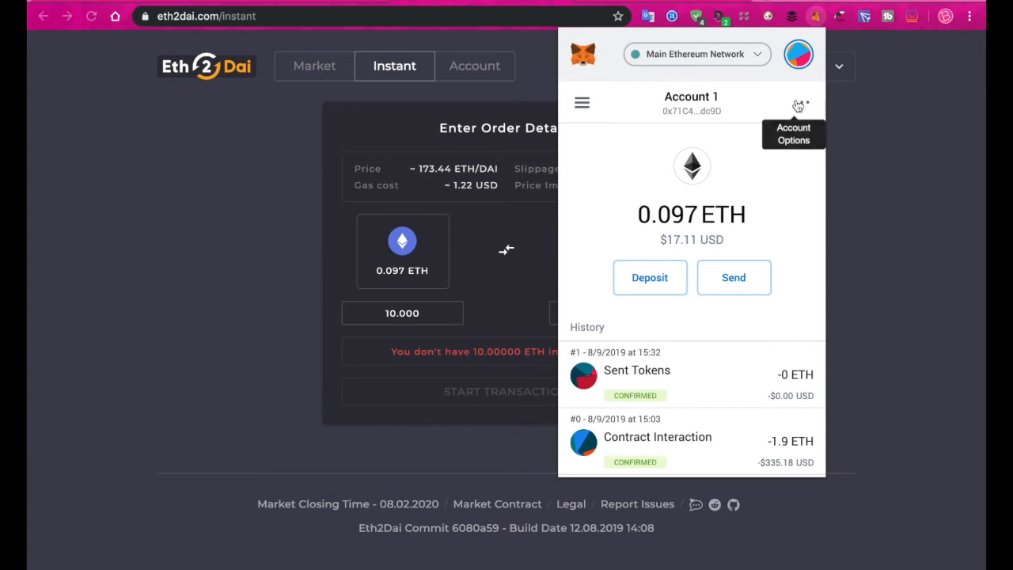
pyautogui.click(801, 104)
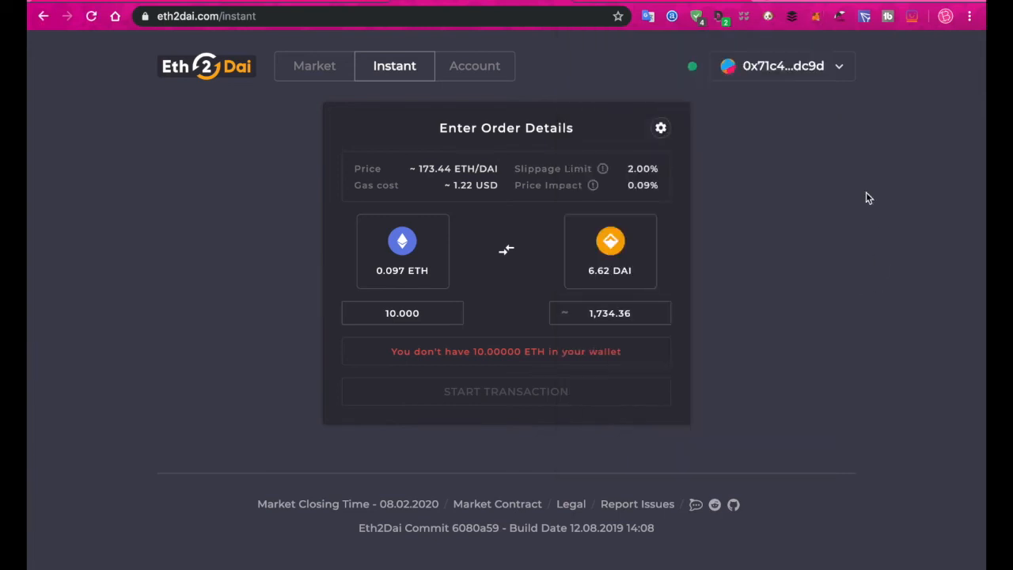
# Visit the Account asset overview, then return to the Instant form with amounts cleared
pyautogui.click(838, 67)
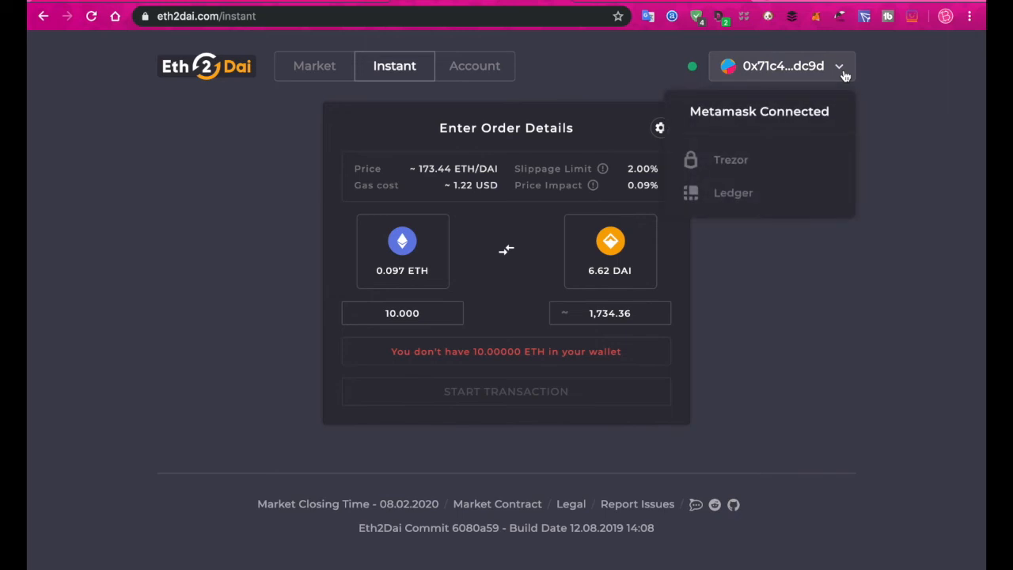
pyautogui.click(908, 103)
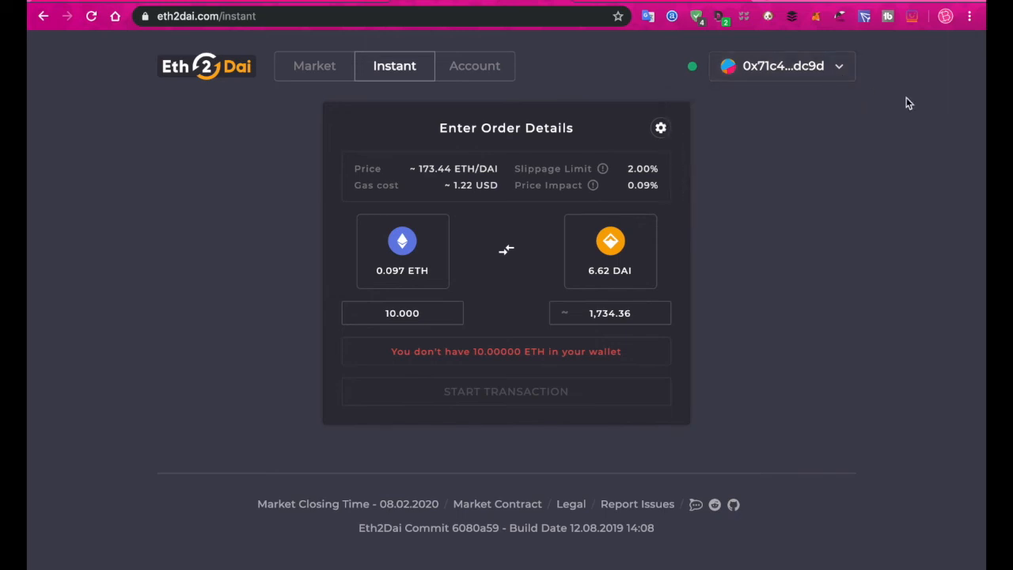
pyautogui.moveTo(196, 106)
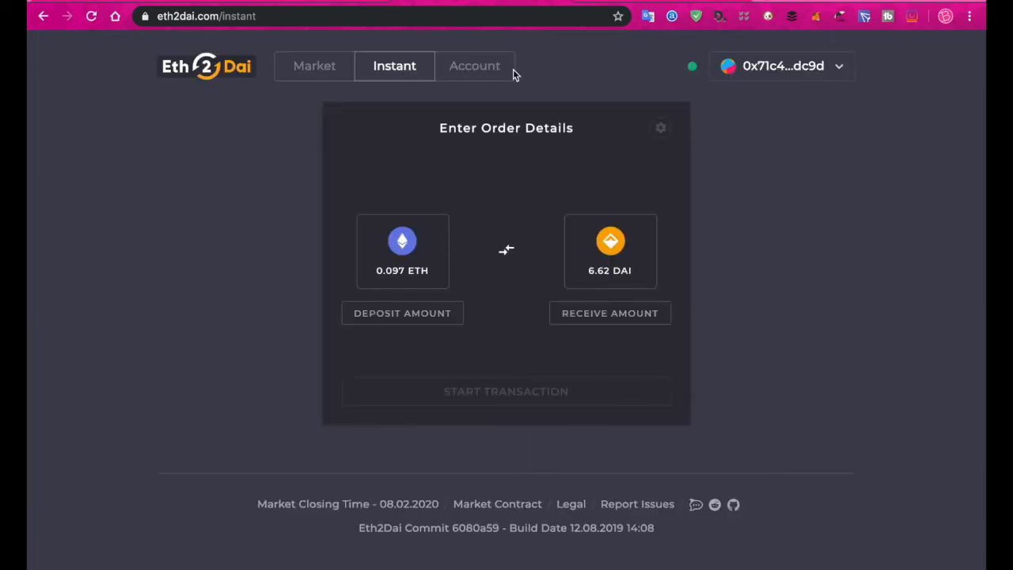
pyautogui.click(475, 67)
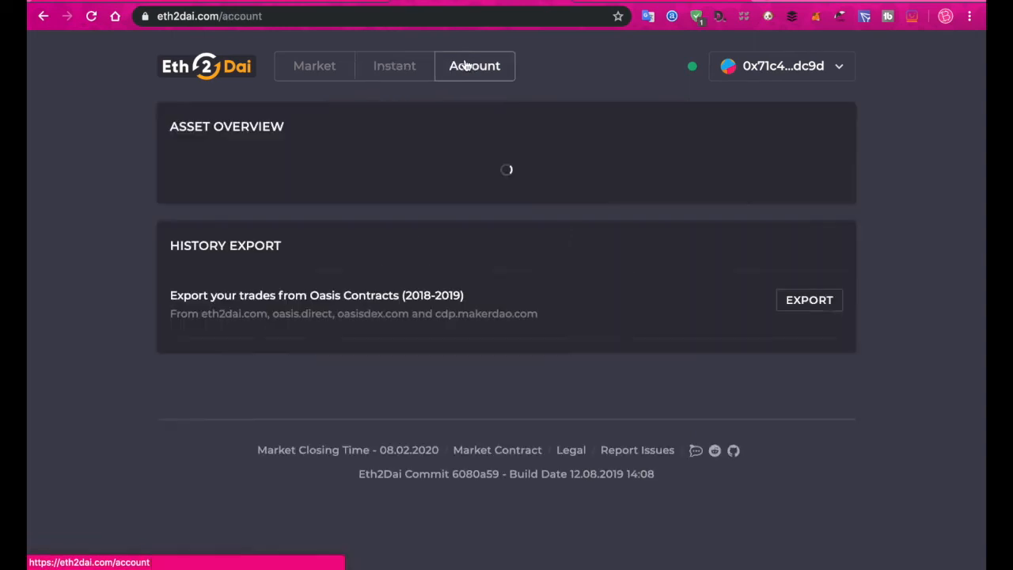
pyautogui.click(394, 66)
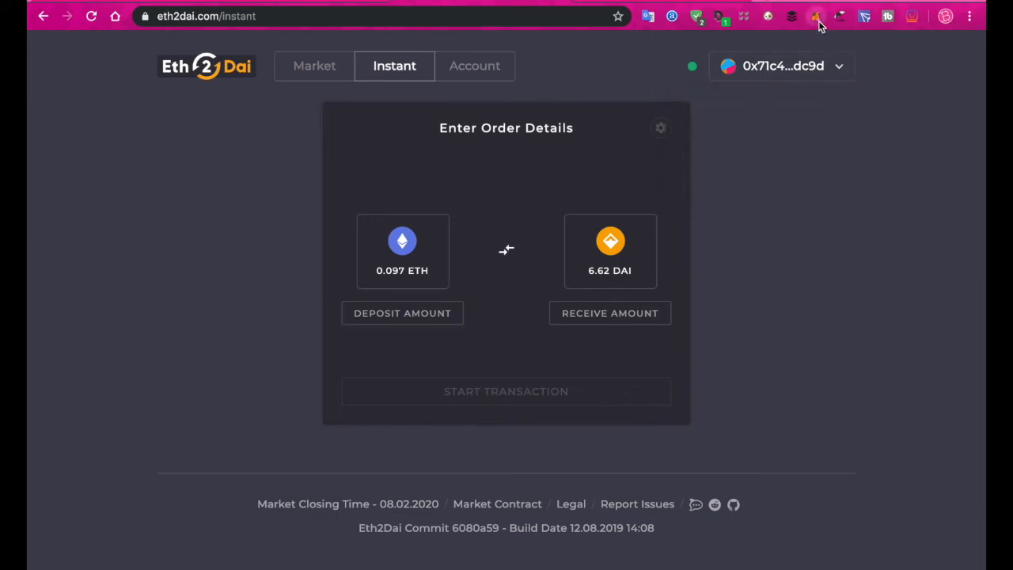
pyautogui.click(816, 15)
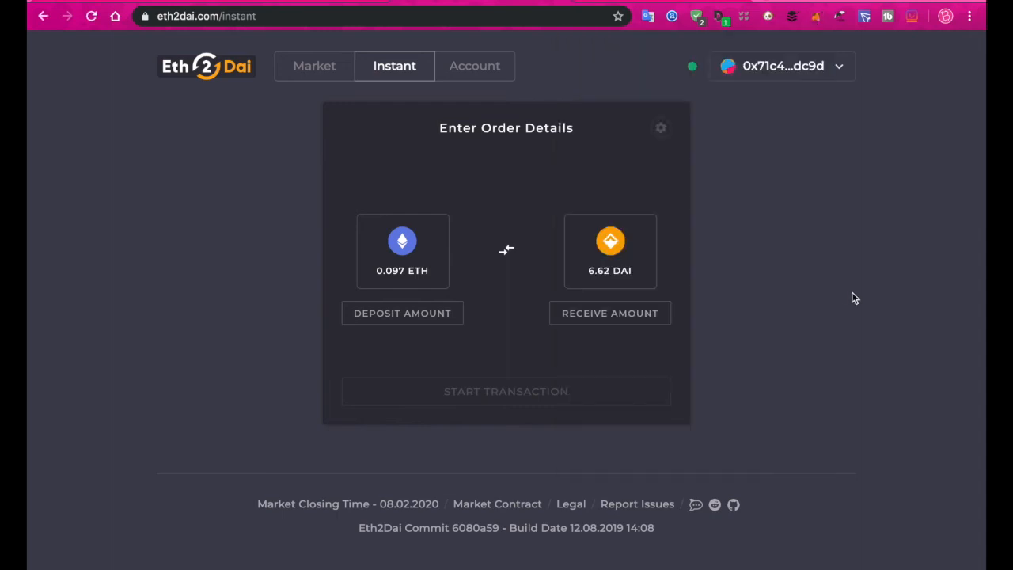
# Enter 0.08 ETH to sell, quoting about 13.84 DAI at roughly 173.10 ETH/DAI with 0.91 USD gas
pyautogui.click(402, 313)
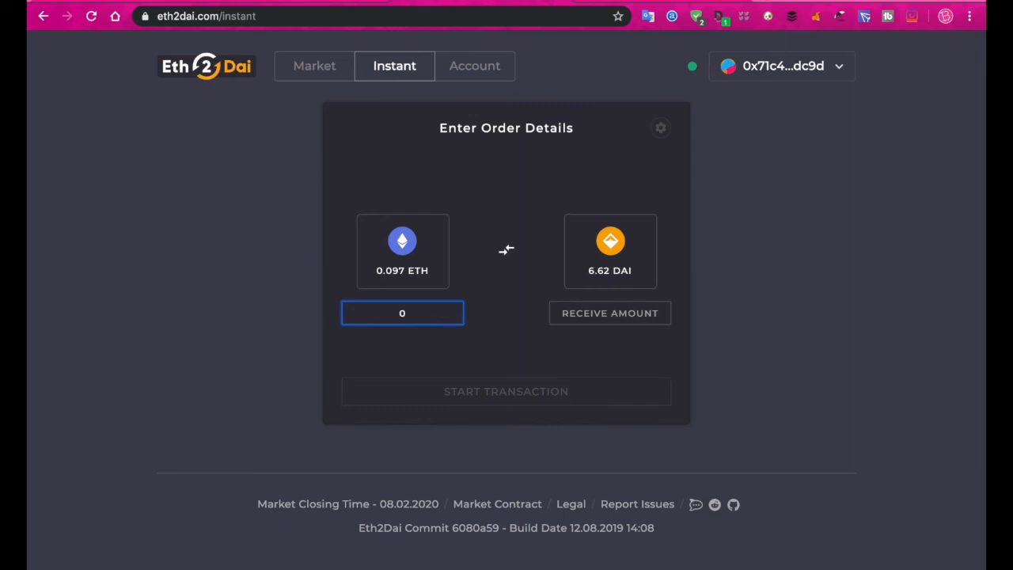
pyautogui.write('.')
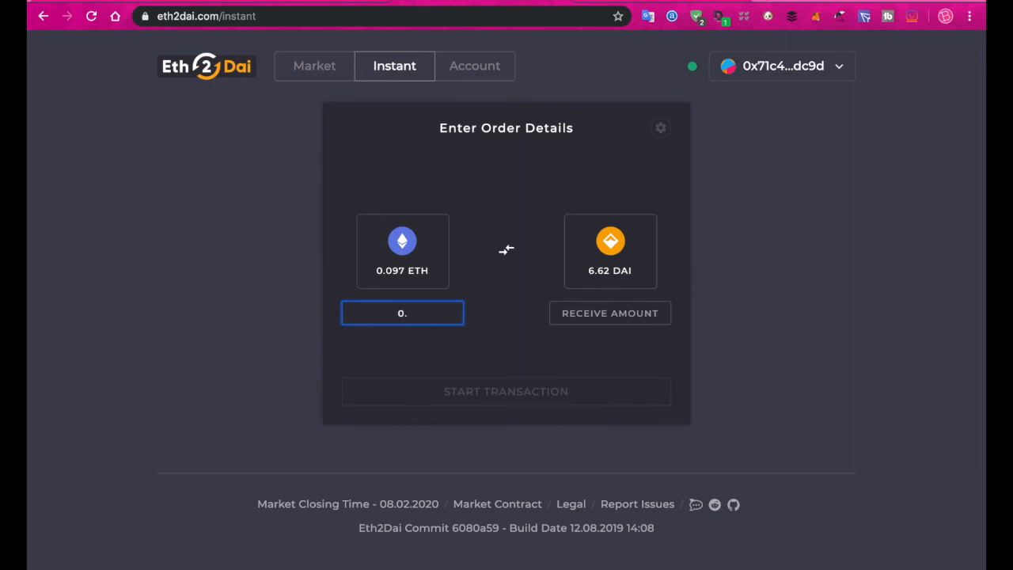
pyautogui.write('0')
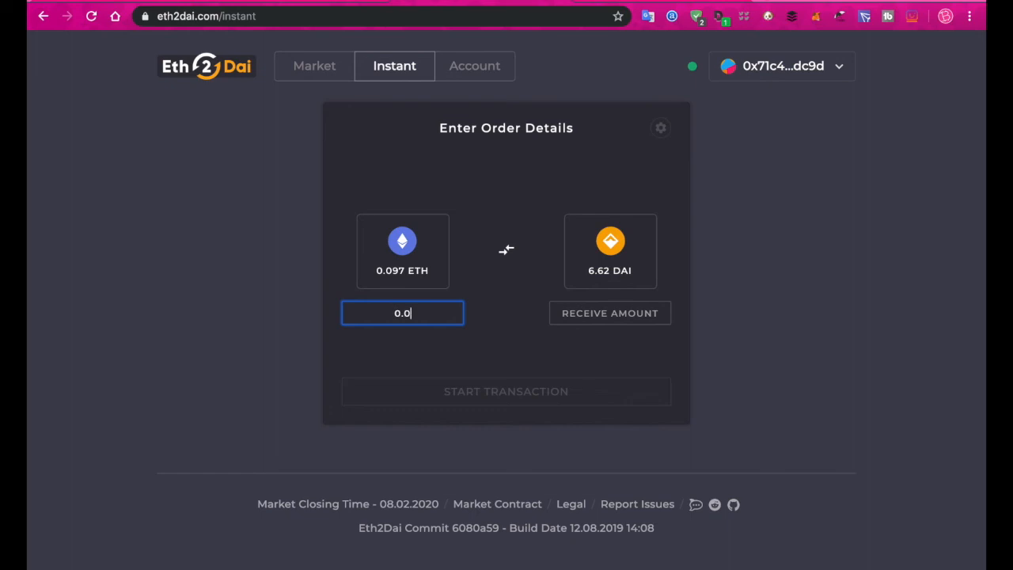
pyautogui.write('8')
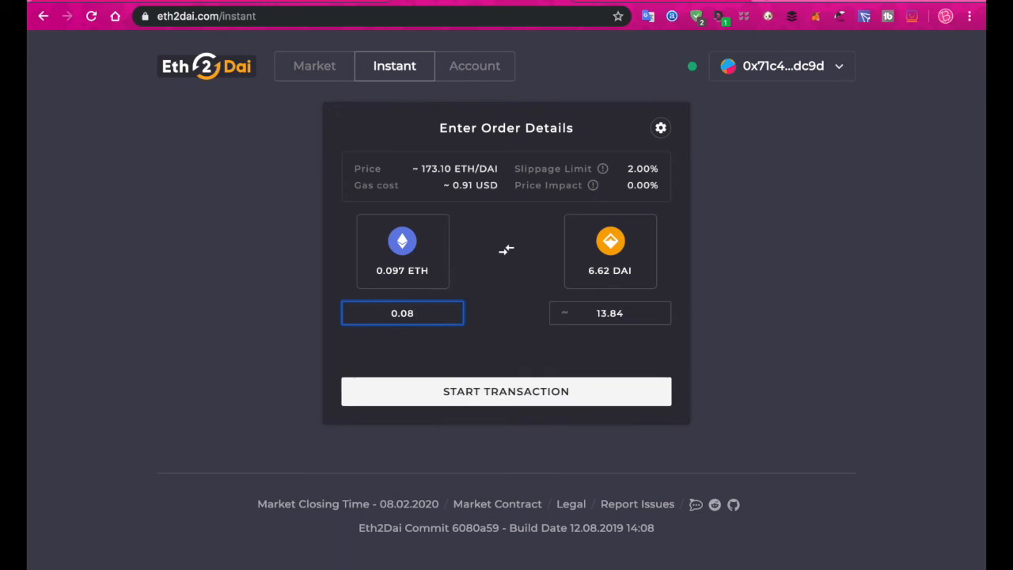
pyautogui.moveTo(817, 16)
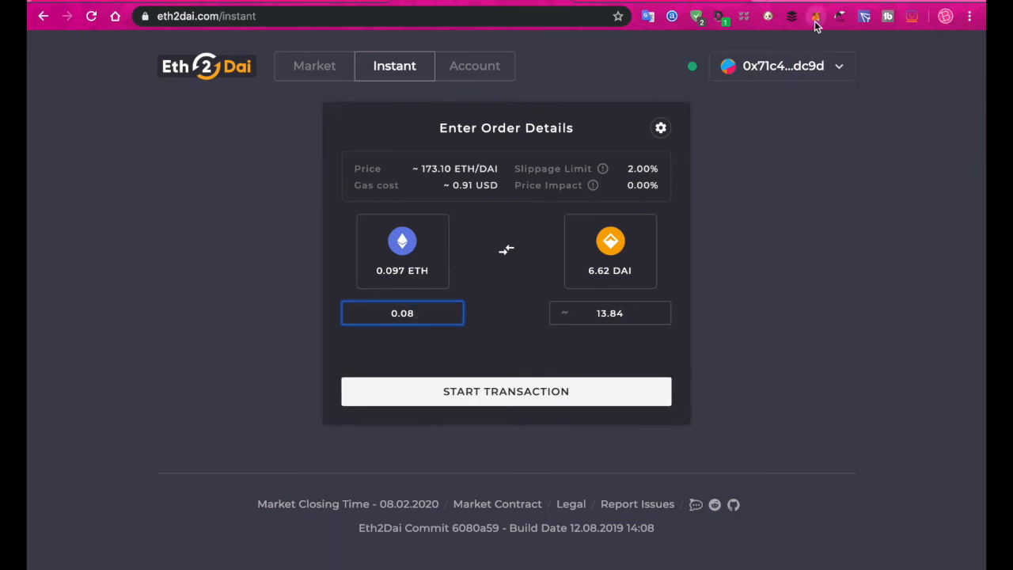
pyautogui.click(815, 16)
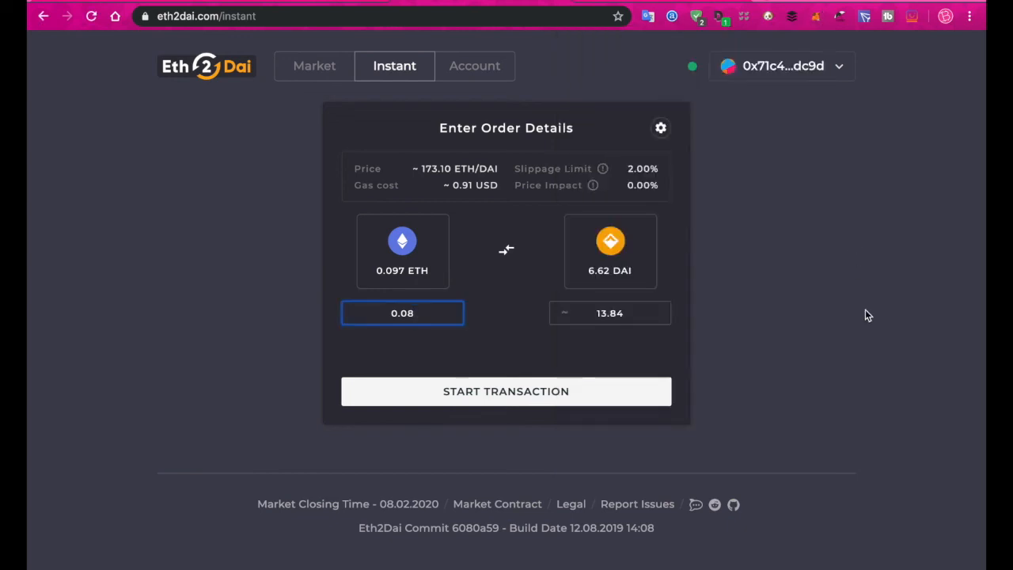
pyautogui.moveTo(514, 229)
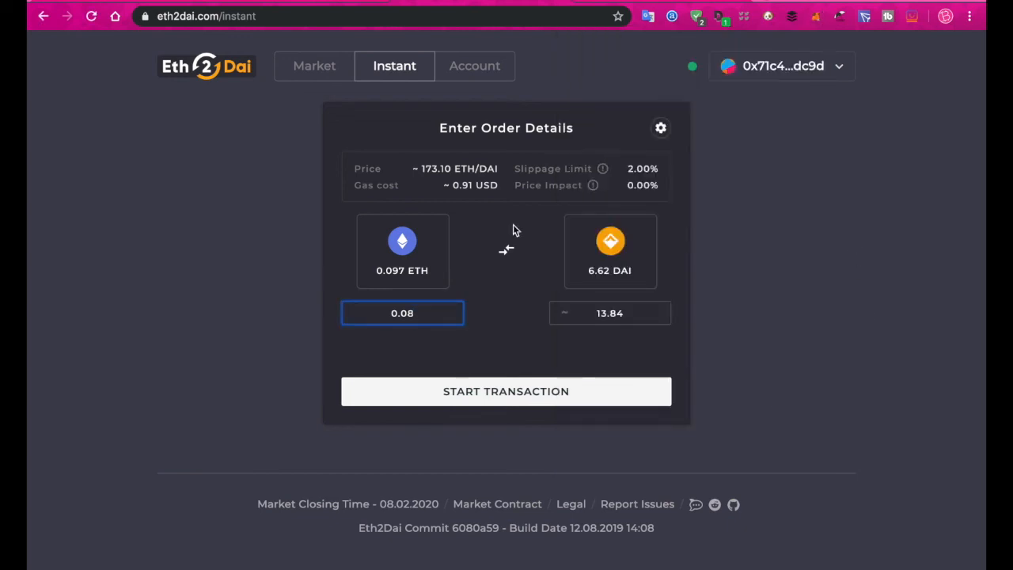
pyautogui.moveTo(466, 196)
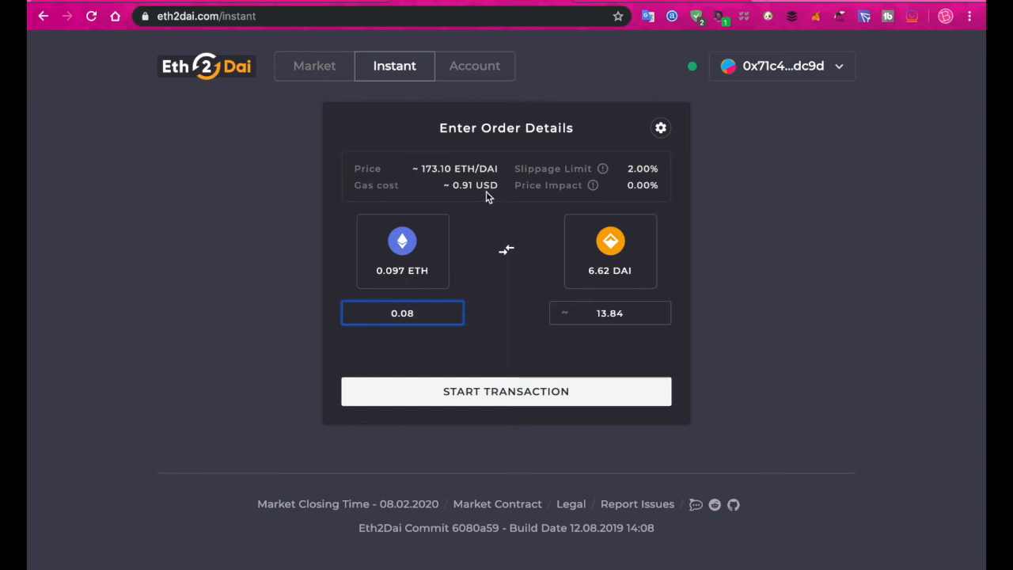
# Start the 0.08 ETH trade, bringing up MetaMask's request with 0.0052 ETH gas and 0.0852 ETH total
pyautogui.click(506, 391)
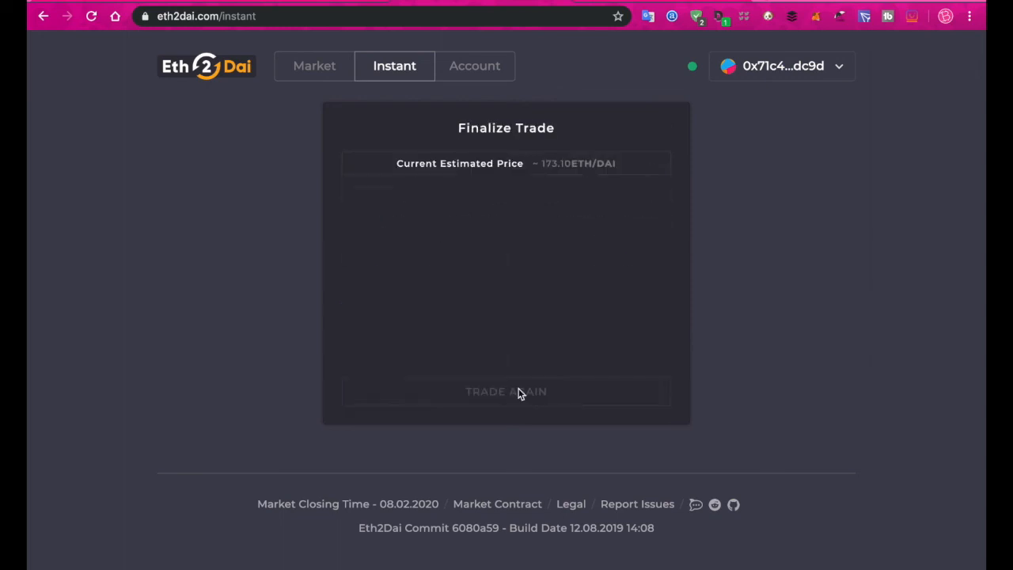
pyautogui.click(506, 391)
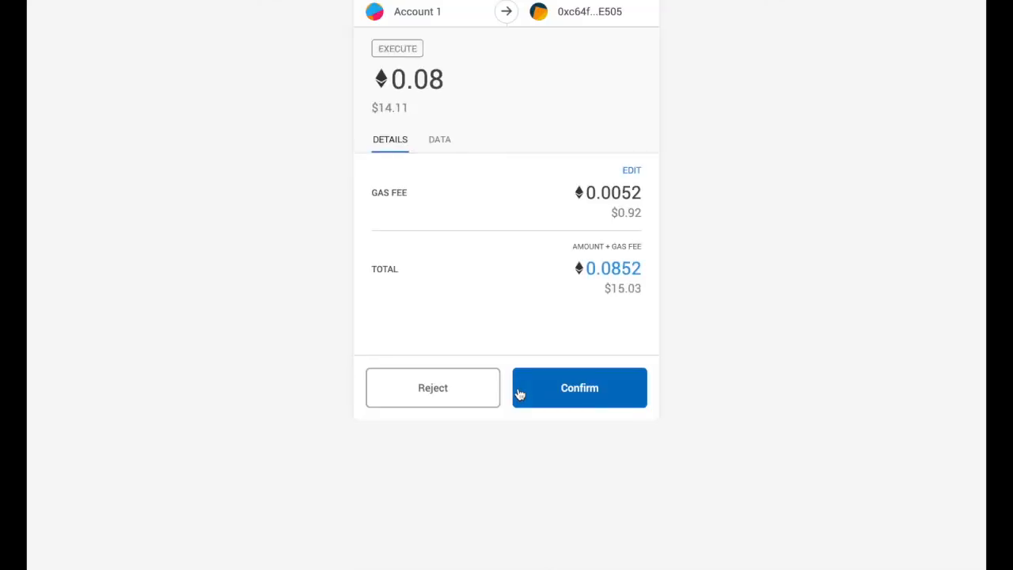
pyautogui.moveTo(648, 321)
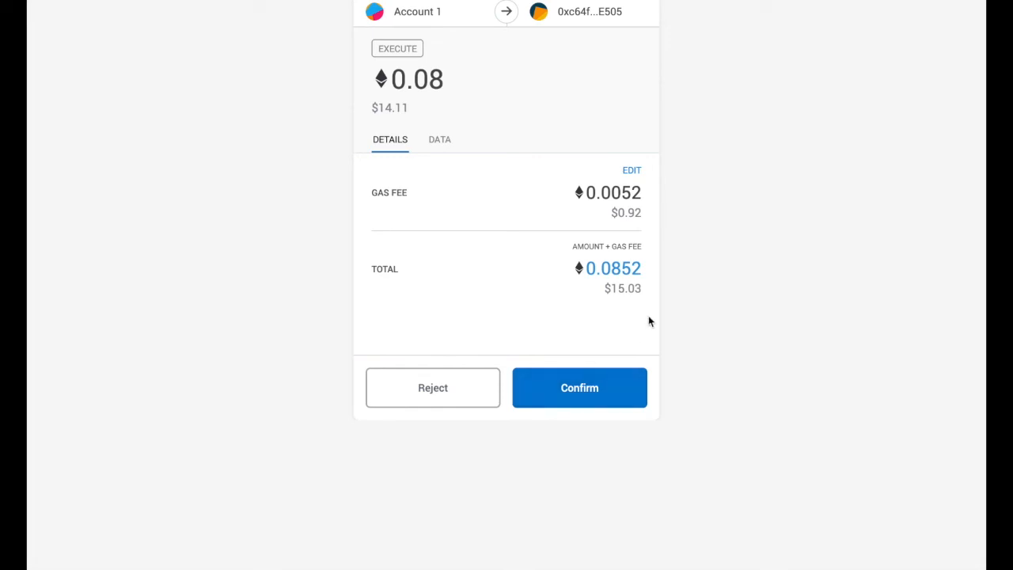
pyautogui.moveTo(576, 196)
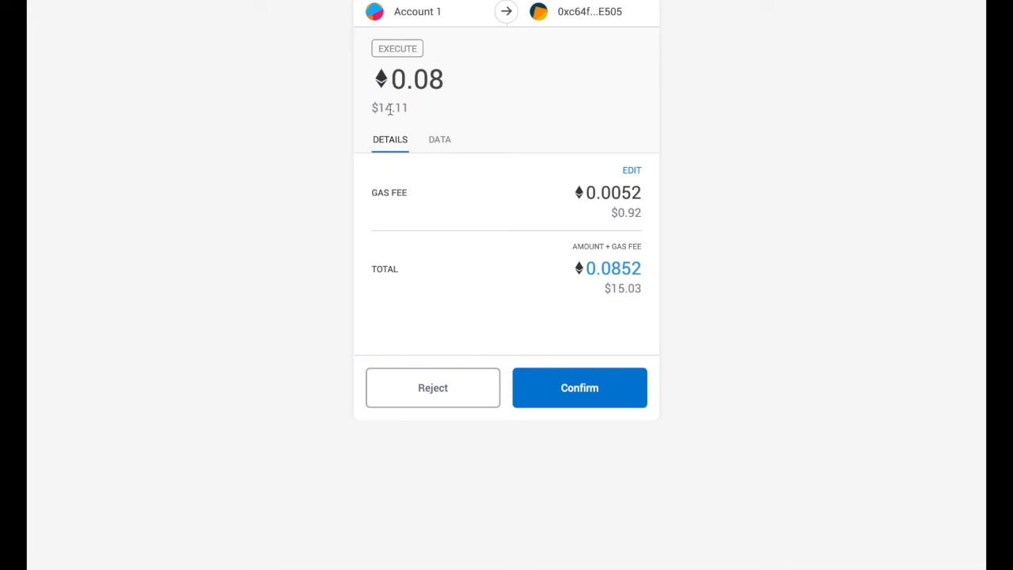
pyautogui.moveTo(582, 319)
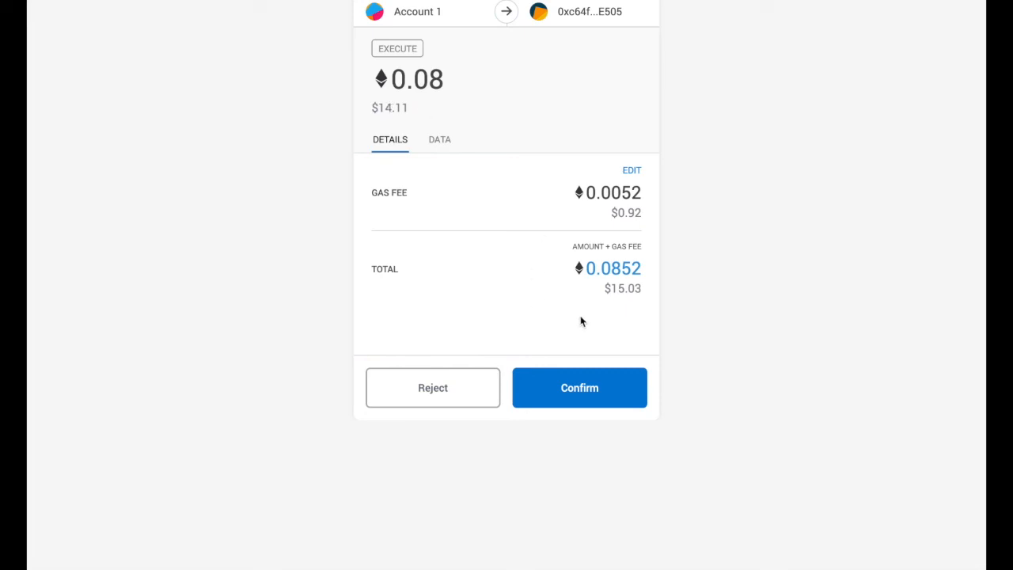
pyautogui.moveTo(630, 267)
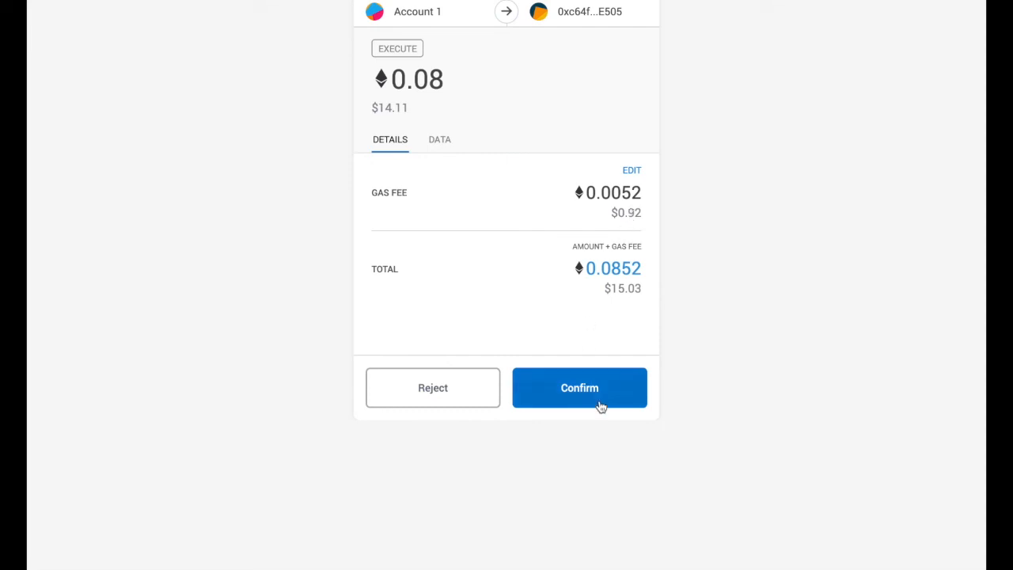
# Confirm in MetaMask so the trade finalizes: 0.080 ETH for 13.80 DAI at 172.55 ETH/DAI, 0.58 USD gas
pyautogui.click(579, 386)
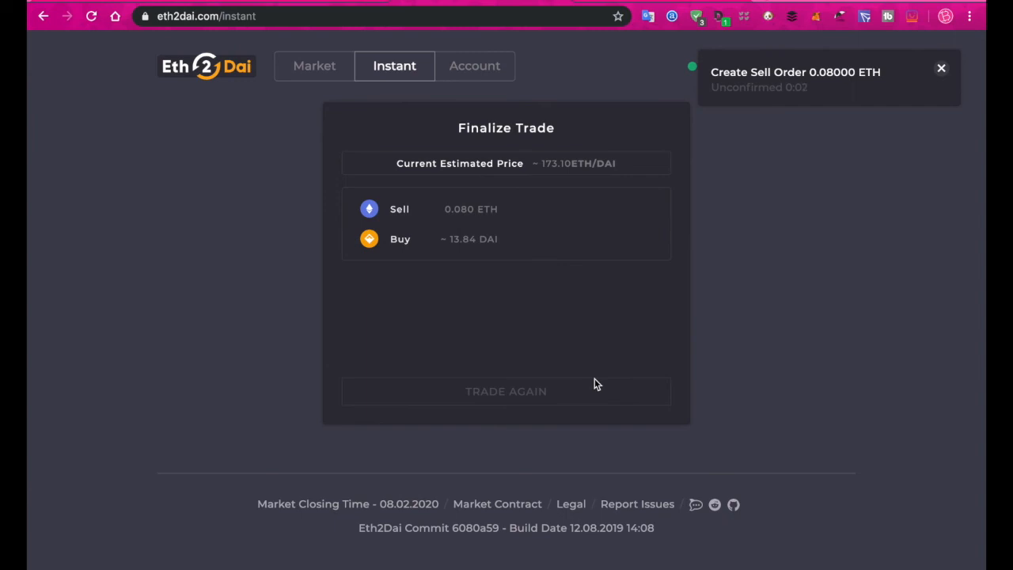
pyautogui.moveTo(829, 76)
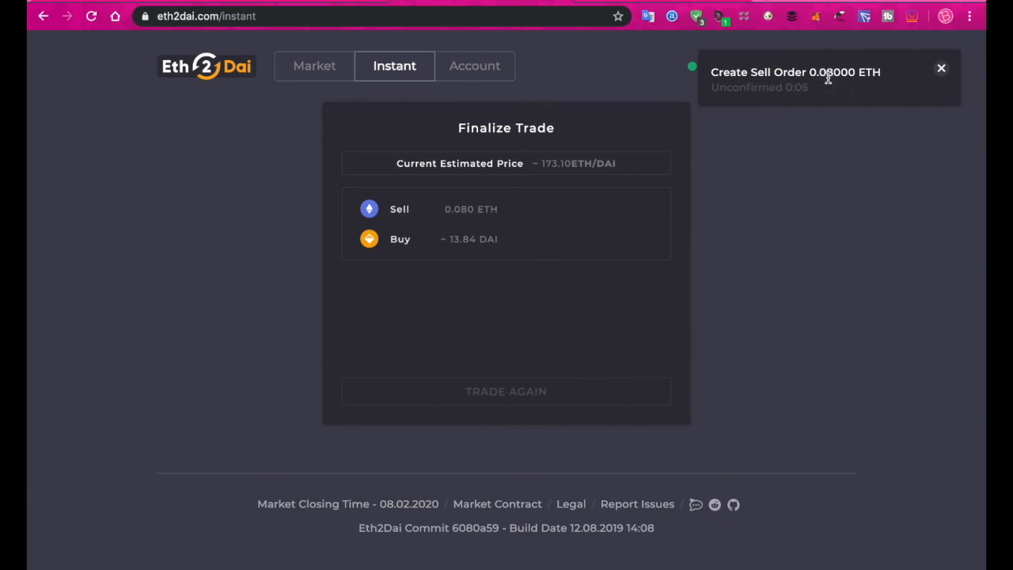
pyautogui.moveTo(902, 127)
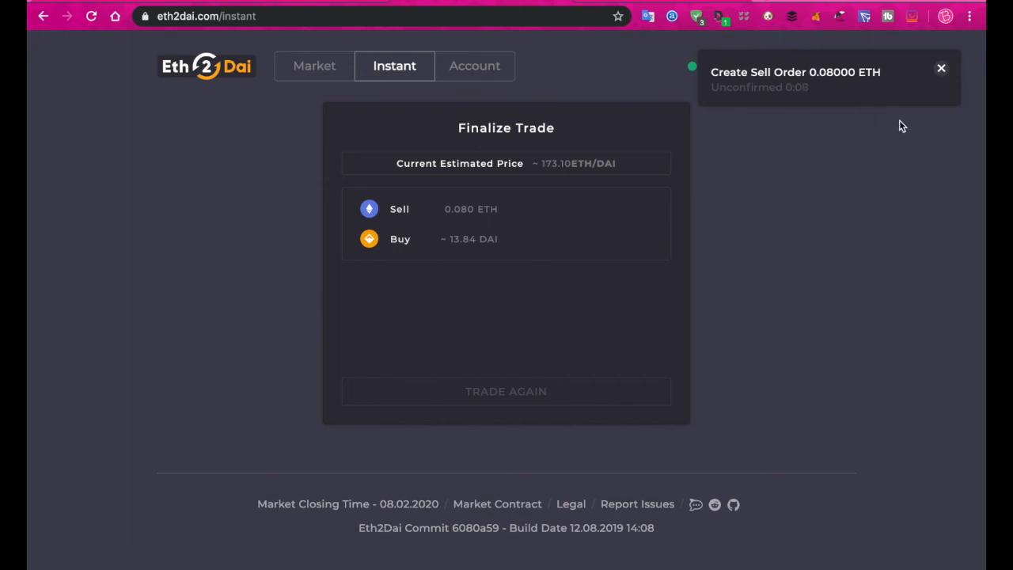
pyautogui.moveTo(936, 76)
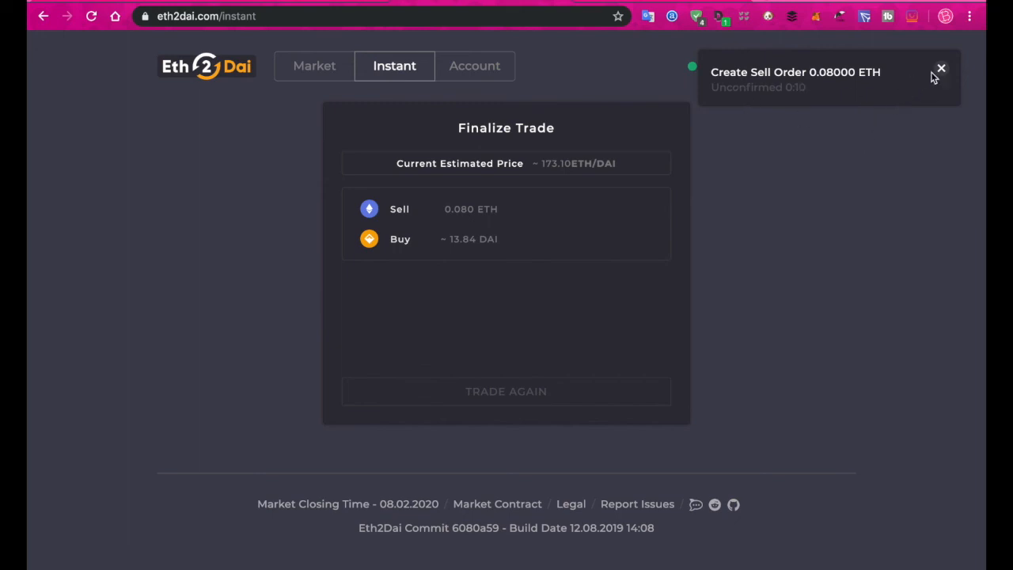
pyautogui.moveTo(811, 216)
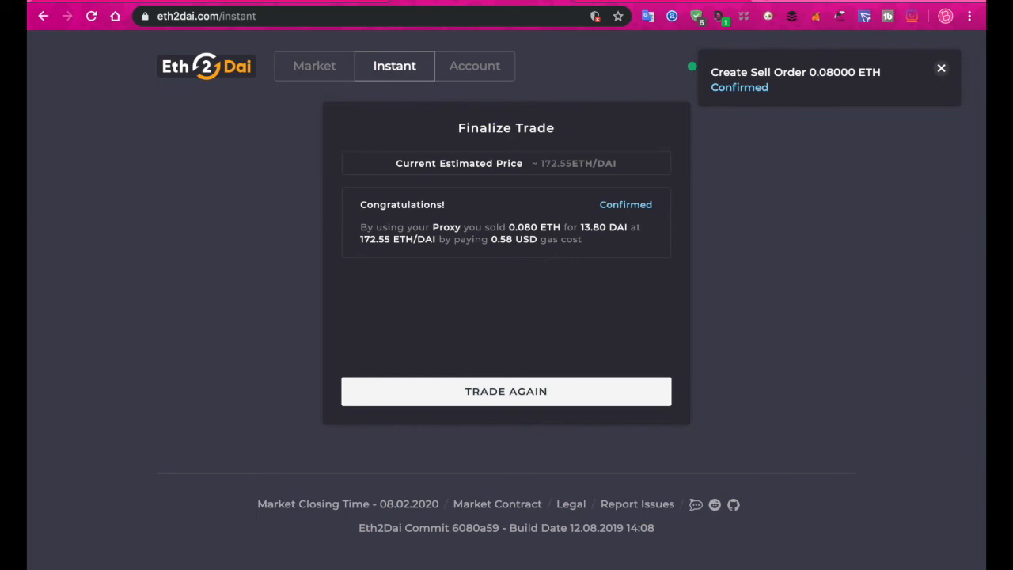
pyautogui.moveTo(728, 353)
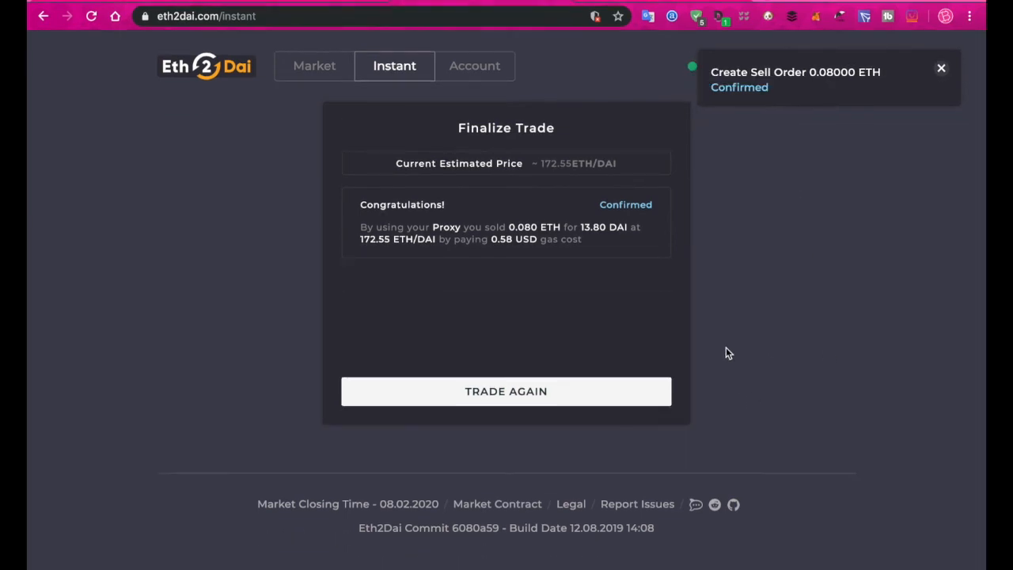
pyautogui.click(940, 68)
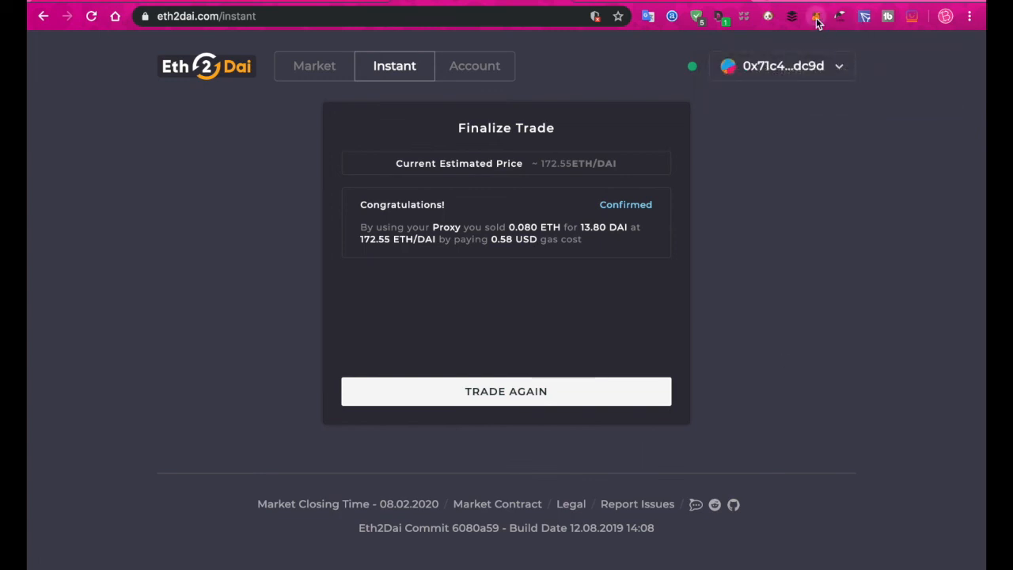
# Check the wallet's 0.0137 ETH balance and view the 20.429 DAI holding with its history
pyautogui.click(817, 15)
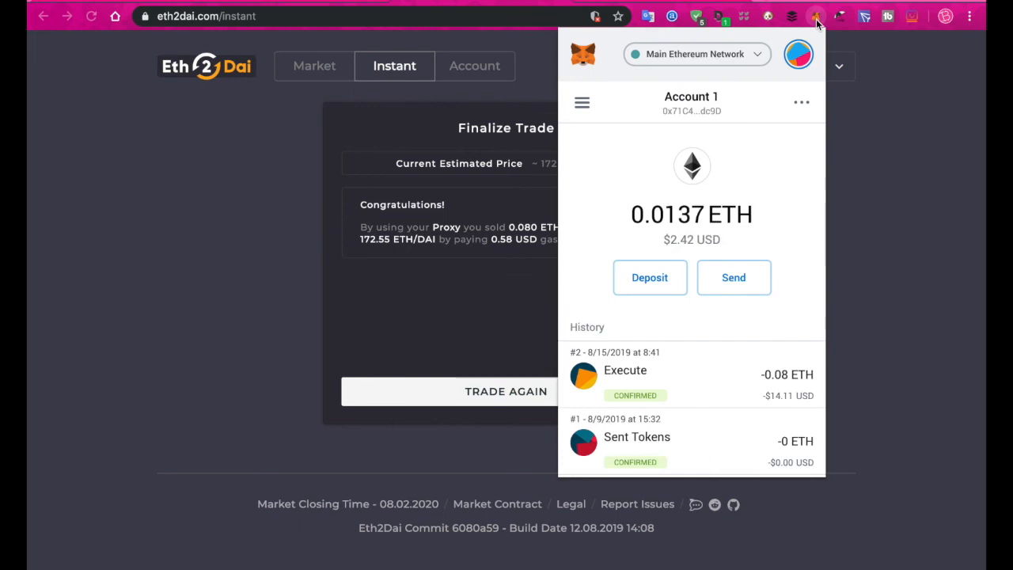
pyautogui.moveTo(719, 227)
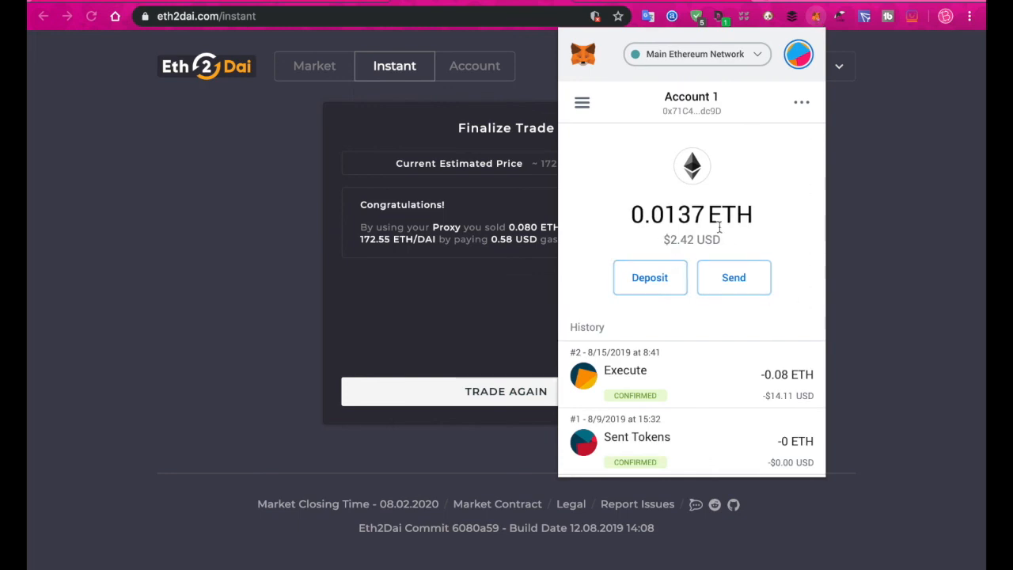
pyautogui.moveTo(582, 103)
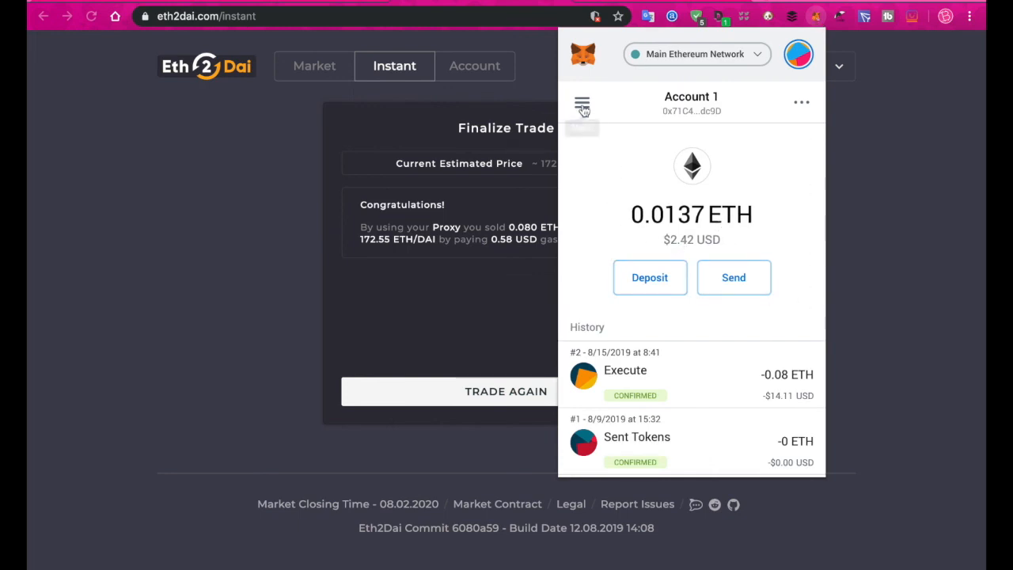
pyautogui.click(582, 103)
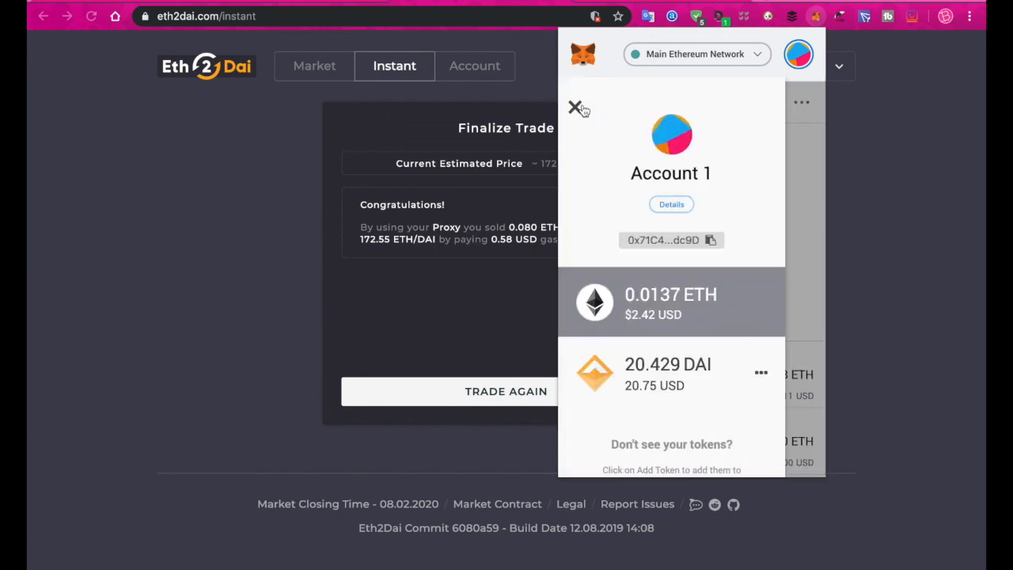
pyautogui.moveTo(684, 381)
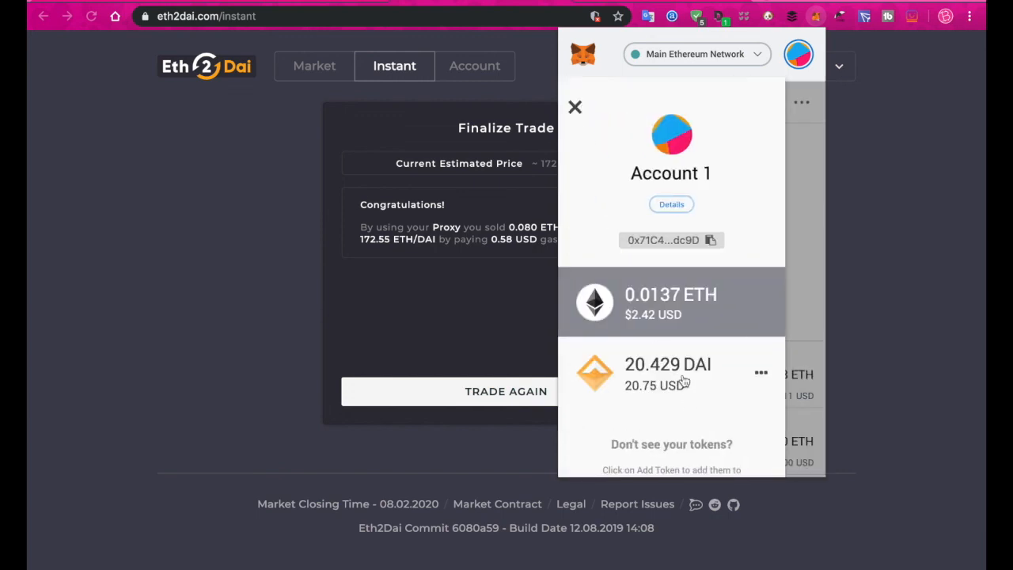
pyautogui.click(668, 374)
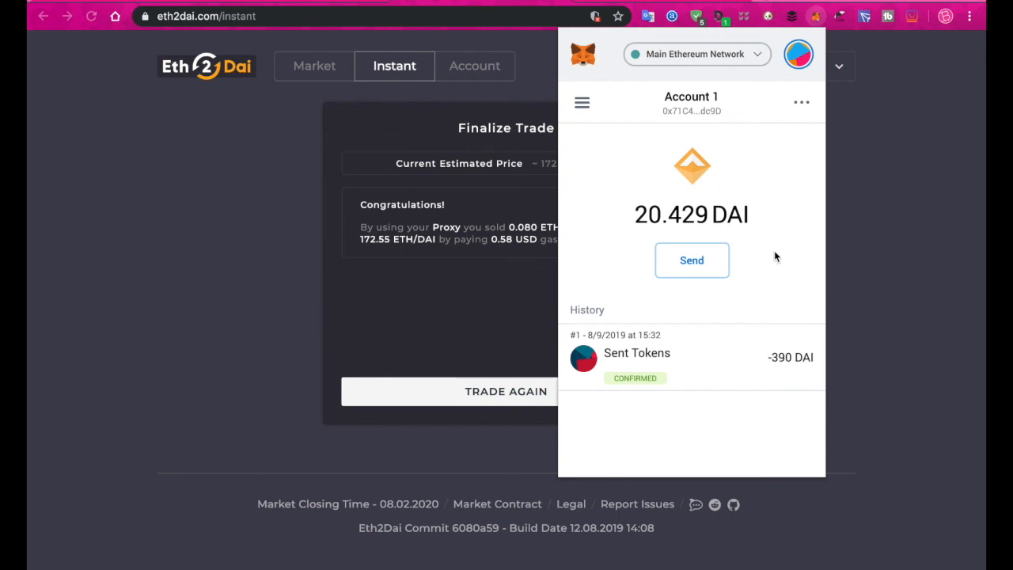
pyautogui.moveTo(584, 159)
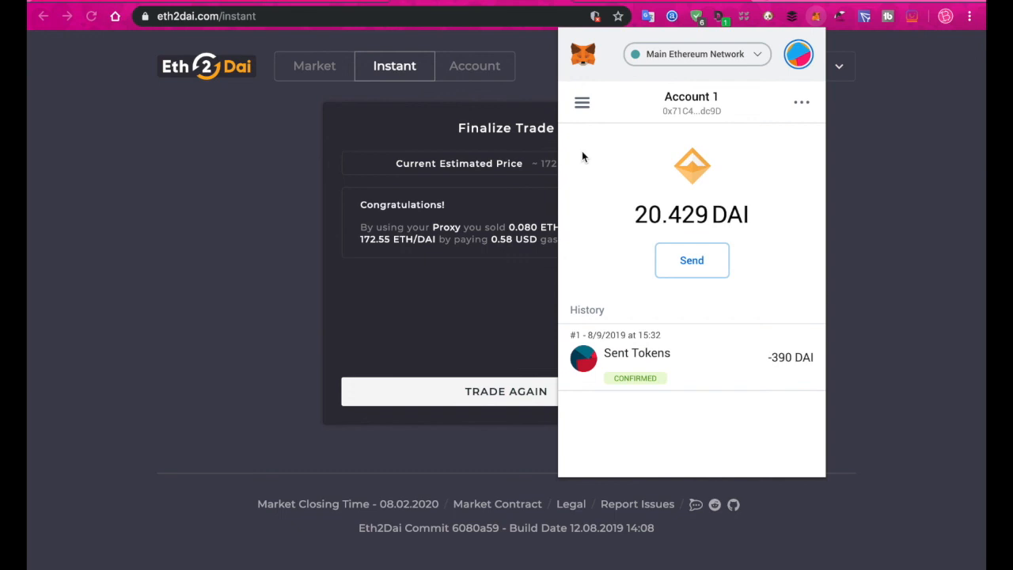
pyautogui.moveTo(582, 291)
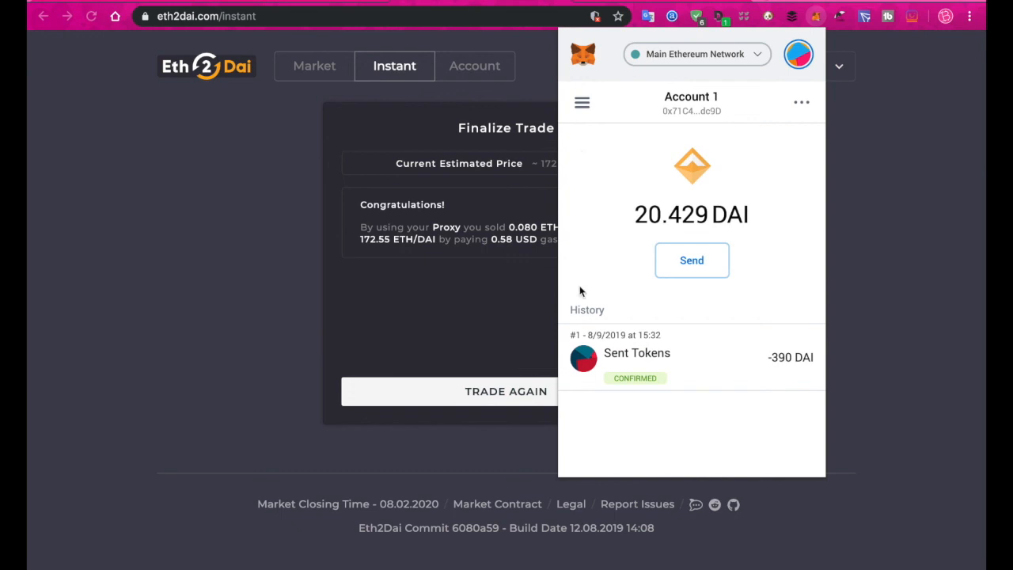
pyautogui.moveTo(595, 266)
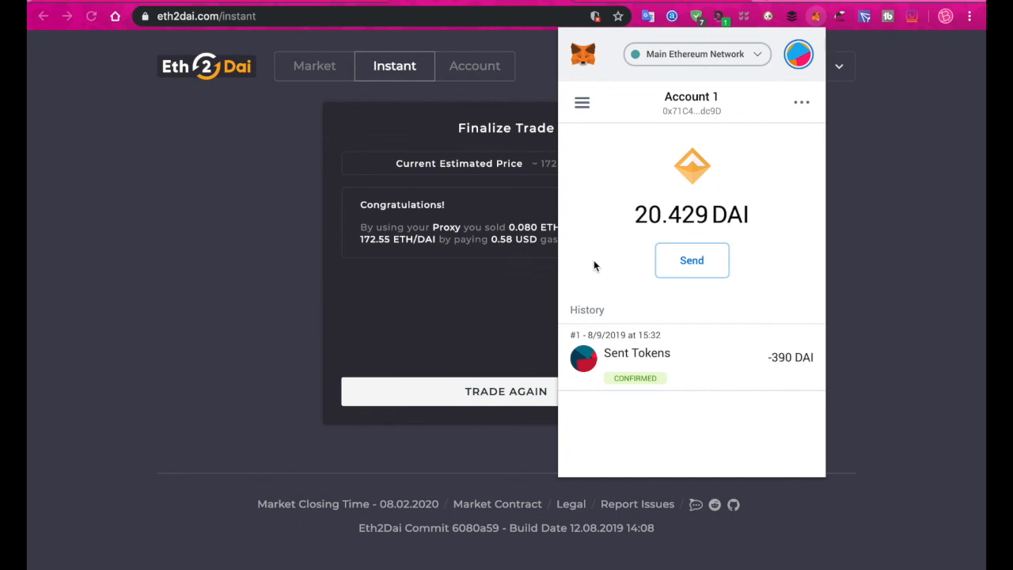
pyautogui.moveTo(610, 244)
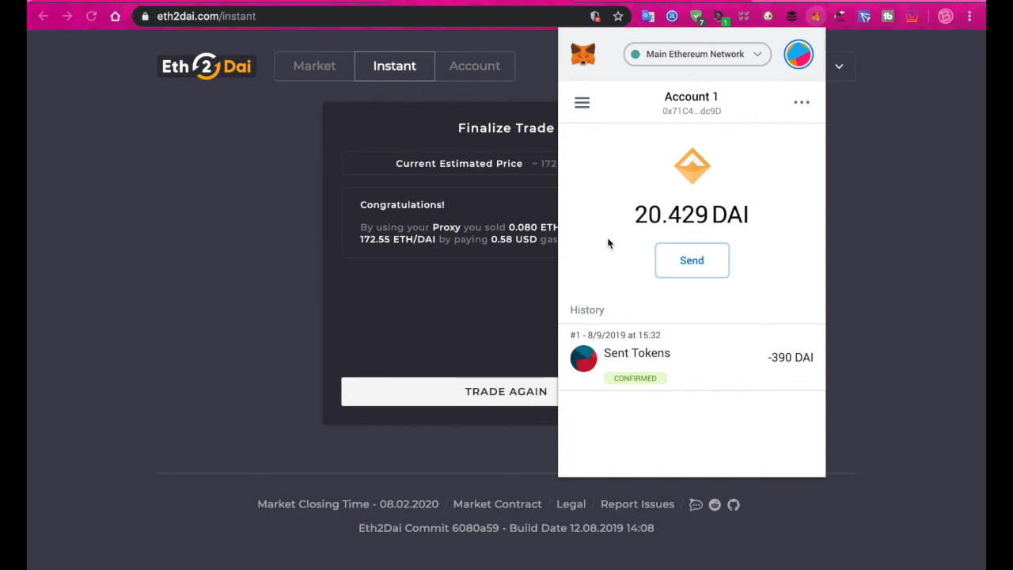
pyautogui.moveTo(799, 53)
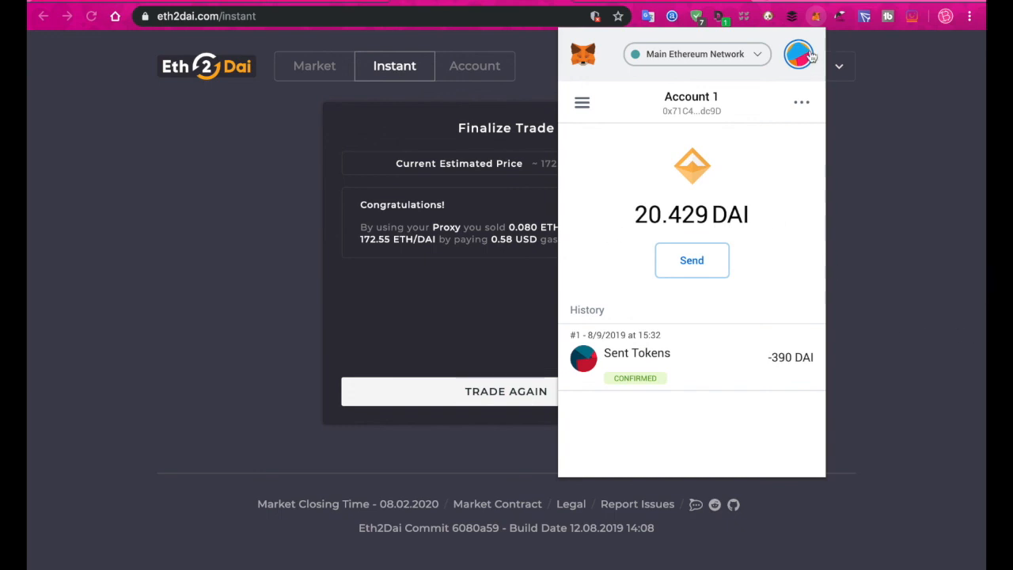